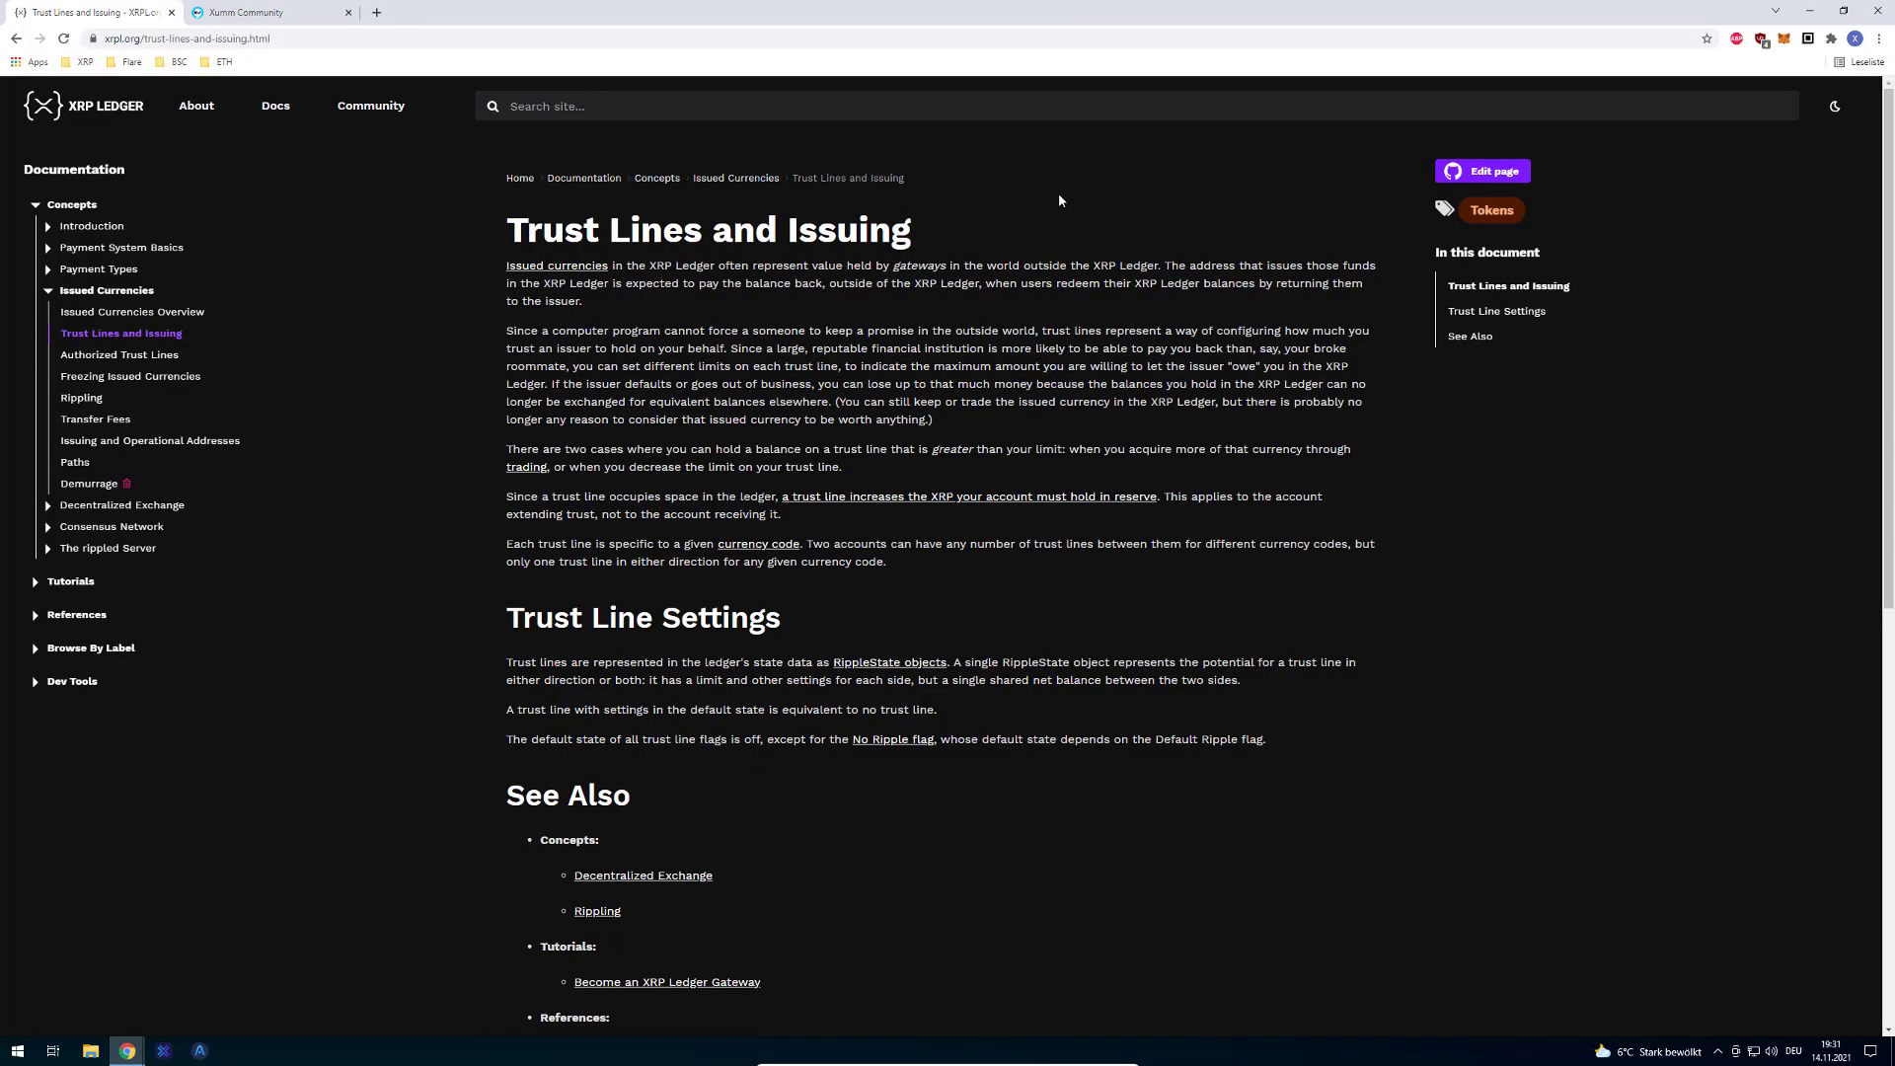
mouse_move(495, 184)
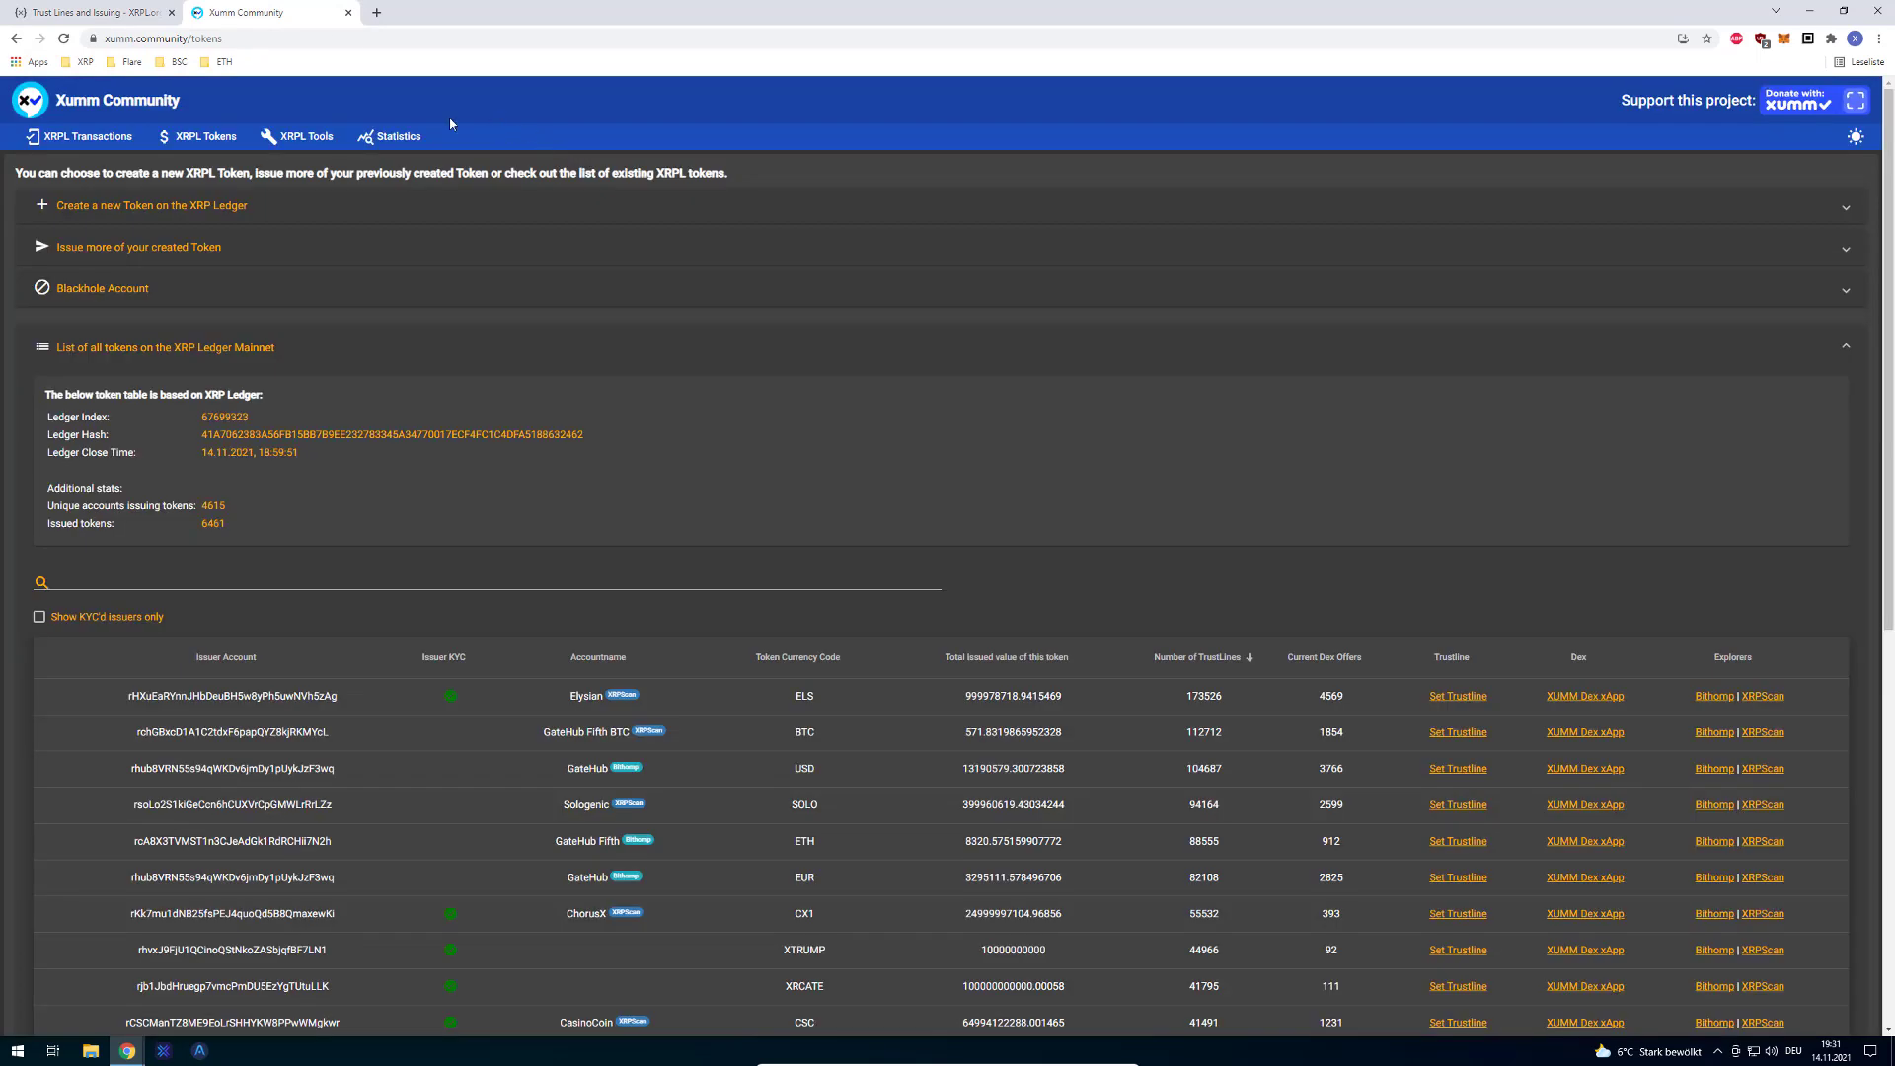
- Scroll down the XRPL Tokens page to the list of all Mainnet tokens
scroll("down", 3)
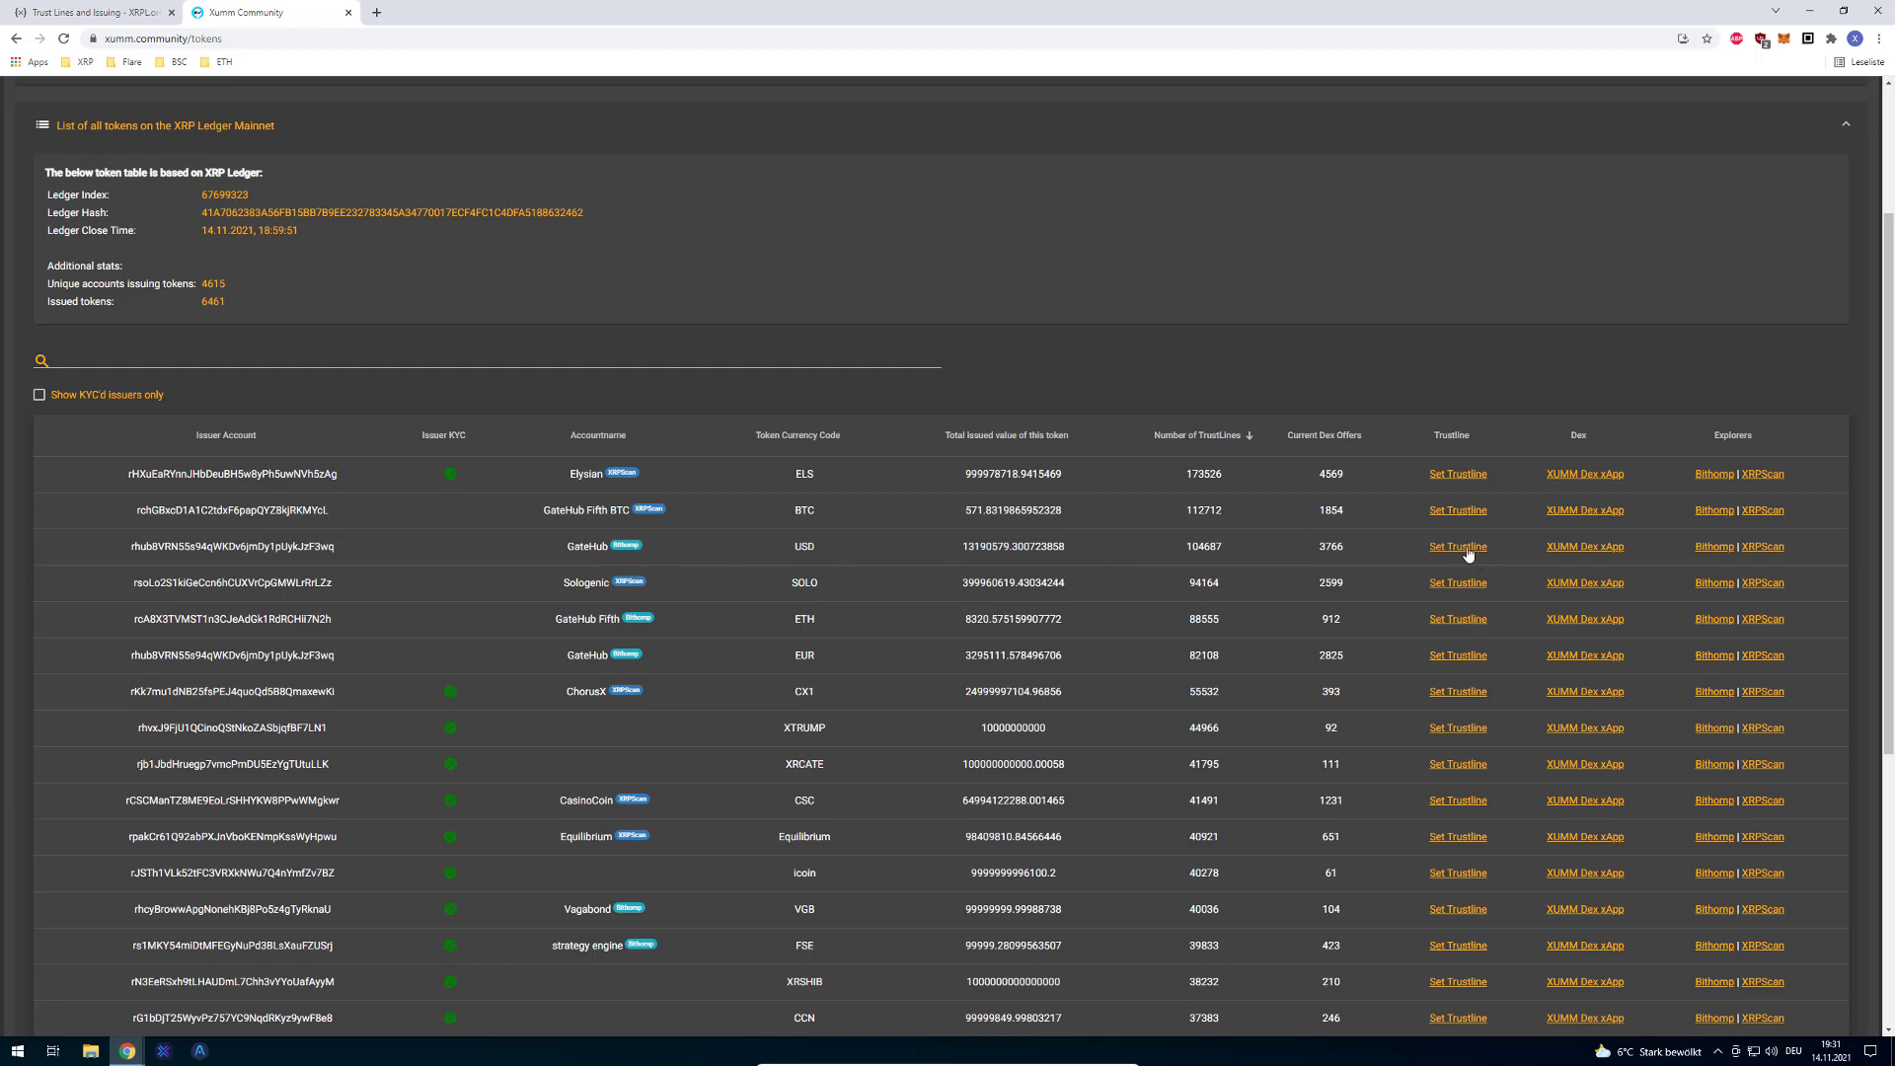
- Preview a GateHub USD trust line with limit 13190579.300723858, then cancel the summary unsent
left_click(1456, 547)
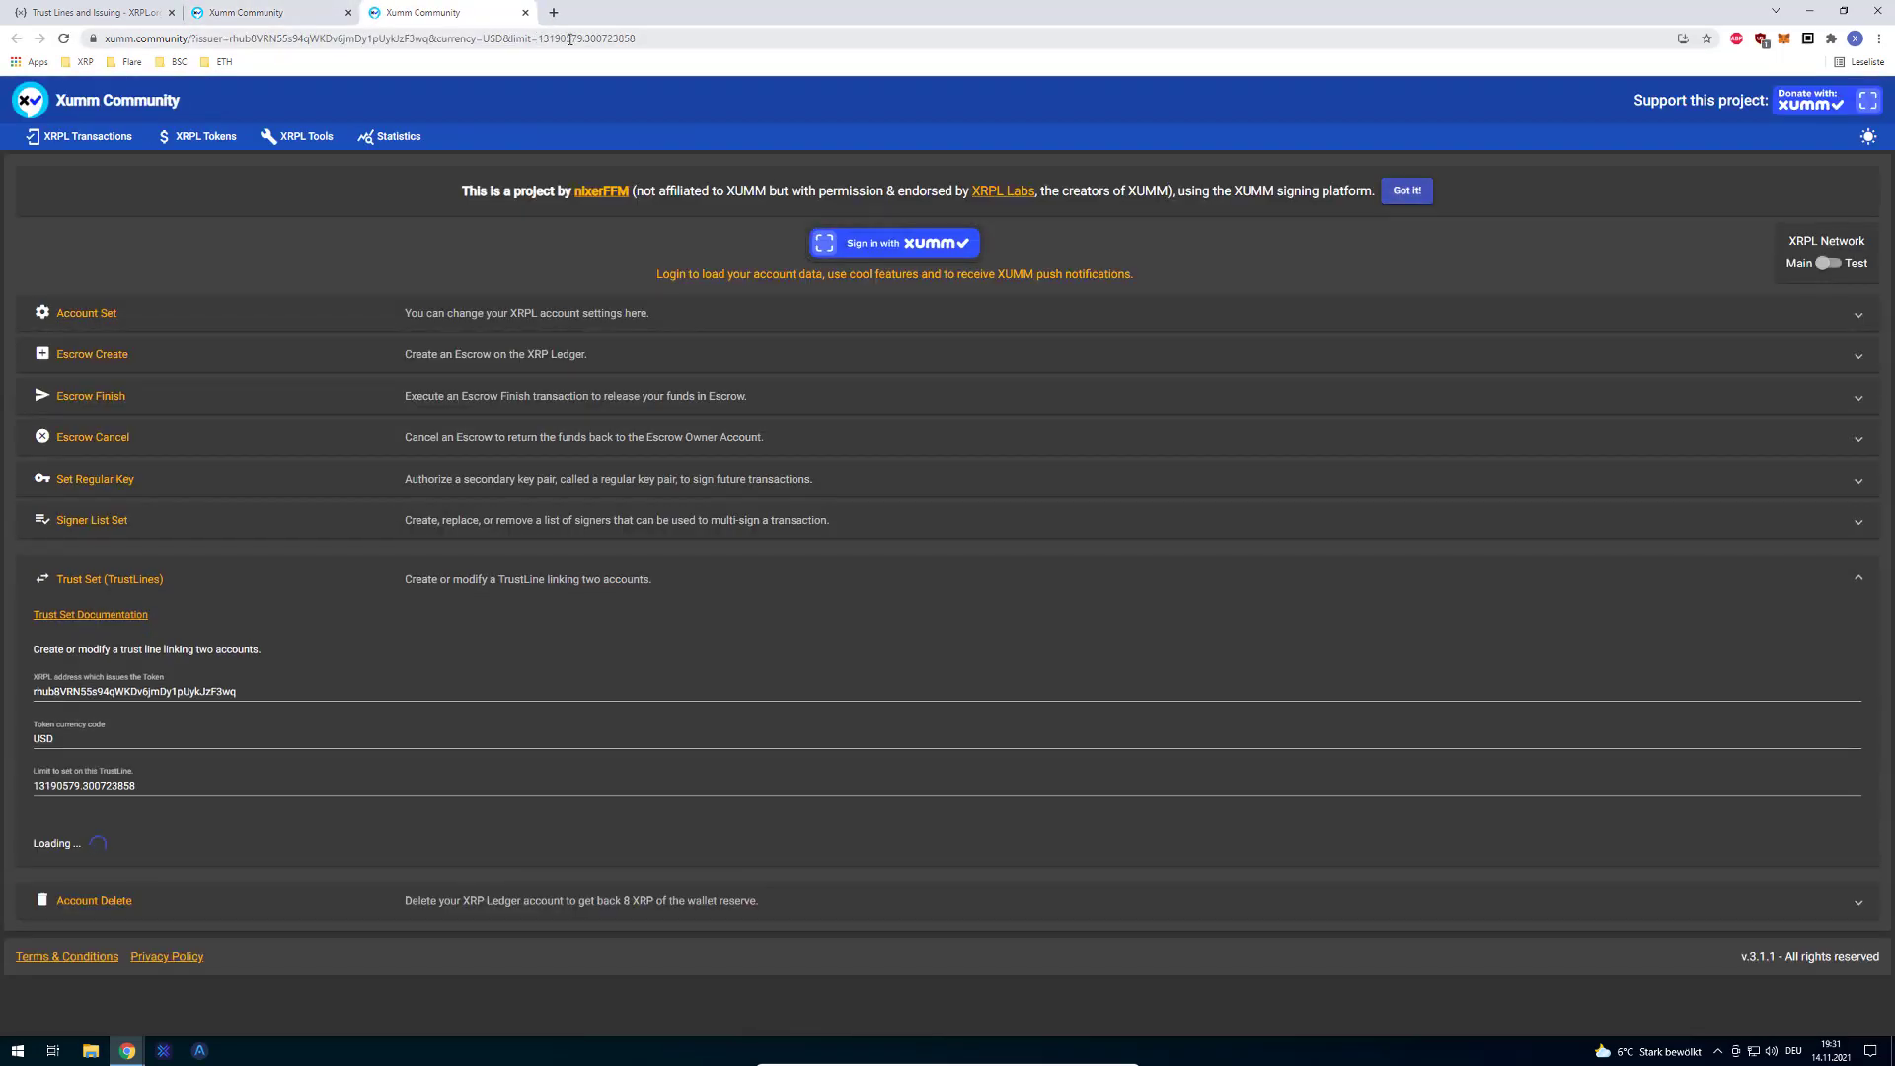
left_click(101, 853)
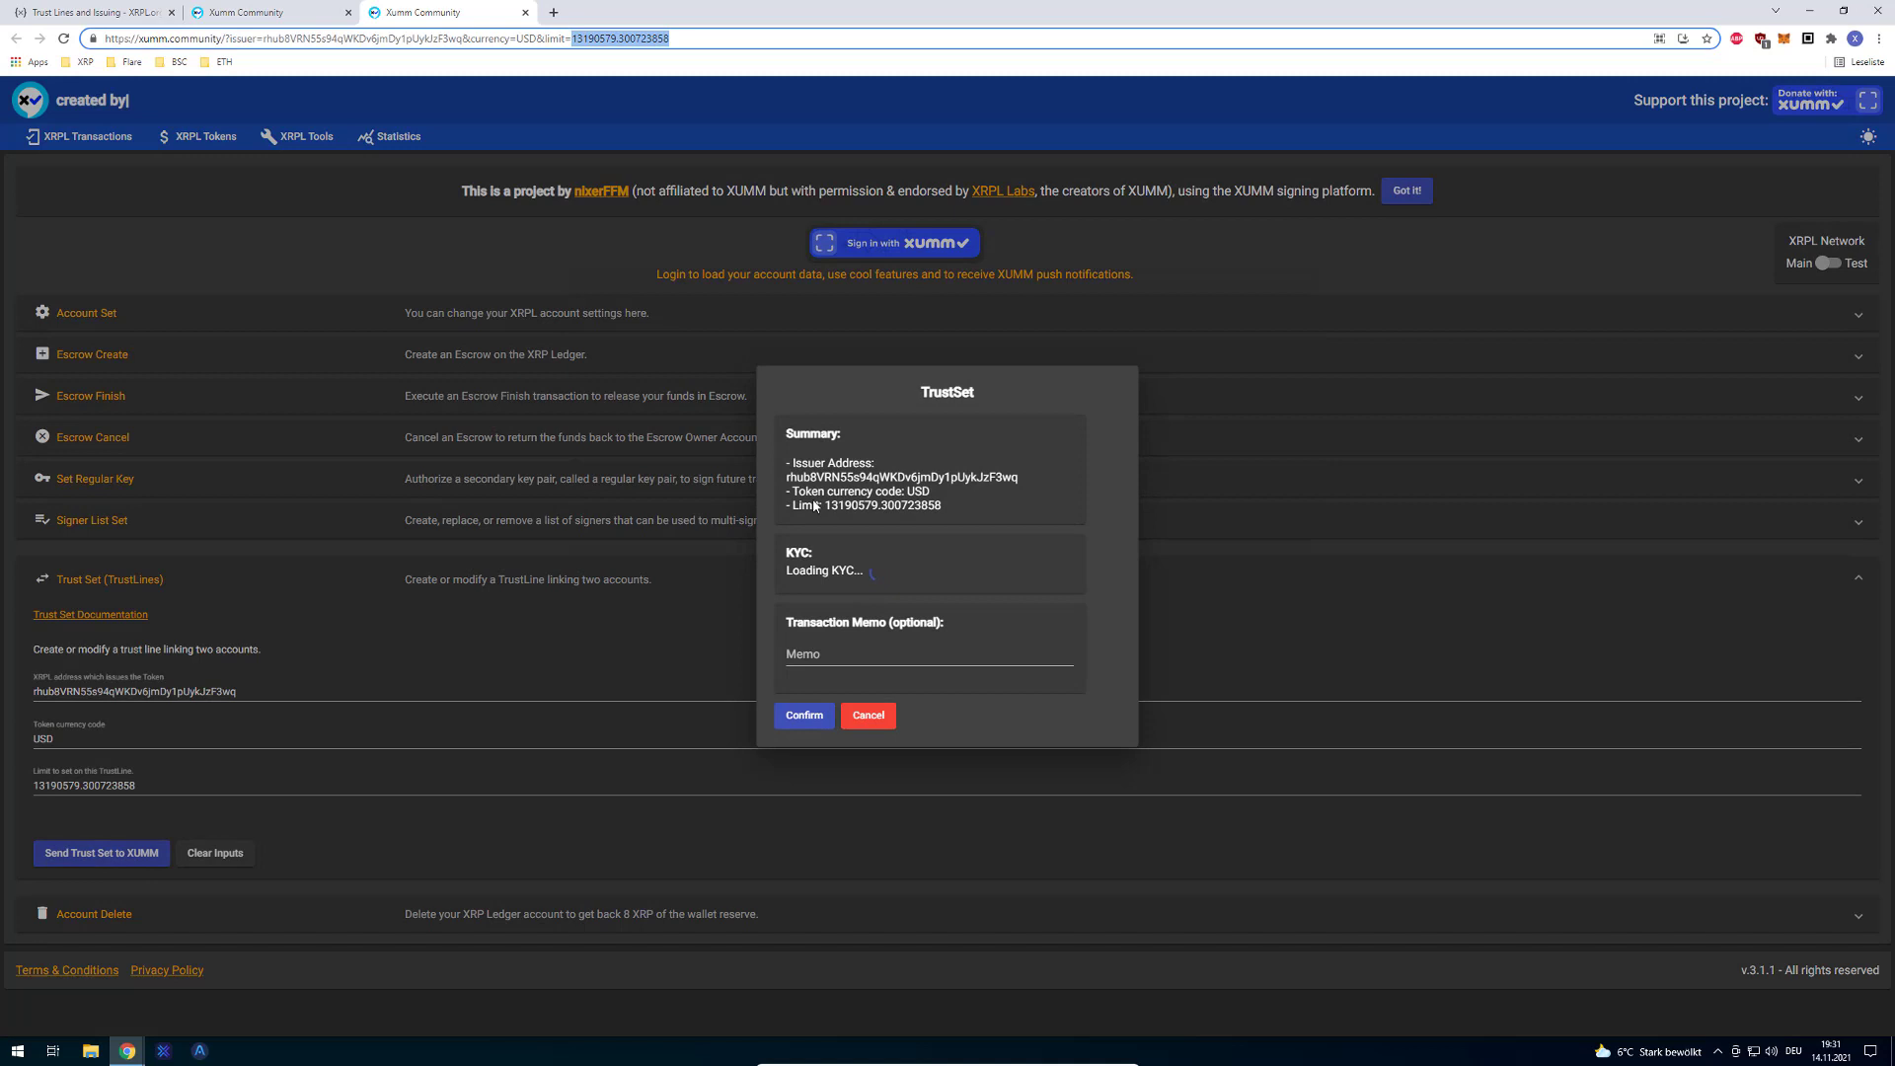
double_click(846, 505)
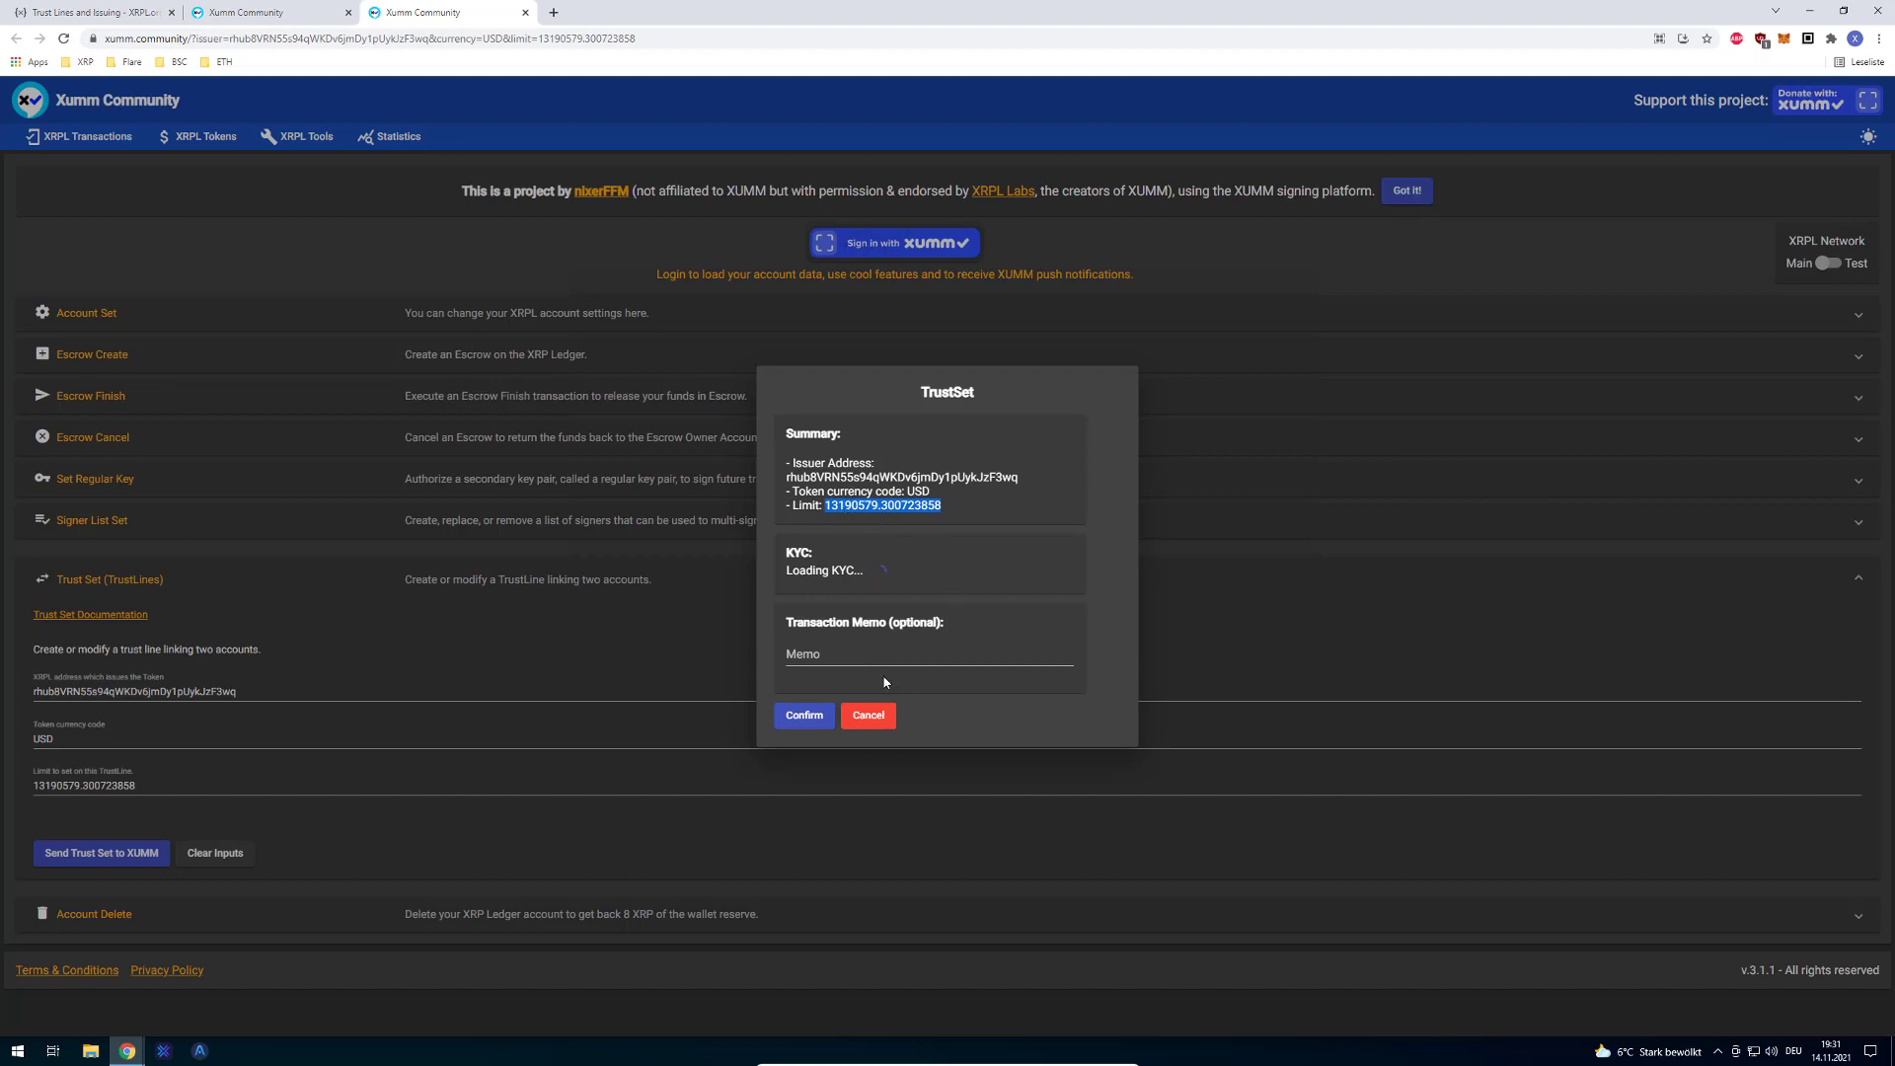
mouse_move(869, 560)
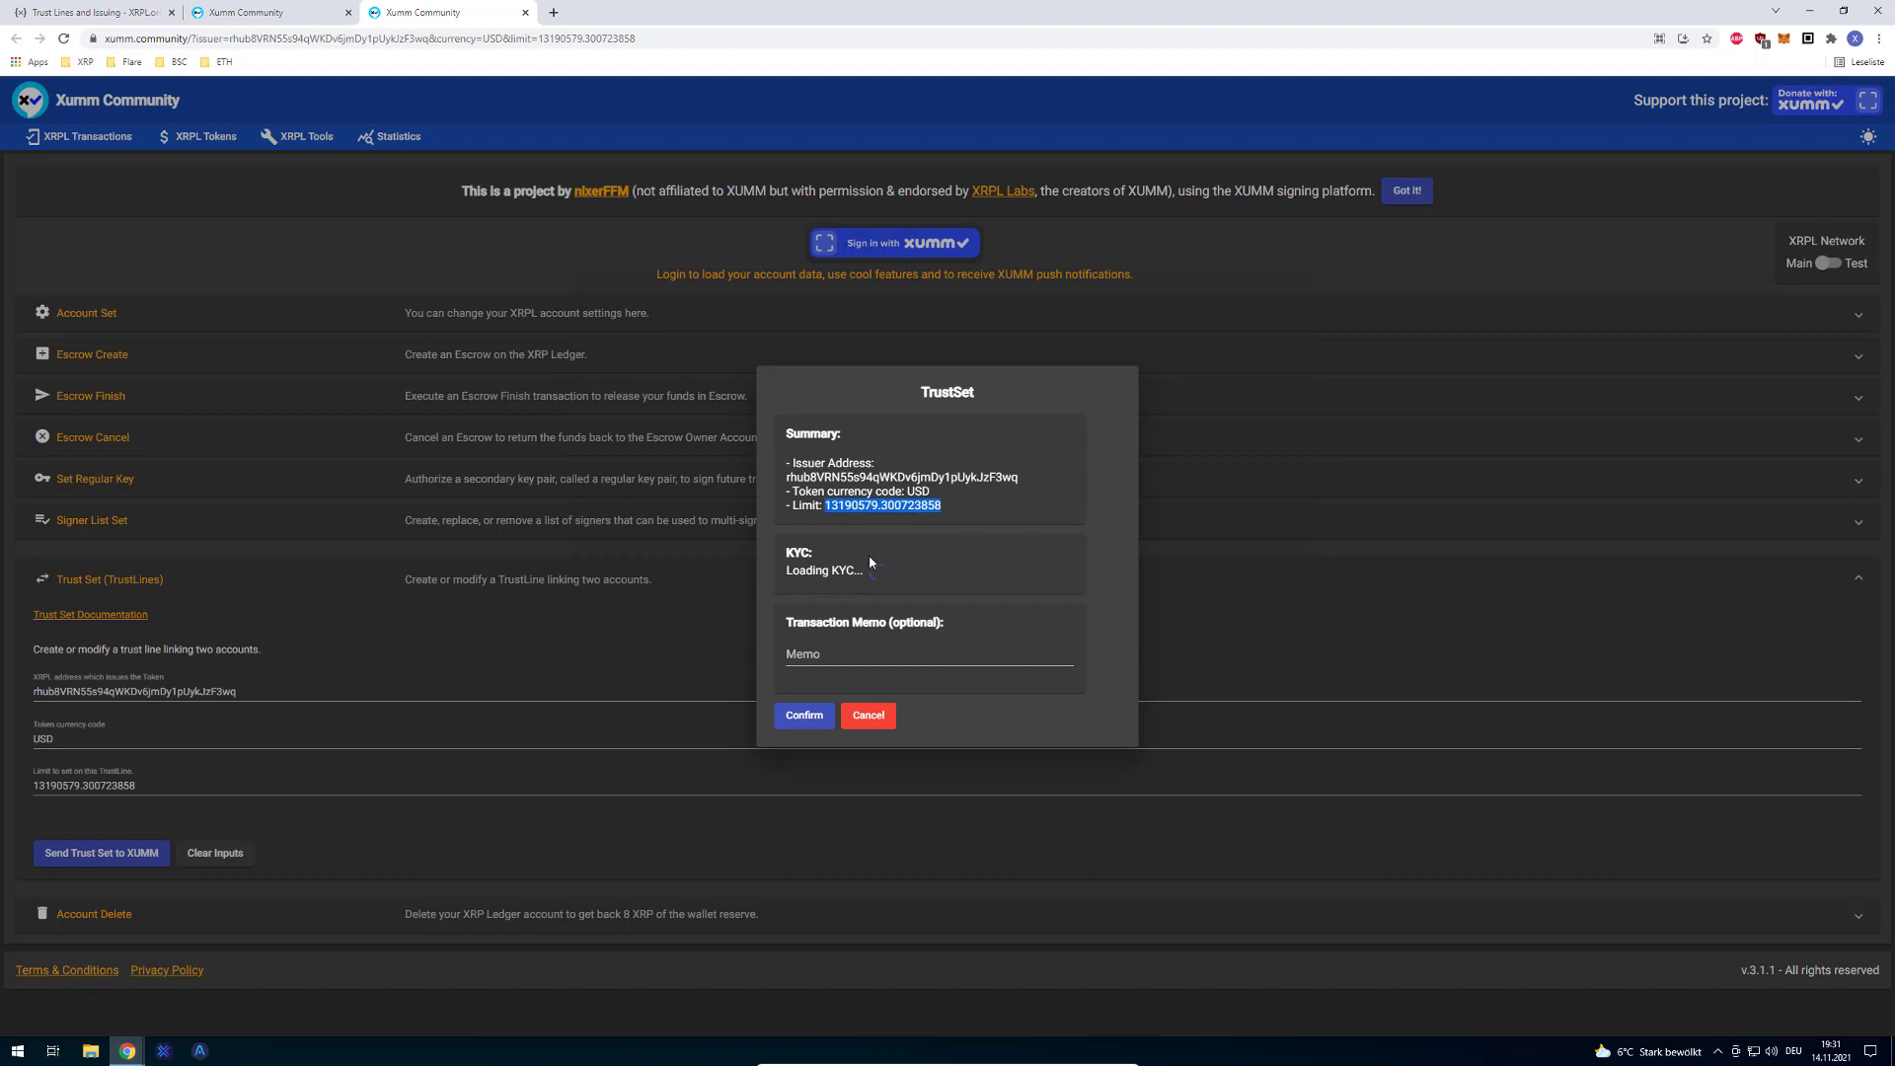
left_click(866, 714)
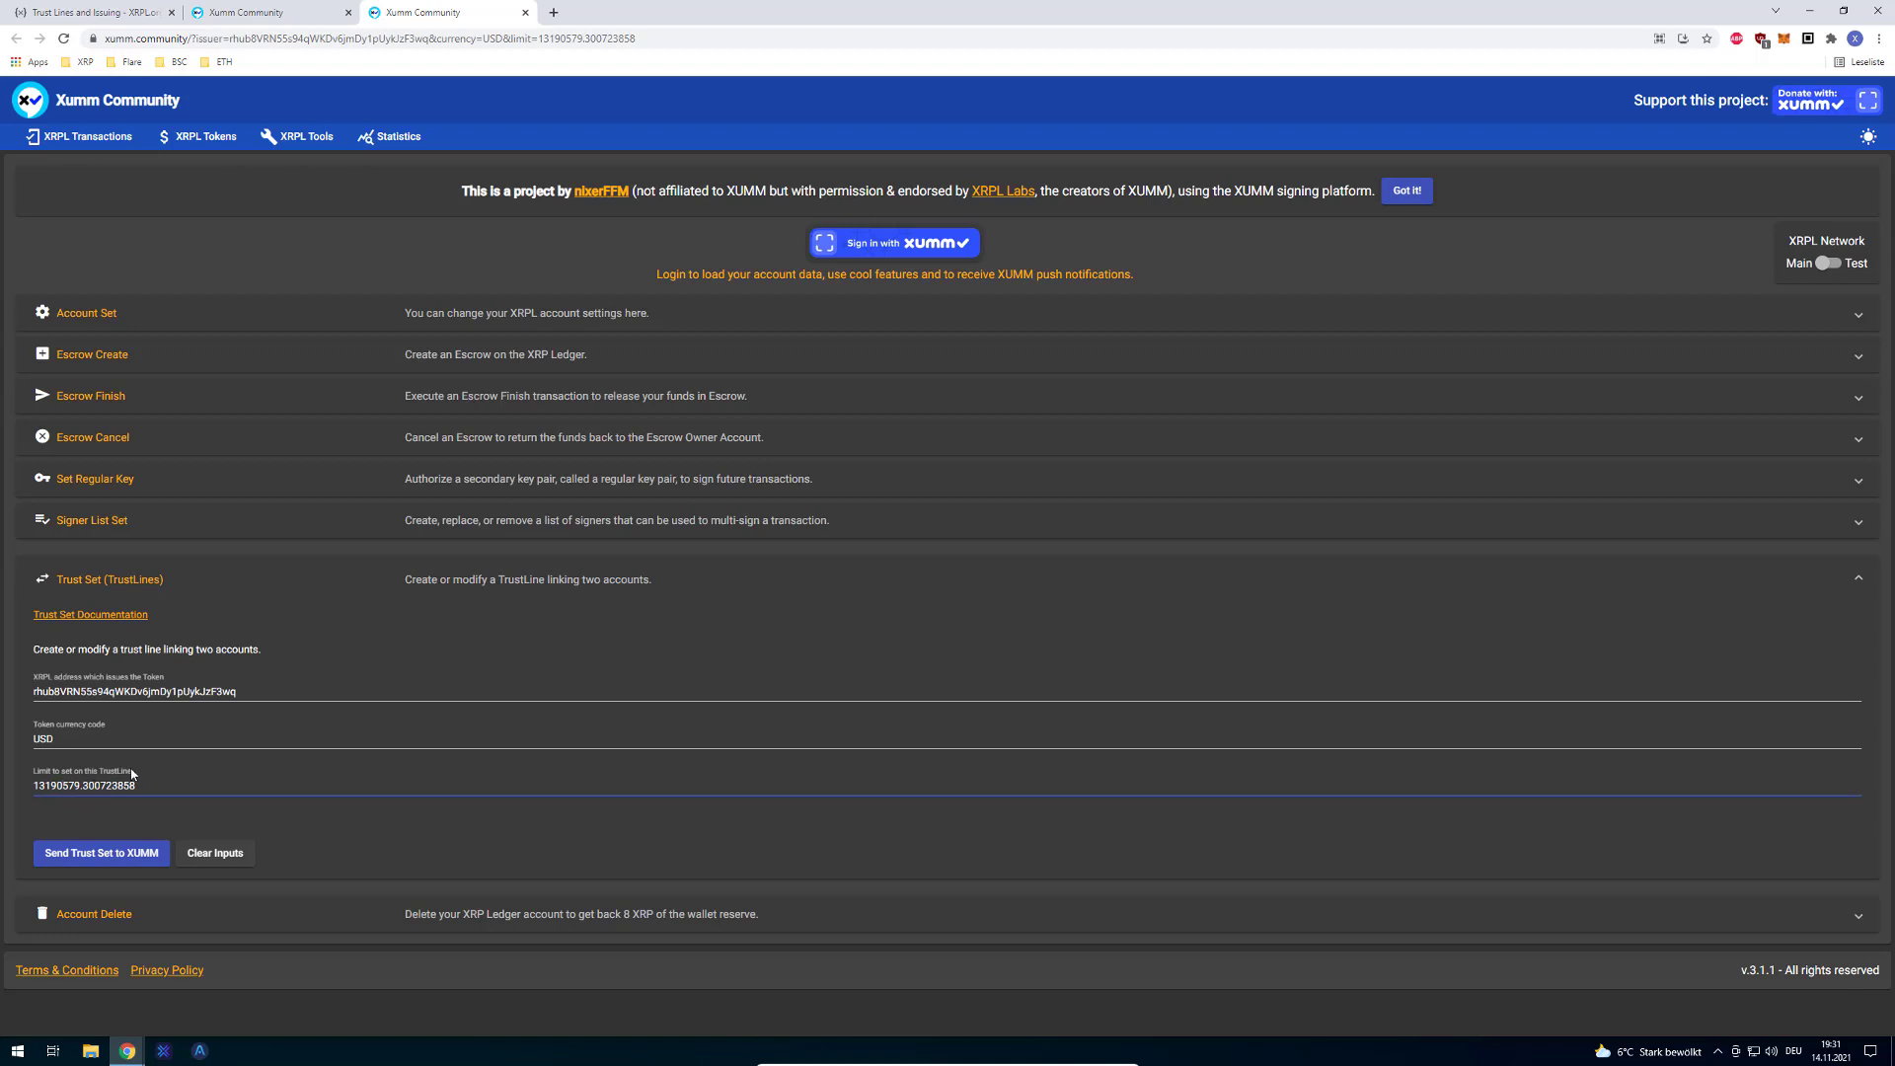
- Replace the prefilled USD trust line limit with 10
triple_click(85, 784)
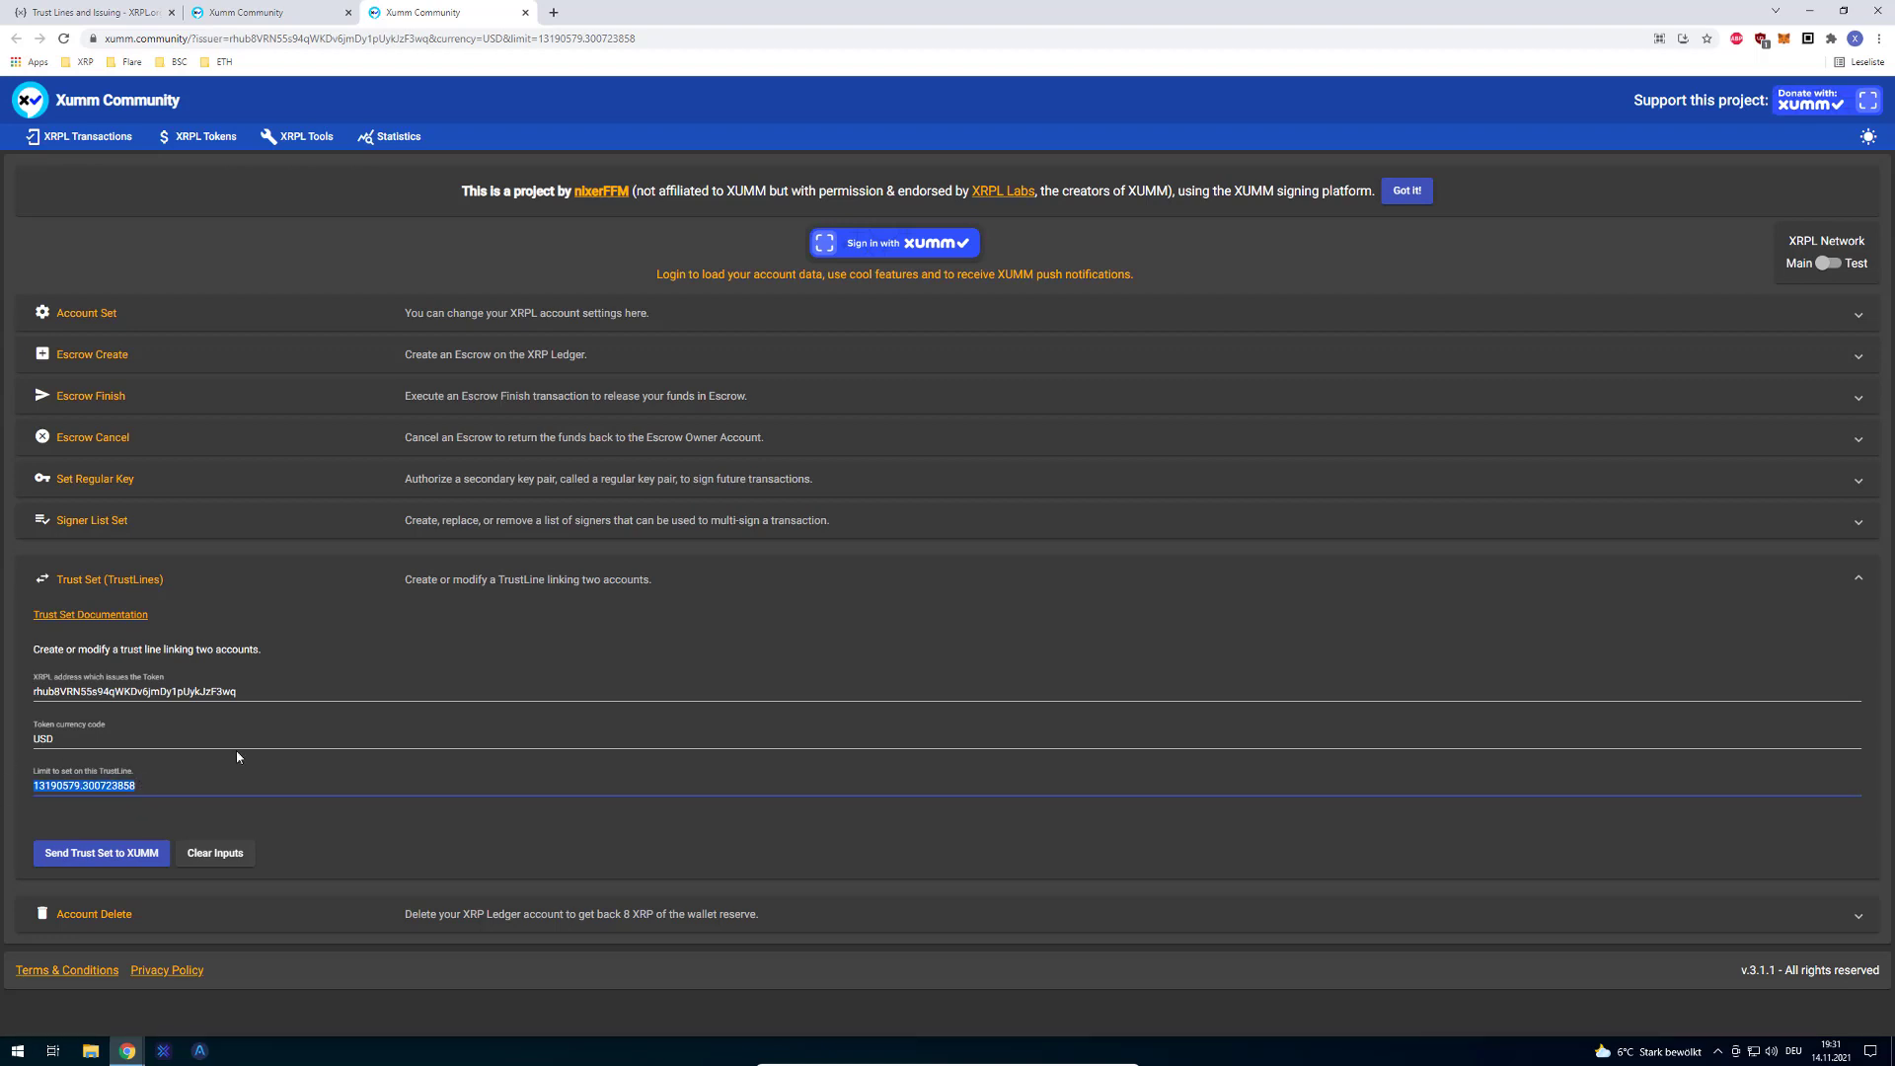
mouse_move(432, 772)
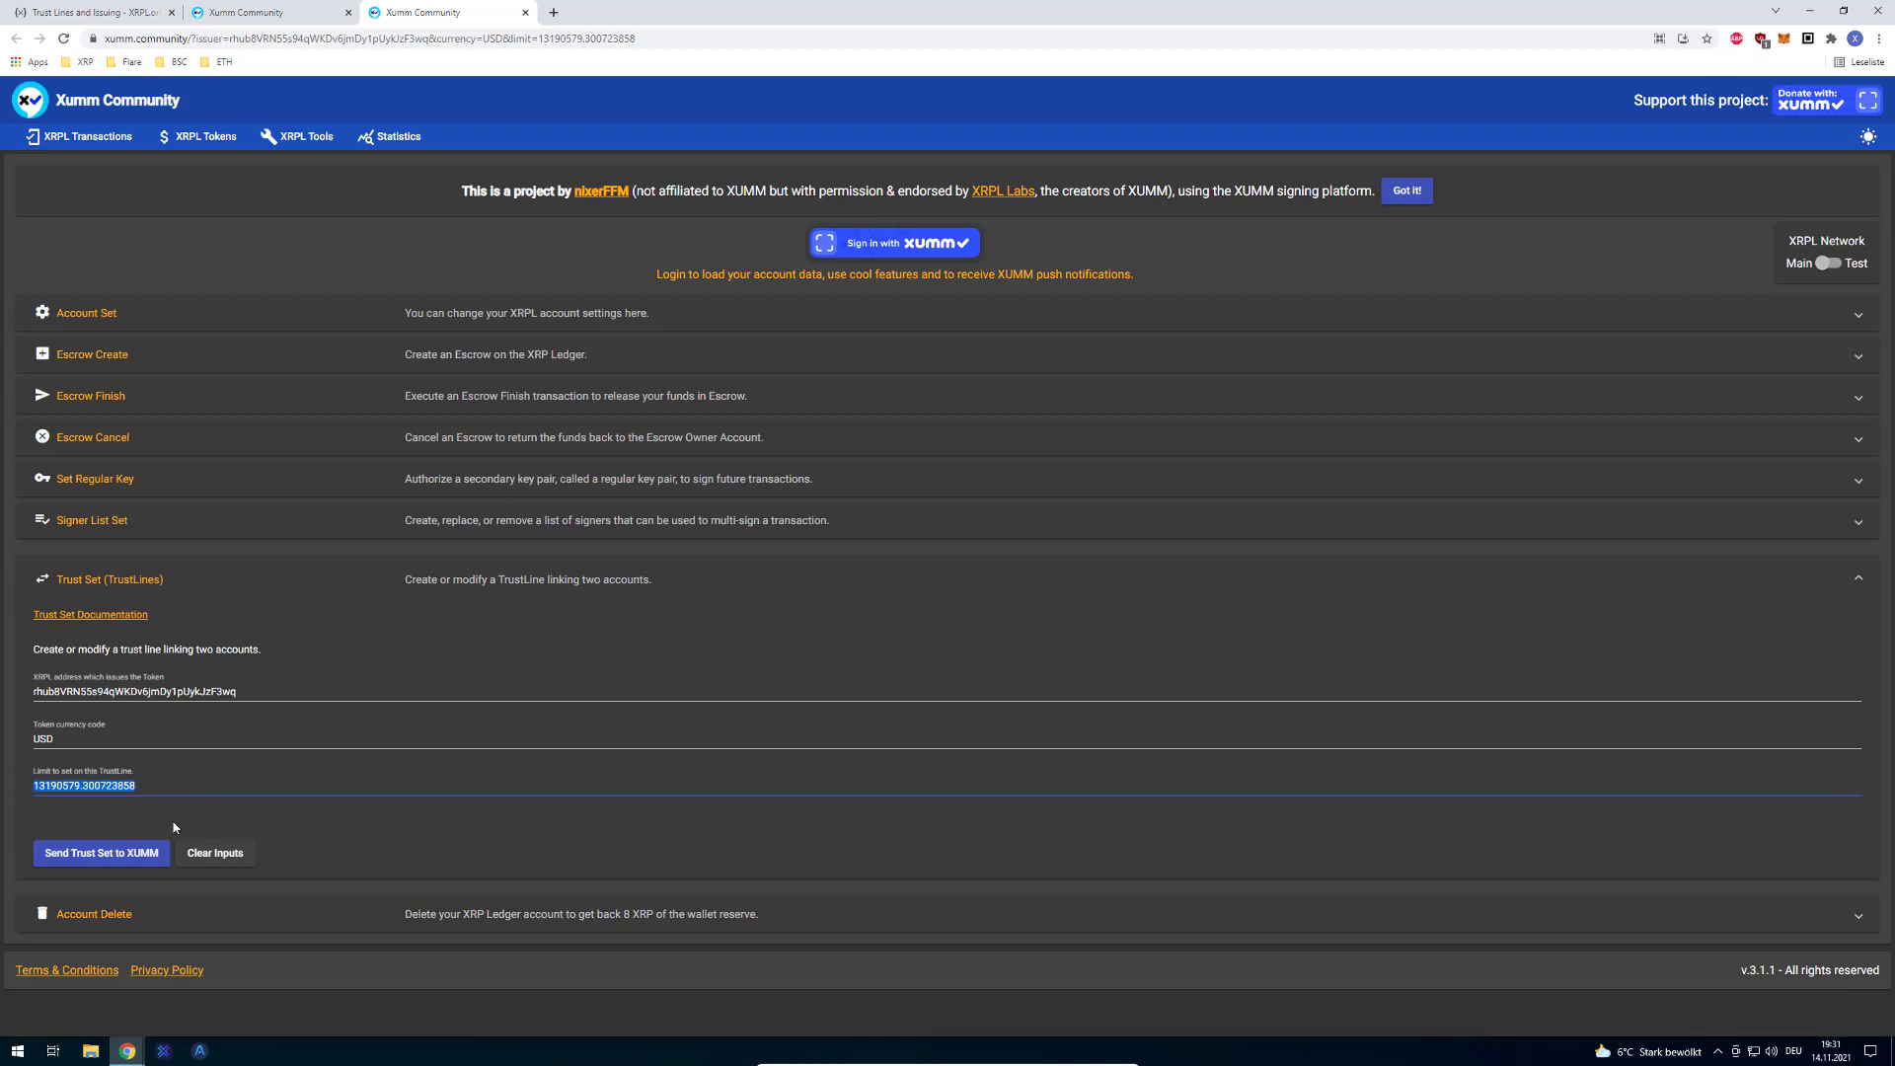
mouse_move(107, 783)
type("10")
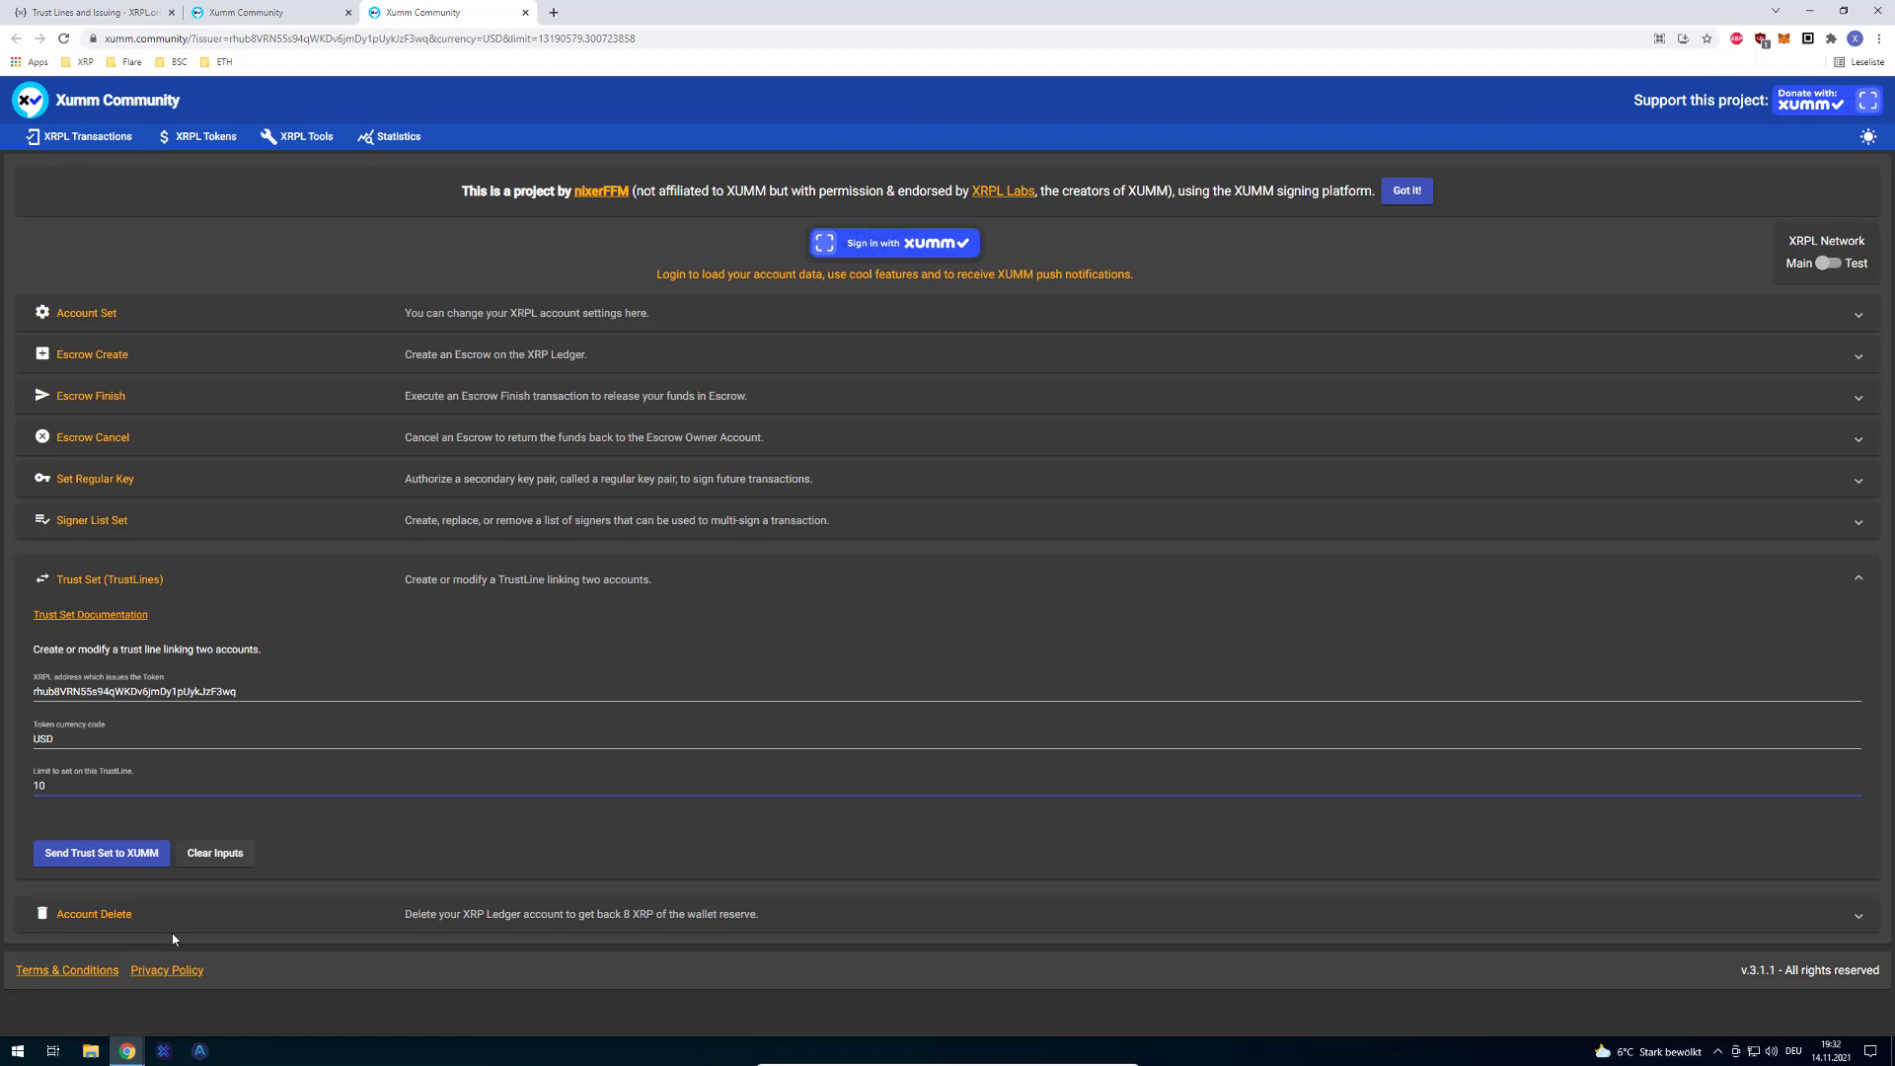
mouse_move(219, 891)
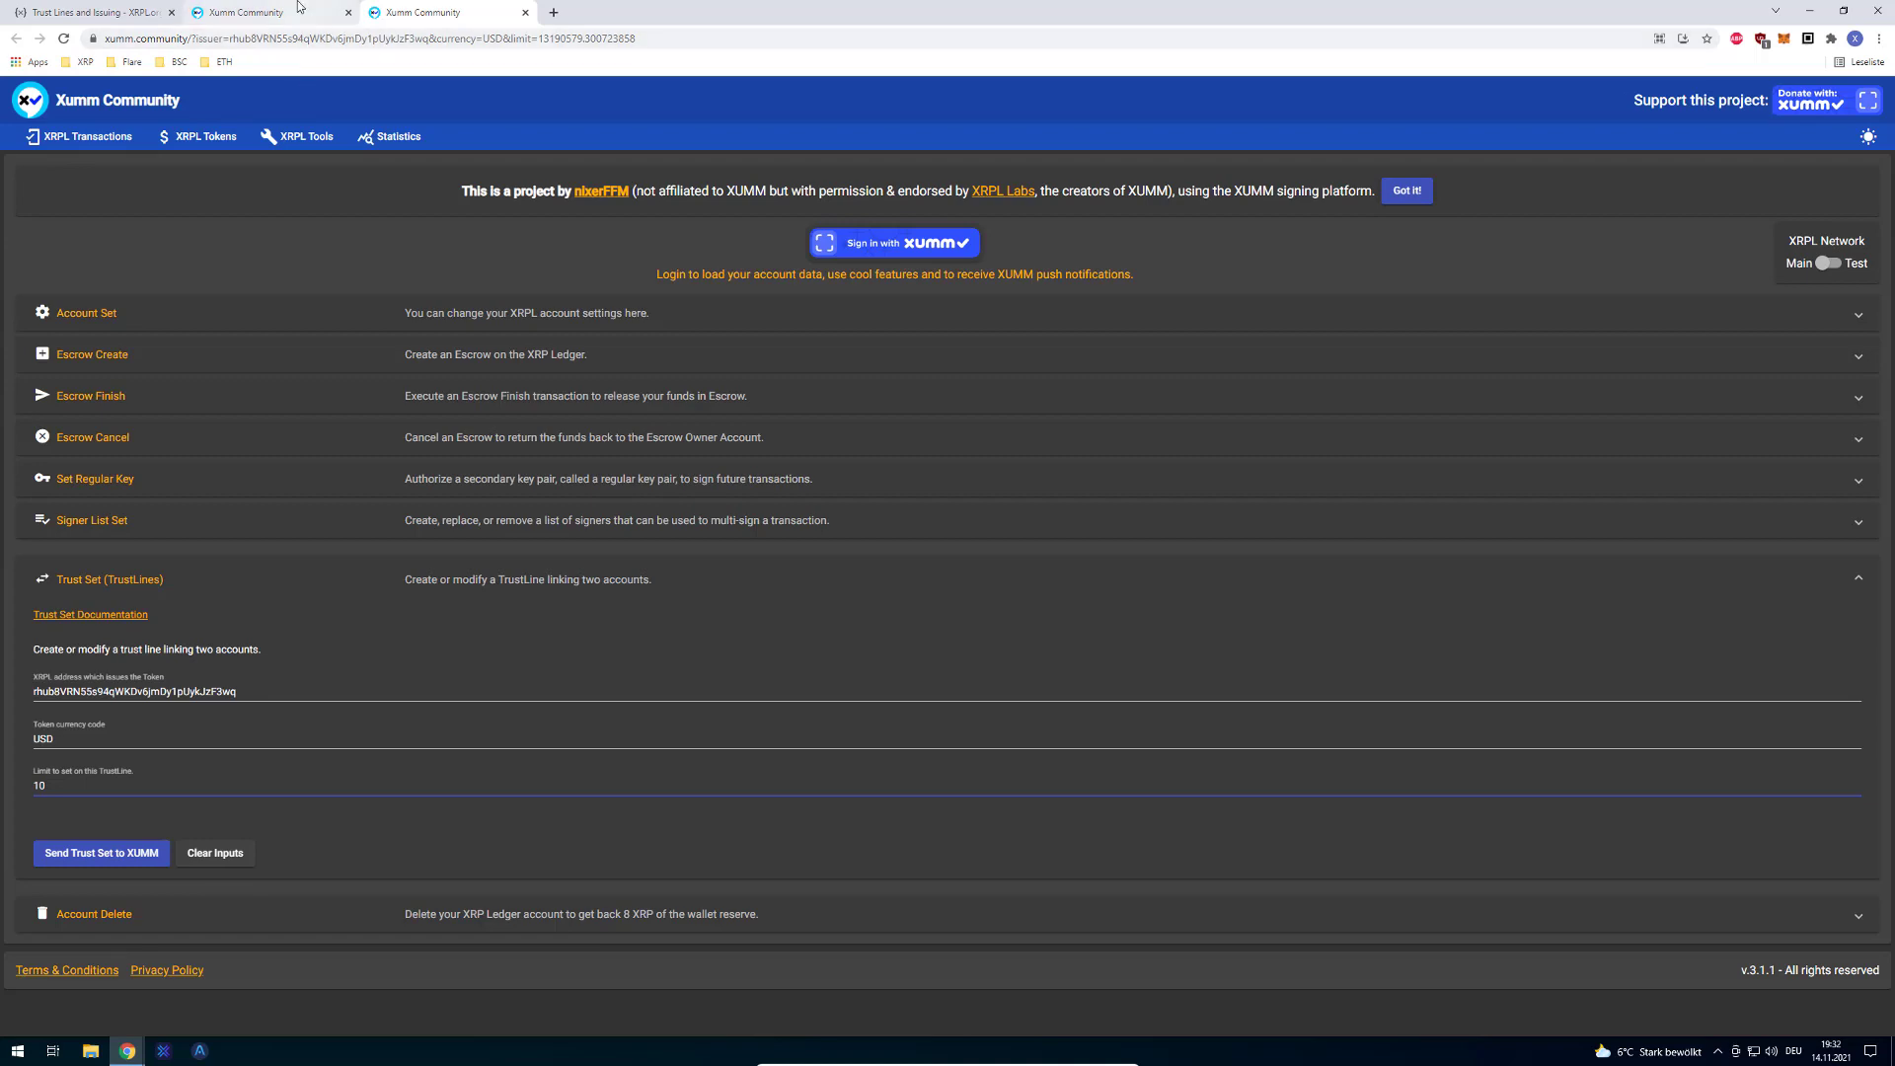
- Search the Trust Lines and Issuing documentation page for 'limit'
left_click(91, 12)
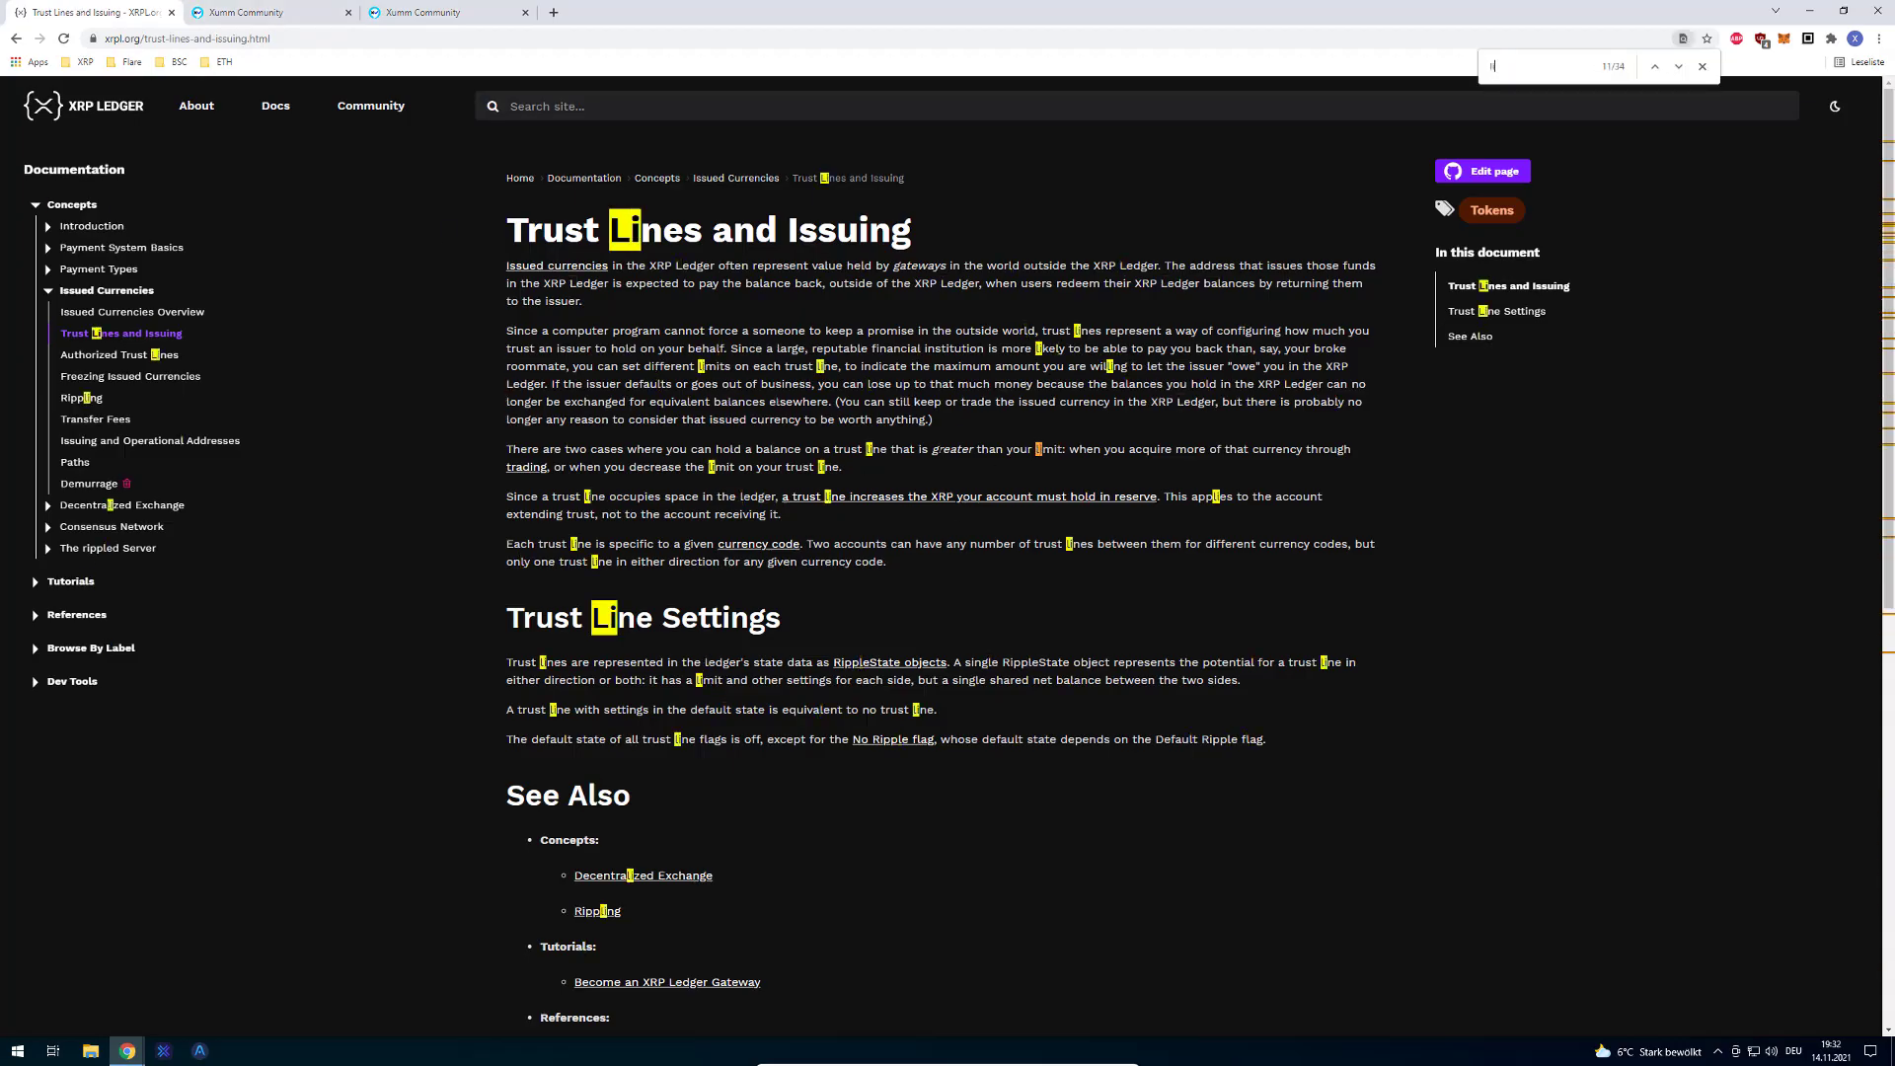
type("imit")
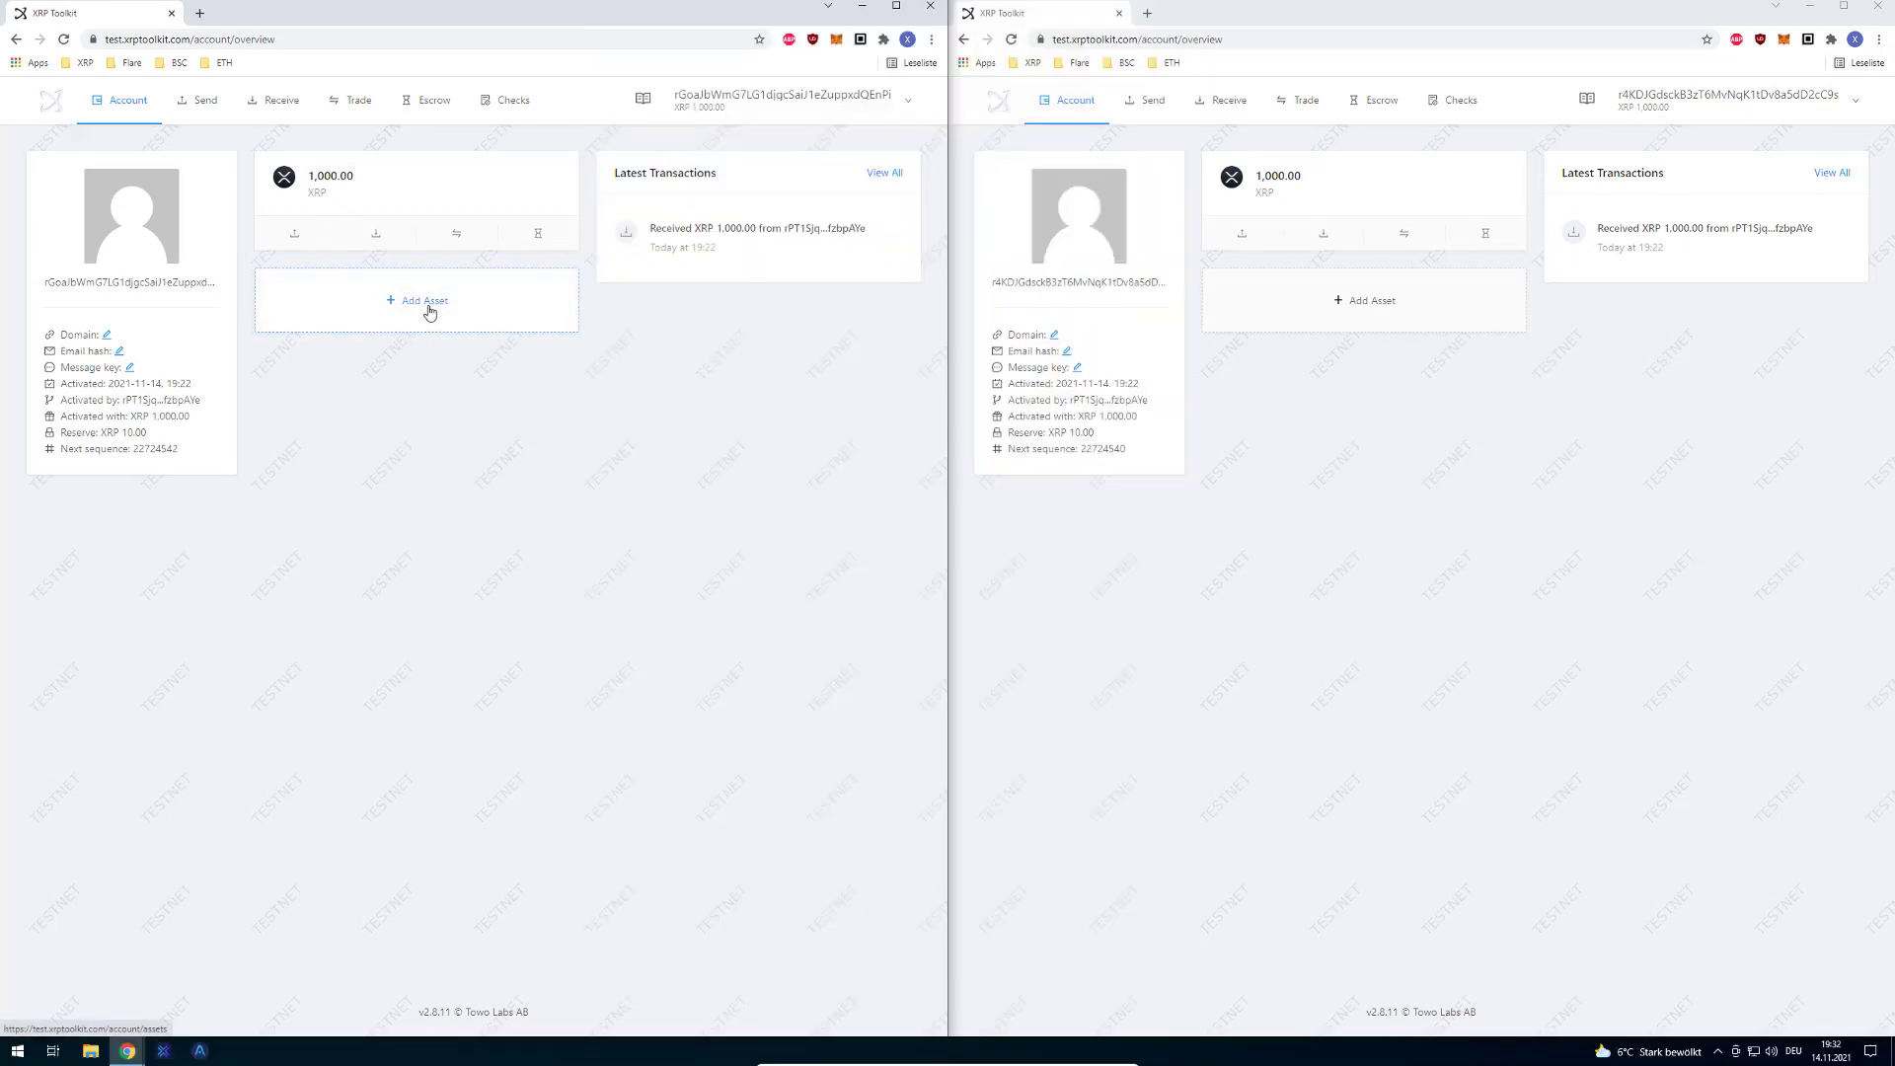
- Start adding a custom trusted asset on the left testnet account
left_click(417, 300)
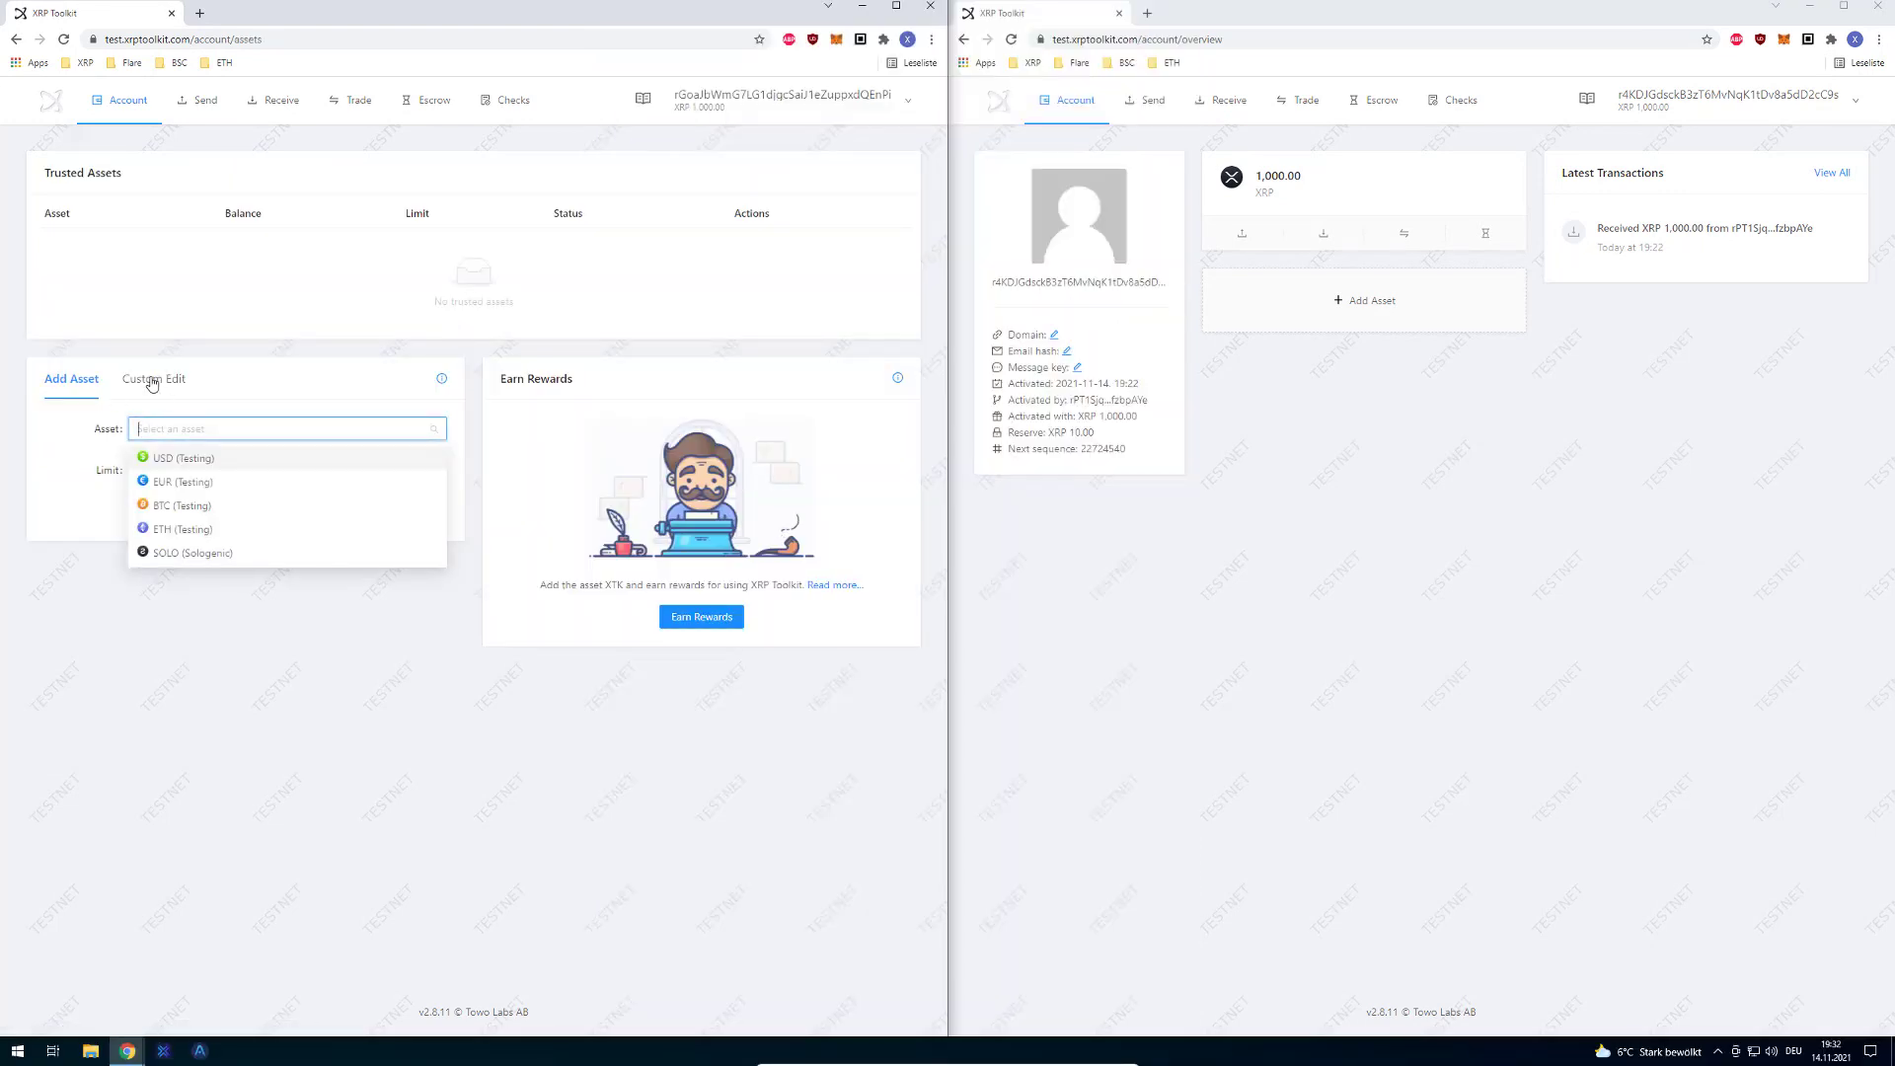
left_click(154, 379)
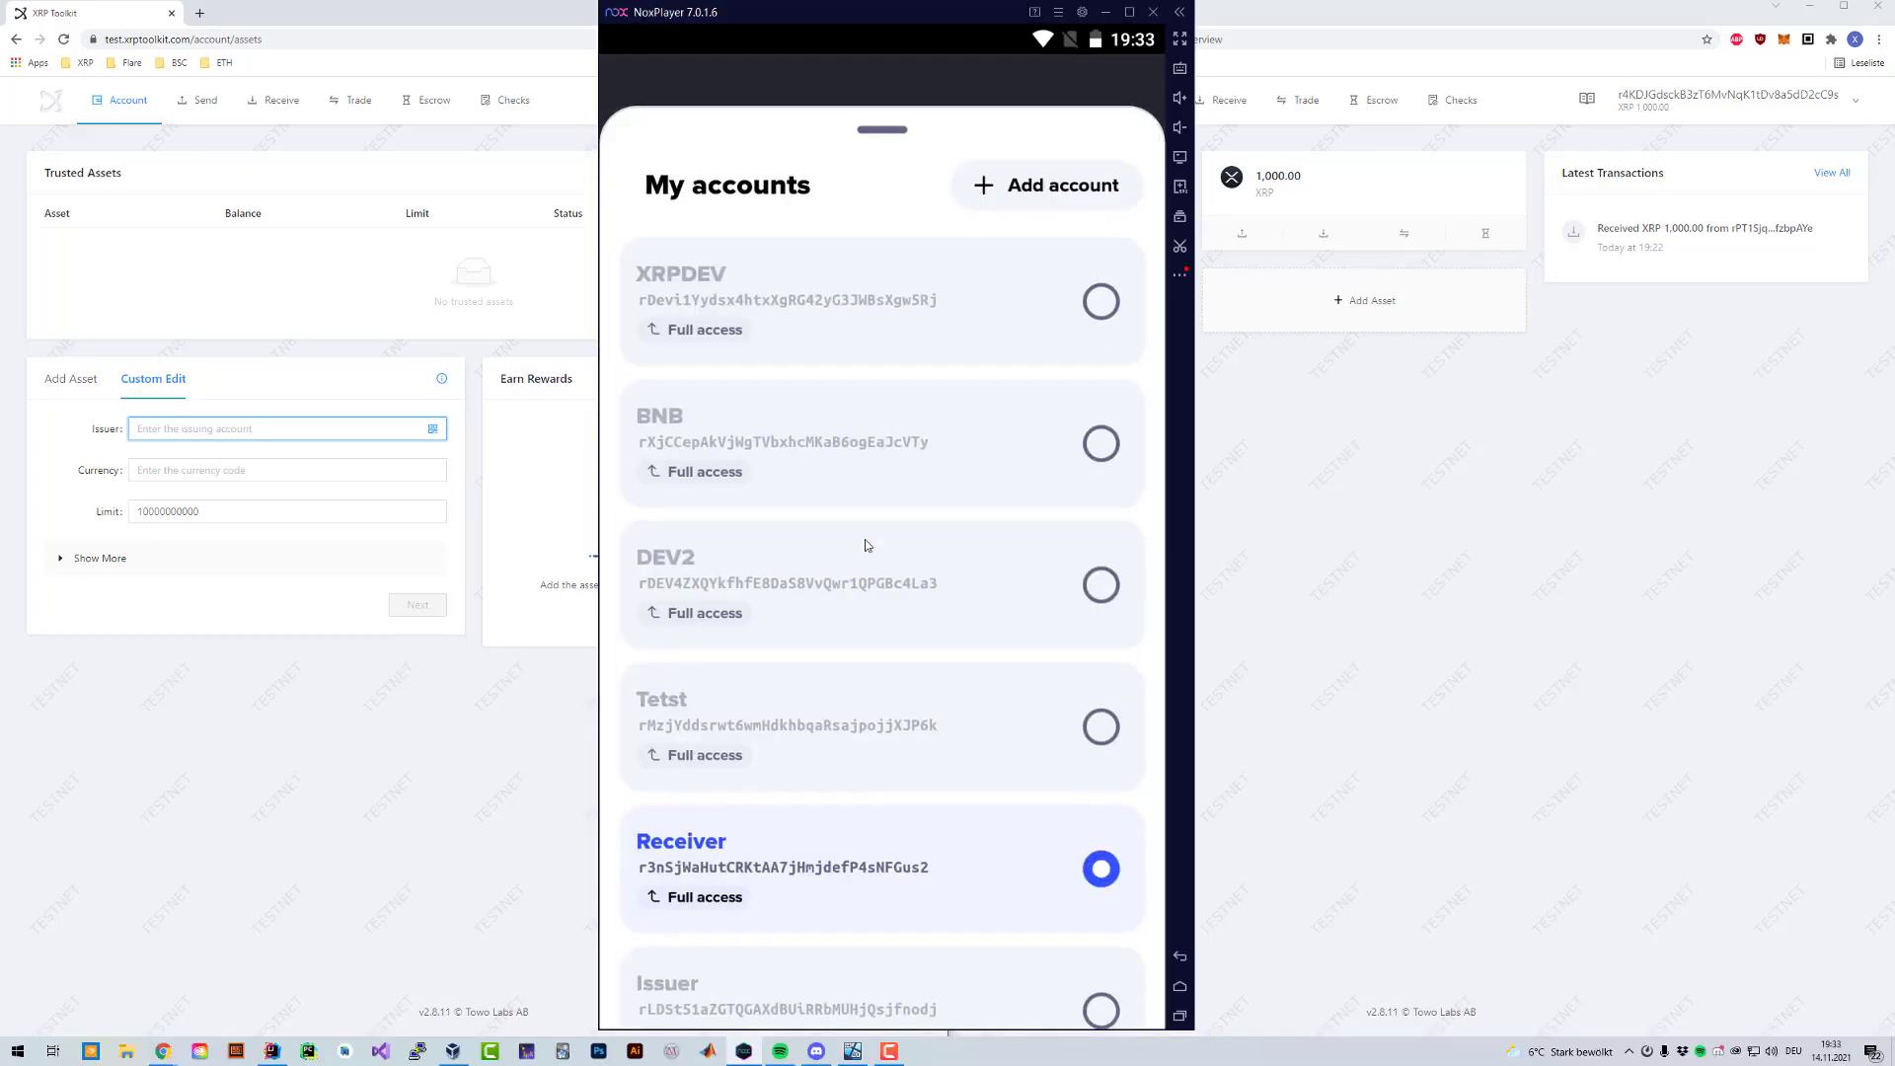
- Switch Xumm to the Issuer account and review its XRP balance explanation
left_click(883, 983)
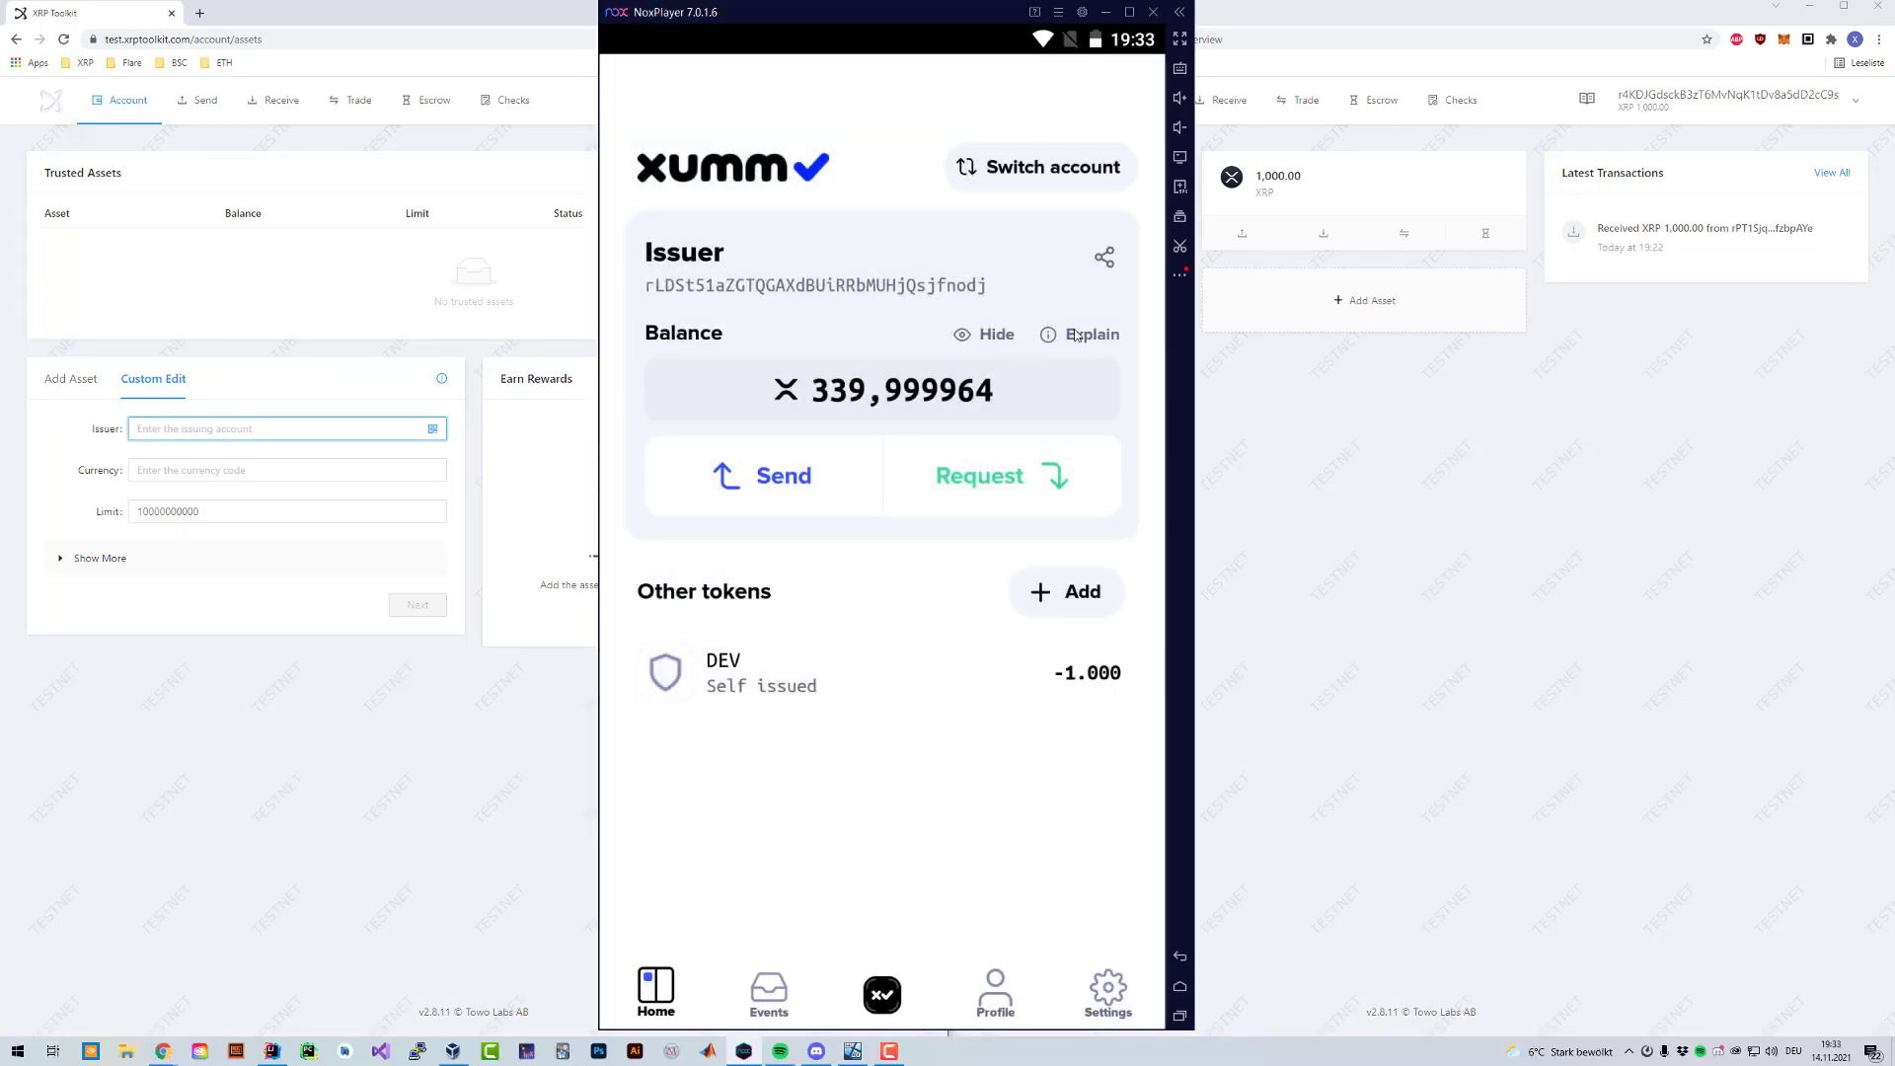
left_click(1089, 336)
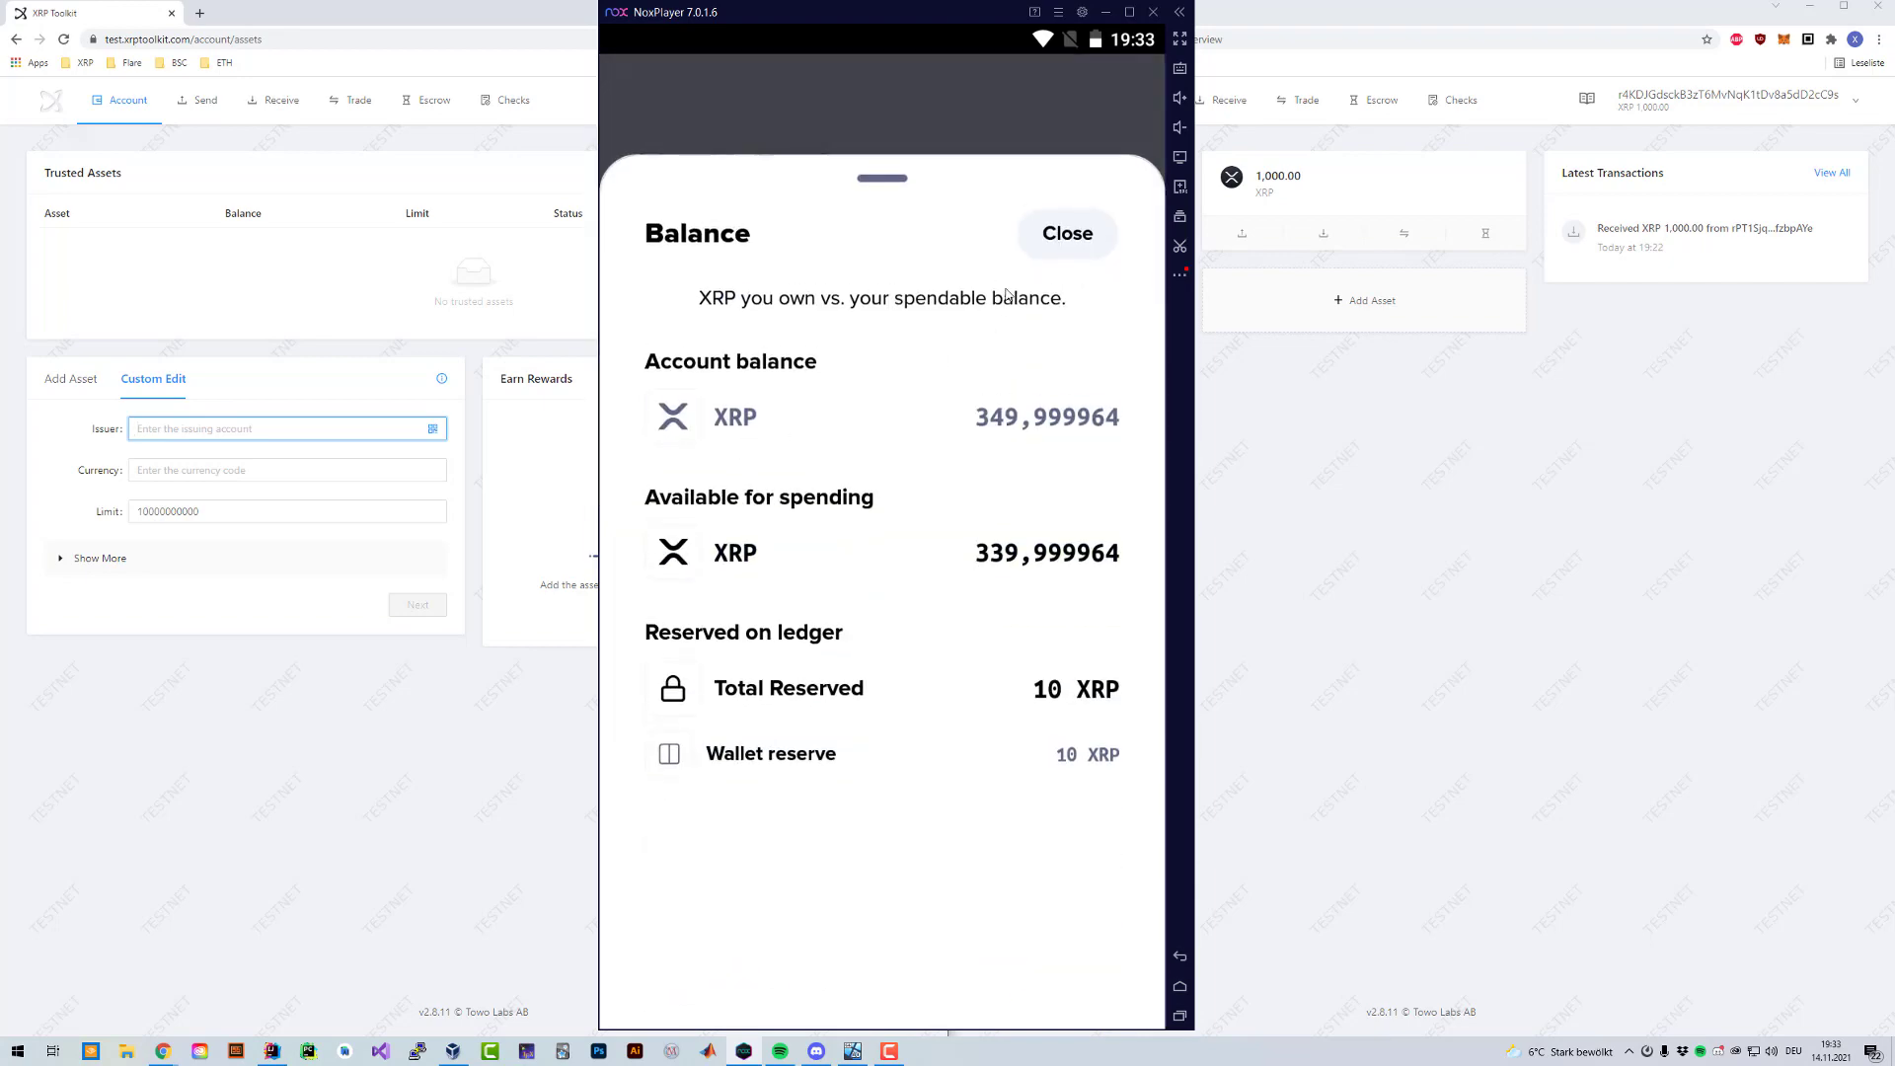
left_click(1063, 233)
type("DEV")
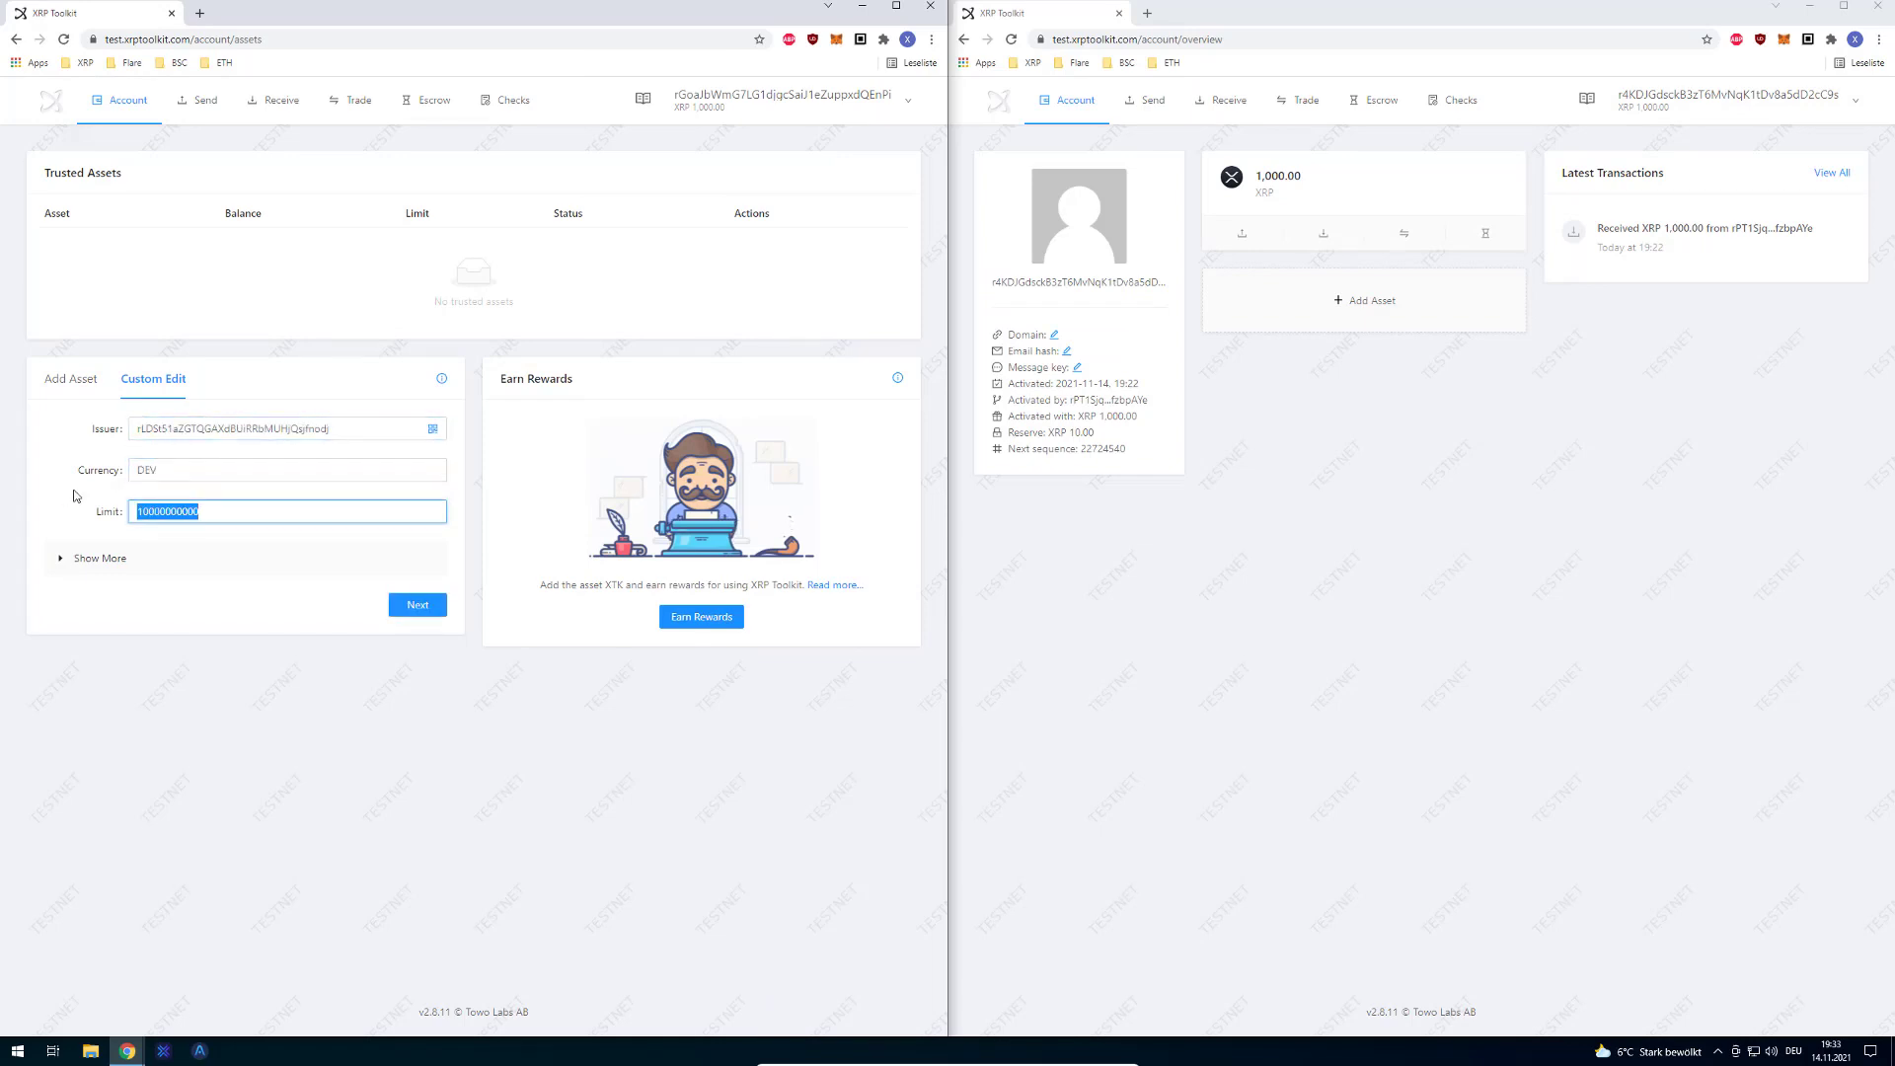
- Set the DEV trust line limit to 10 and bring up its confirmation summary
type("10")
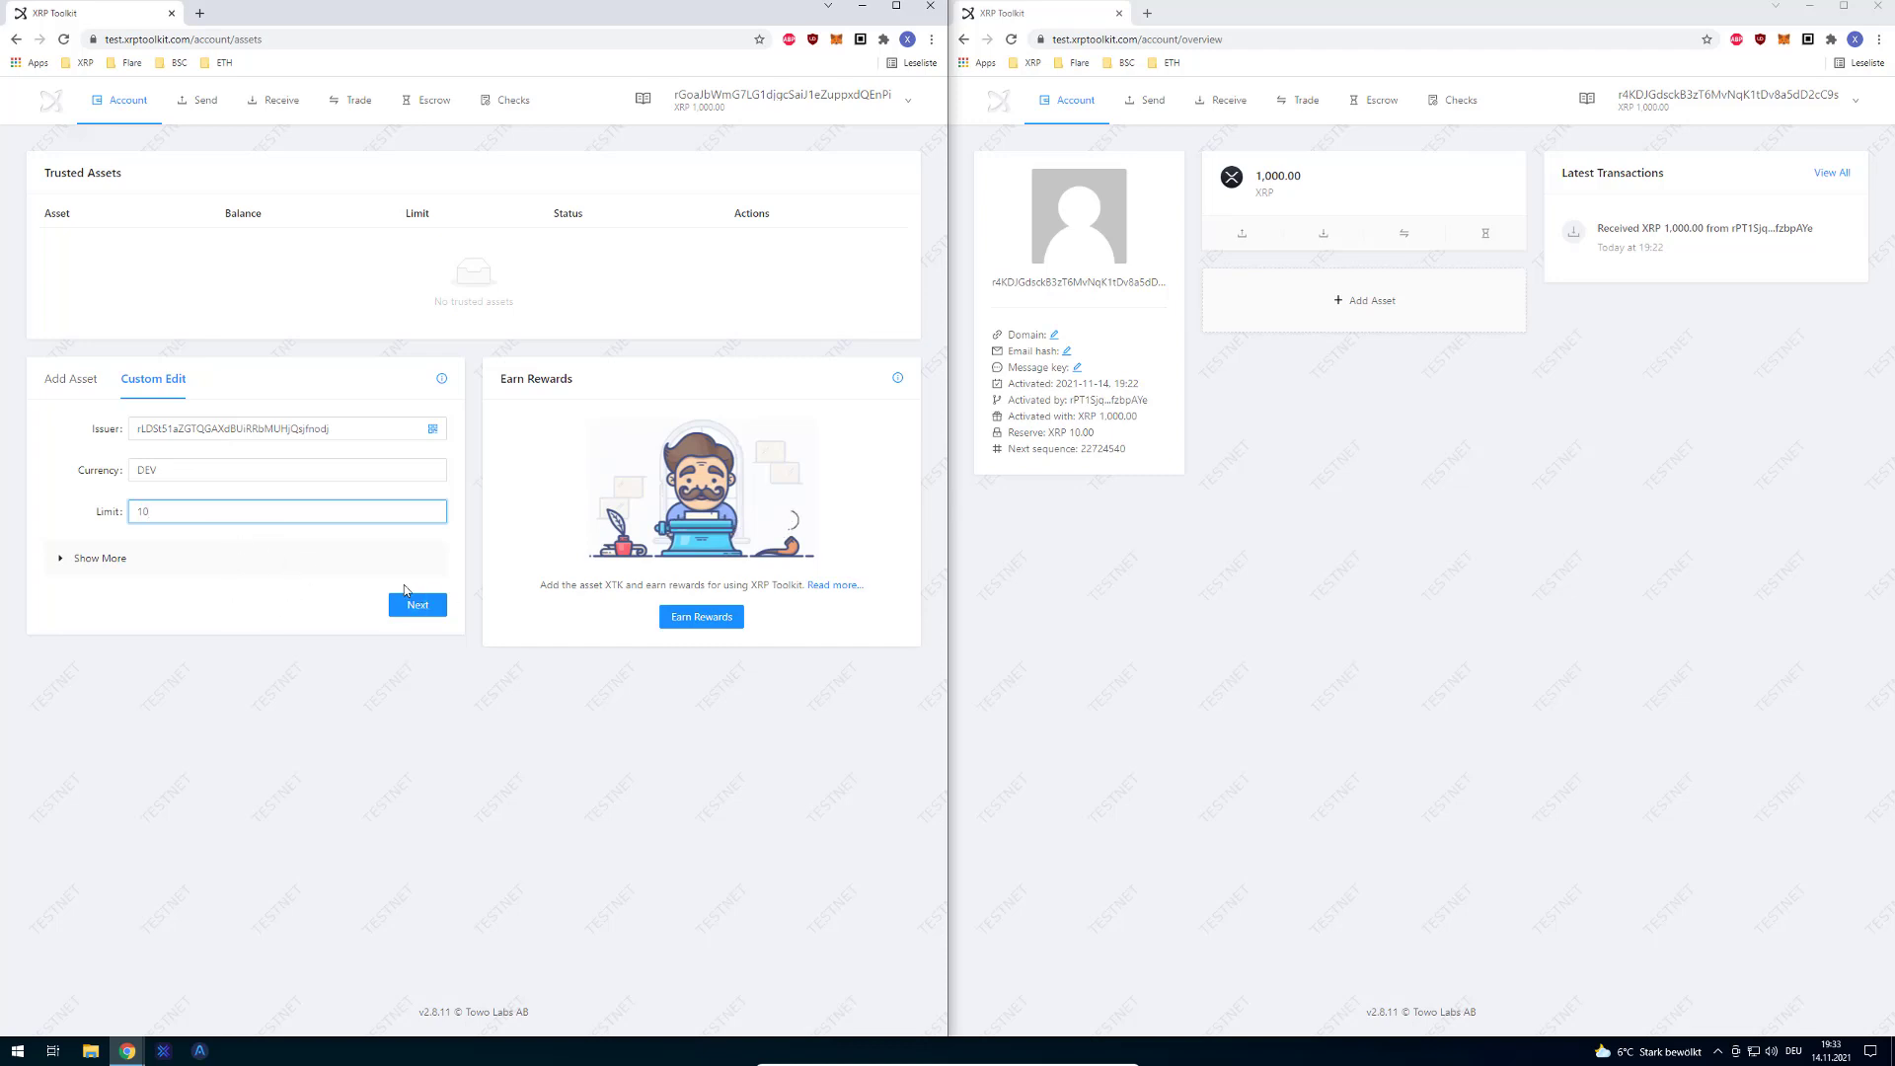
left_click(417, 604)
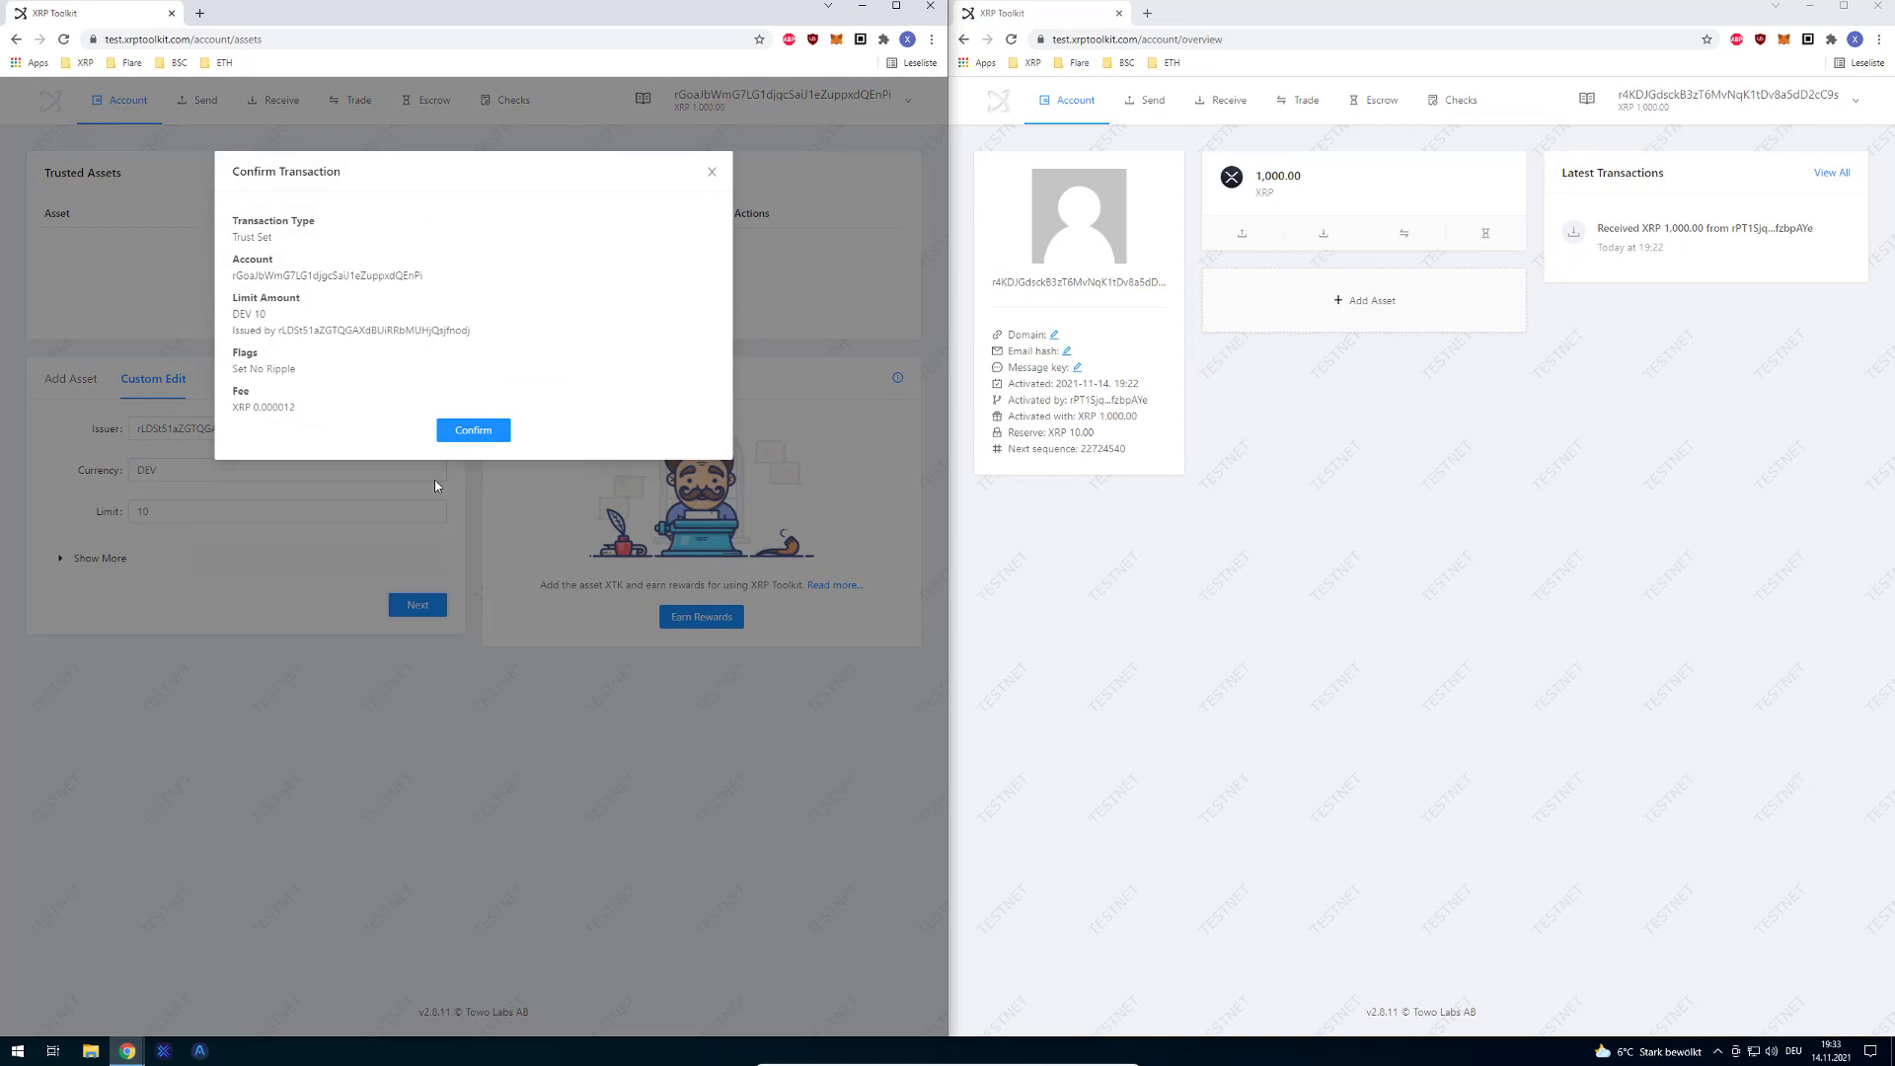
- Confirm the DEV TrustSet and view the account's trusted assets showing DEV with limit 10
left_click(471, 431)
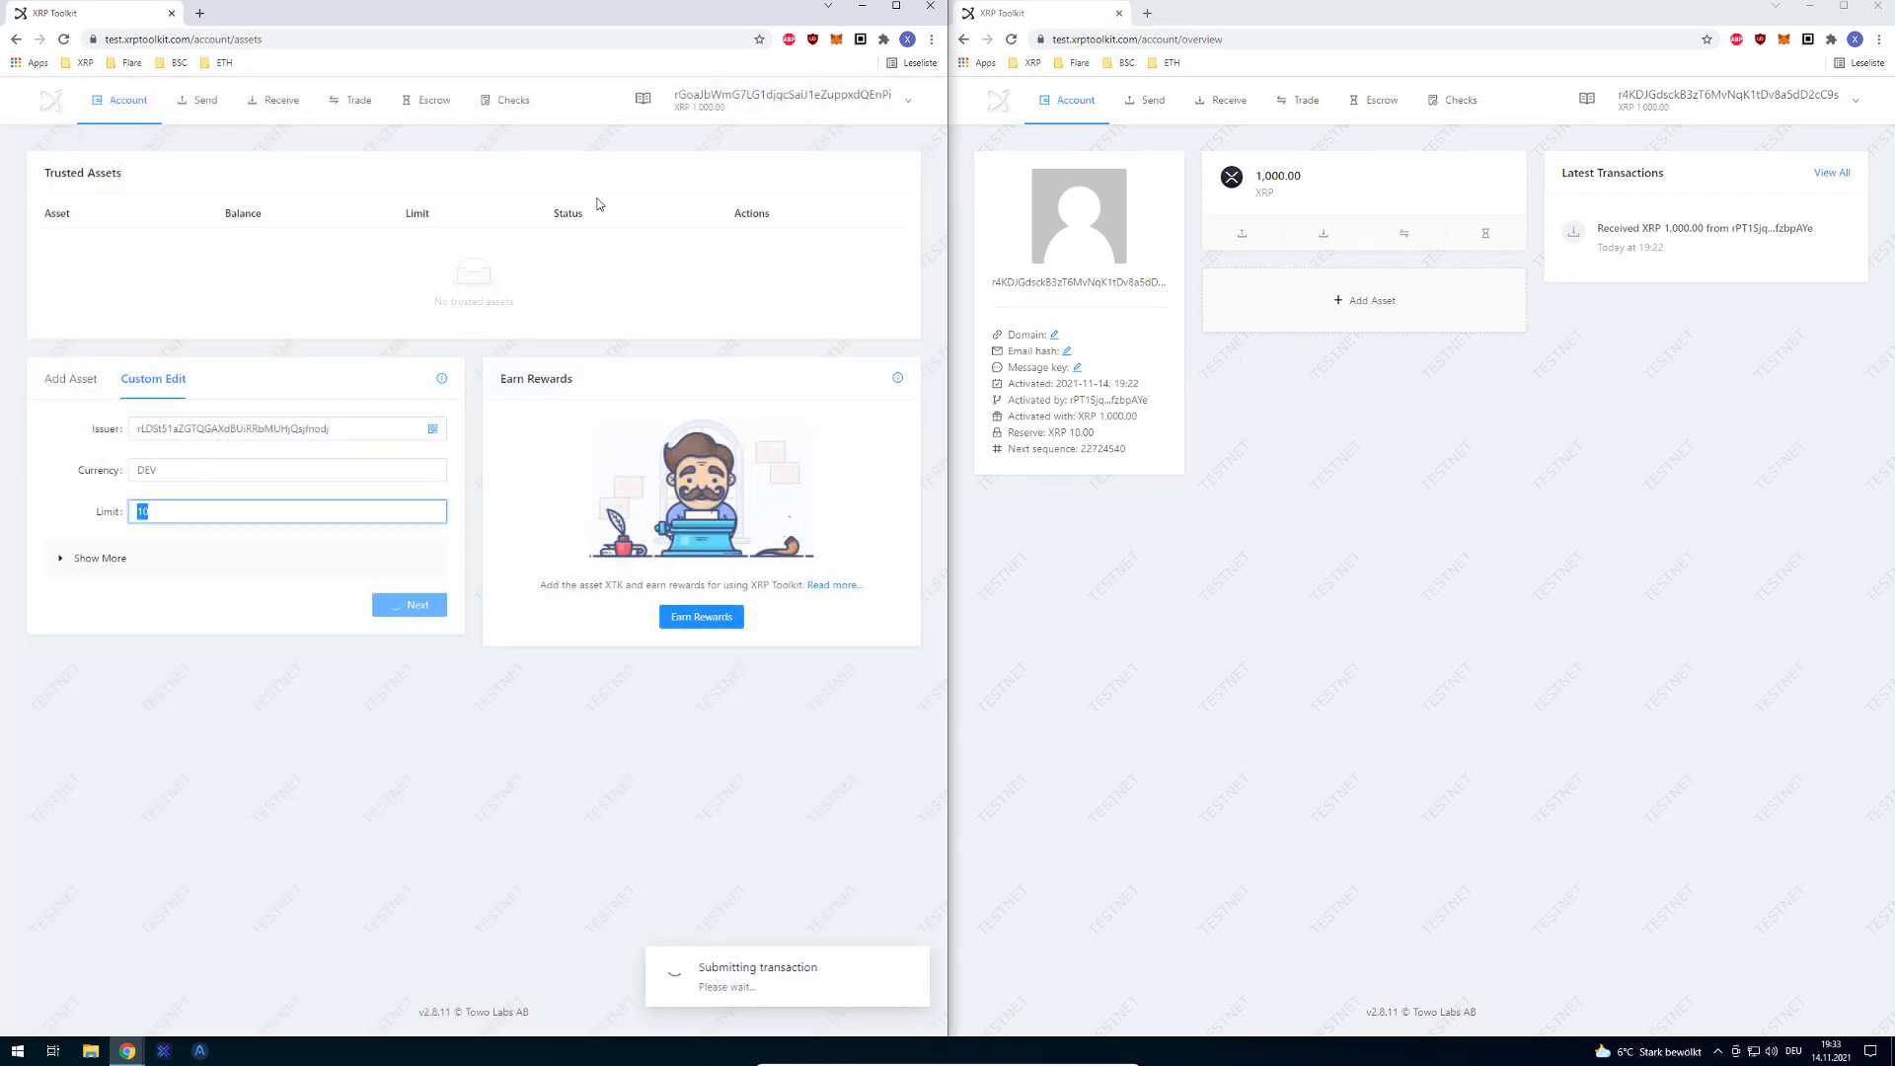
left_click(126, 100)
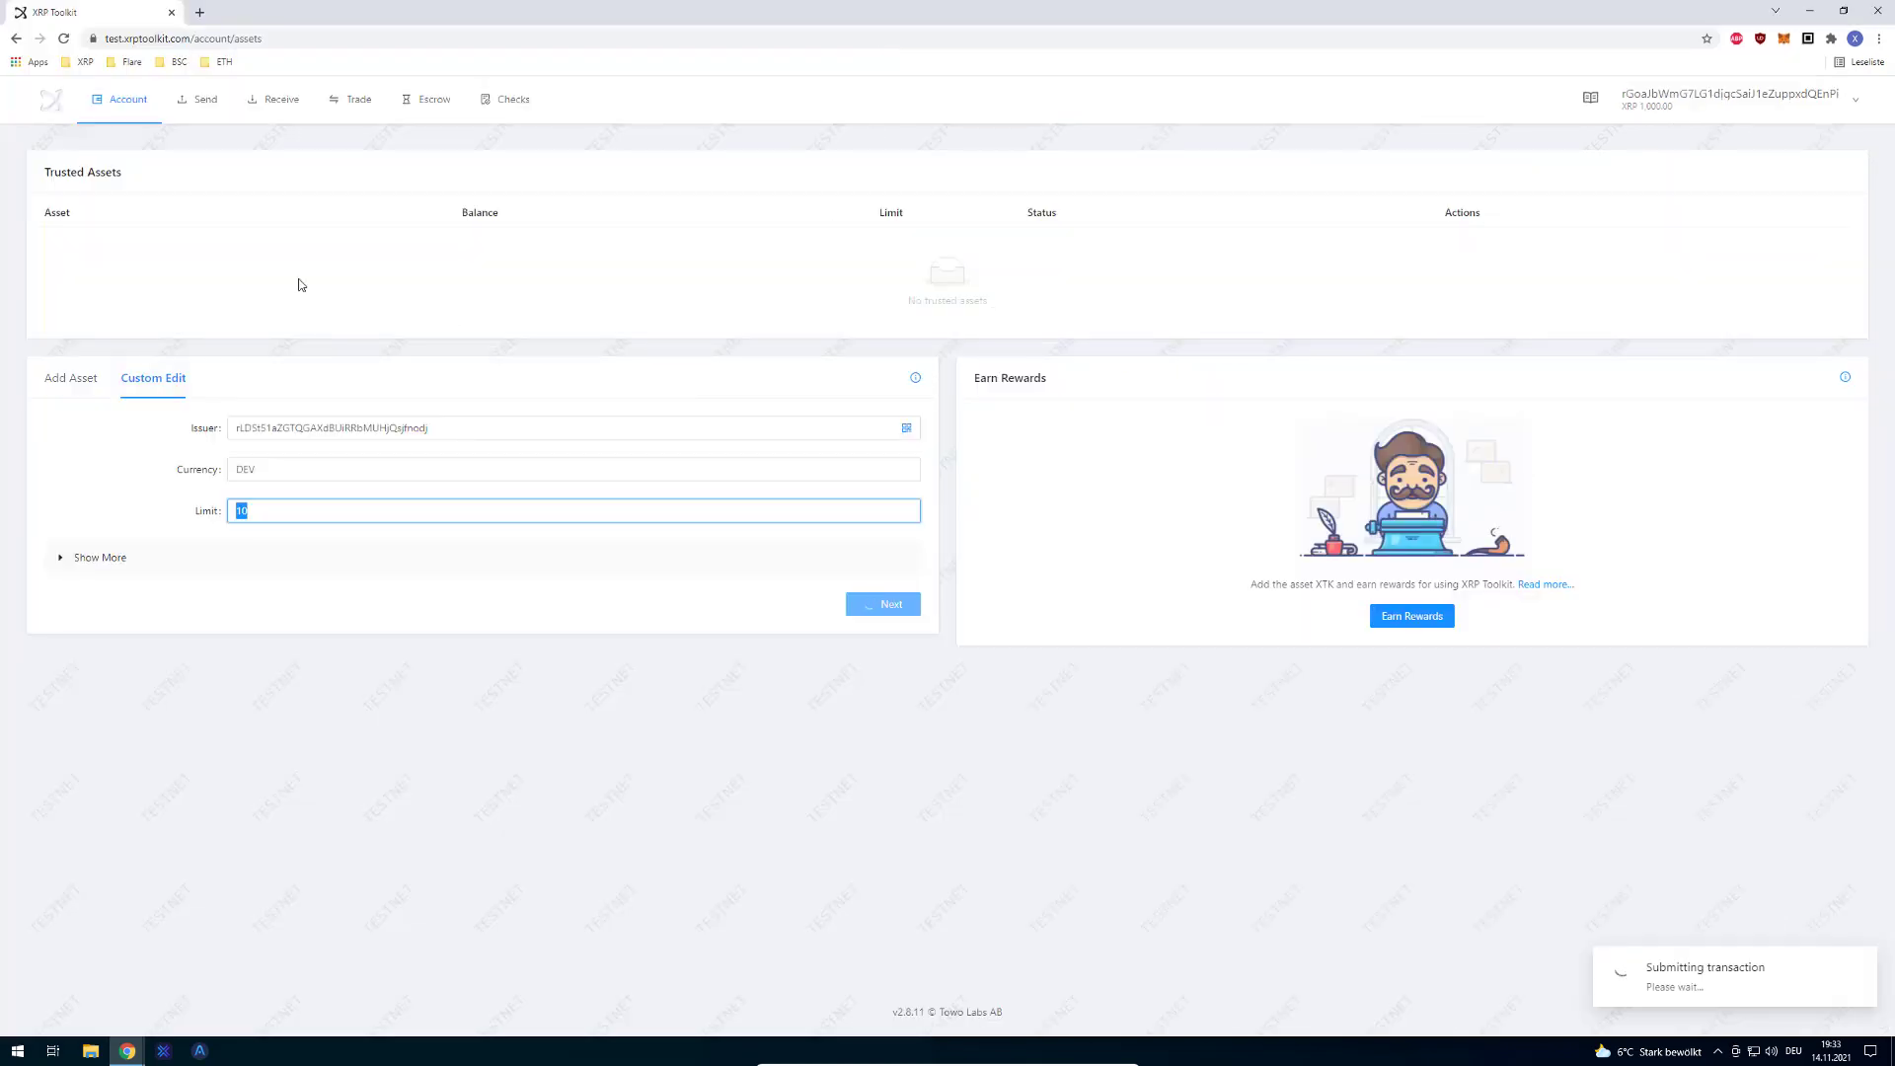
mouse_move(341, 130)
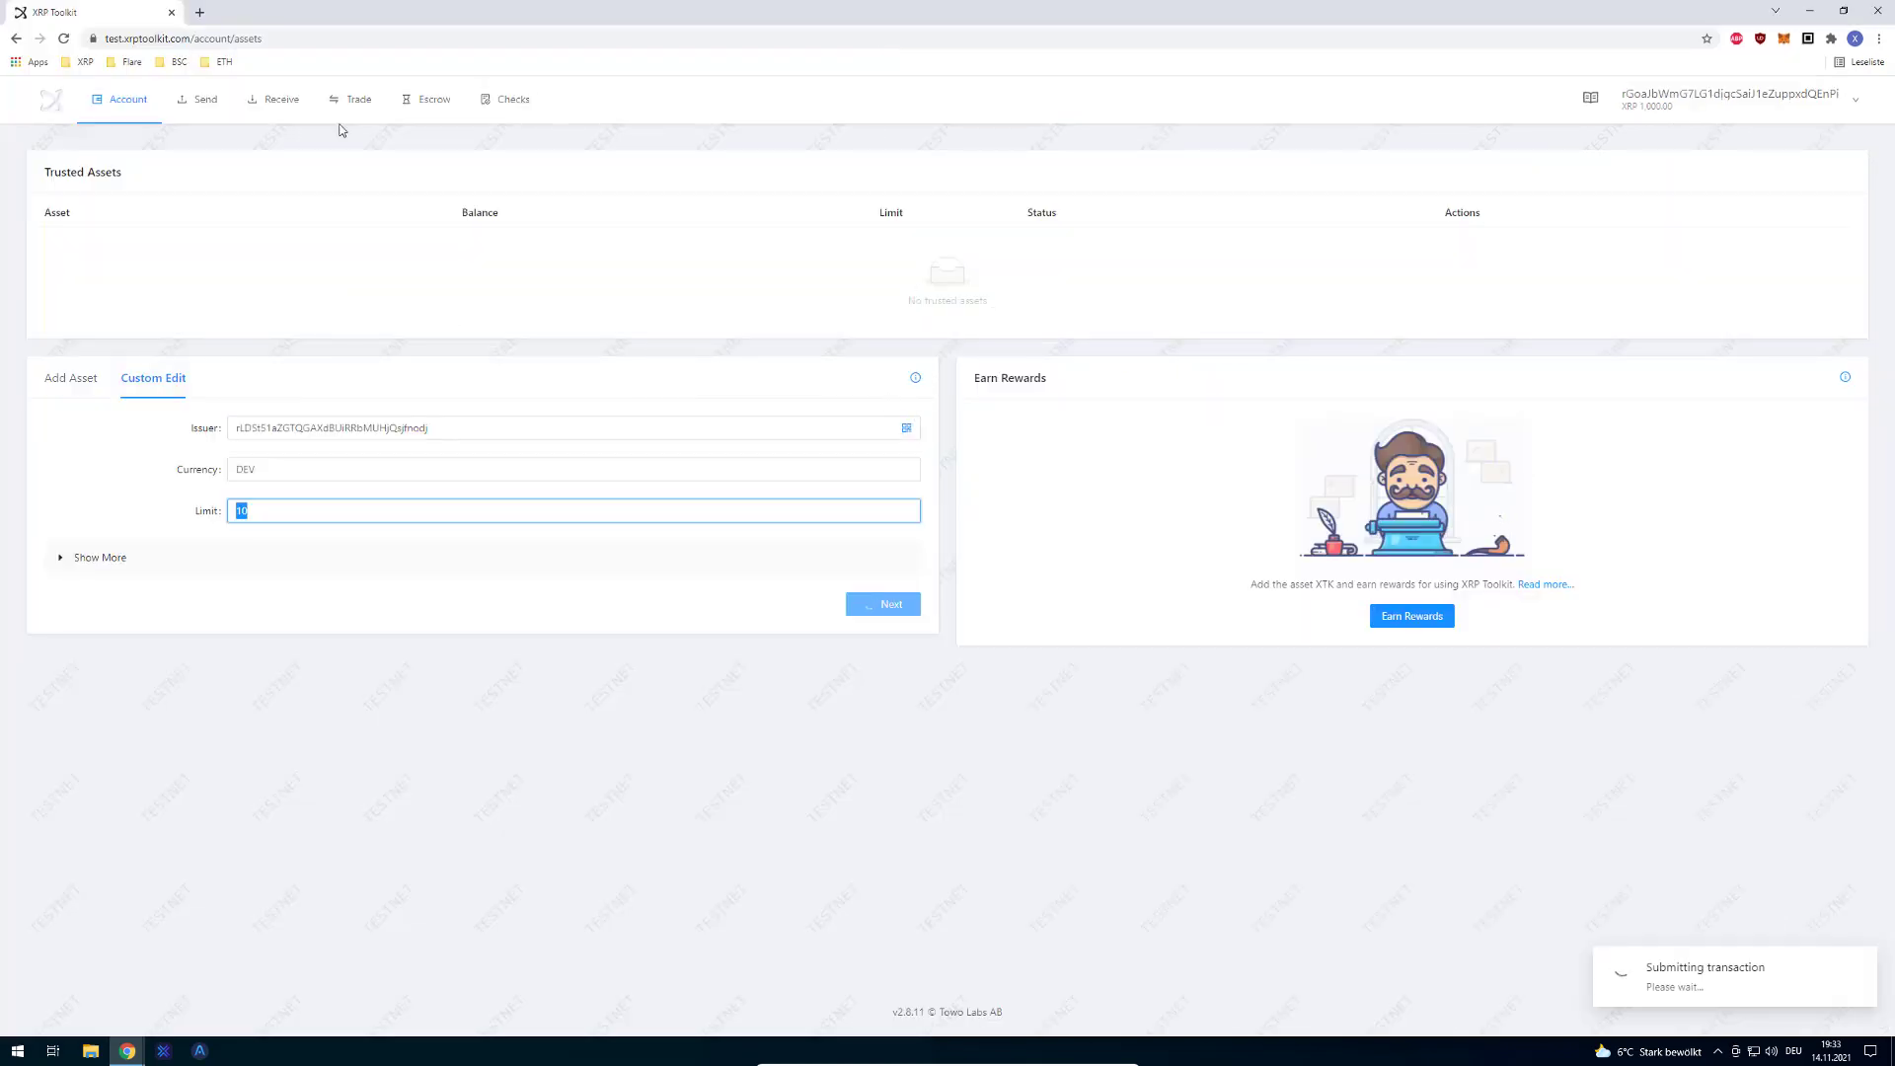
left_click(126, 98)
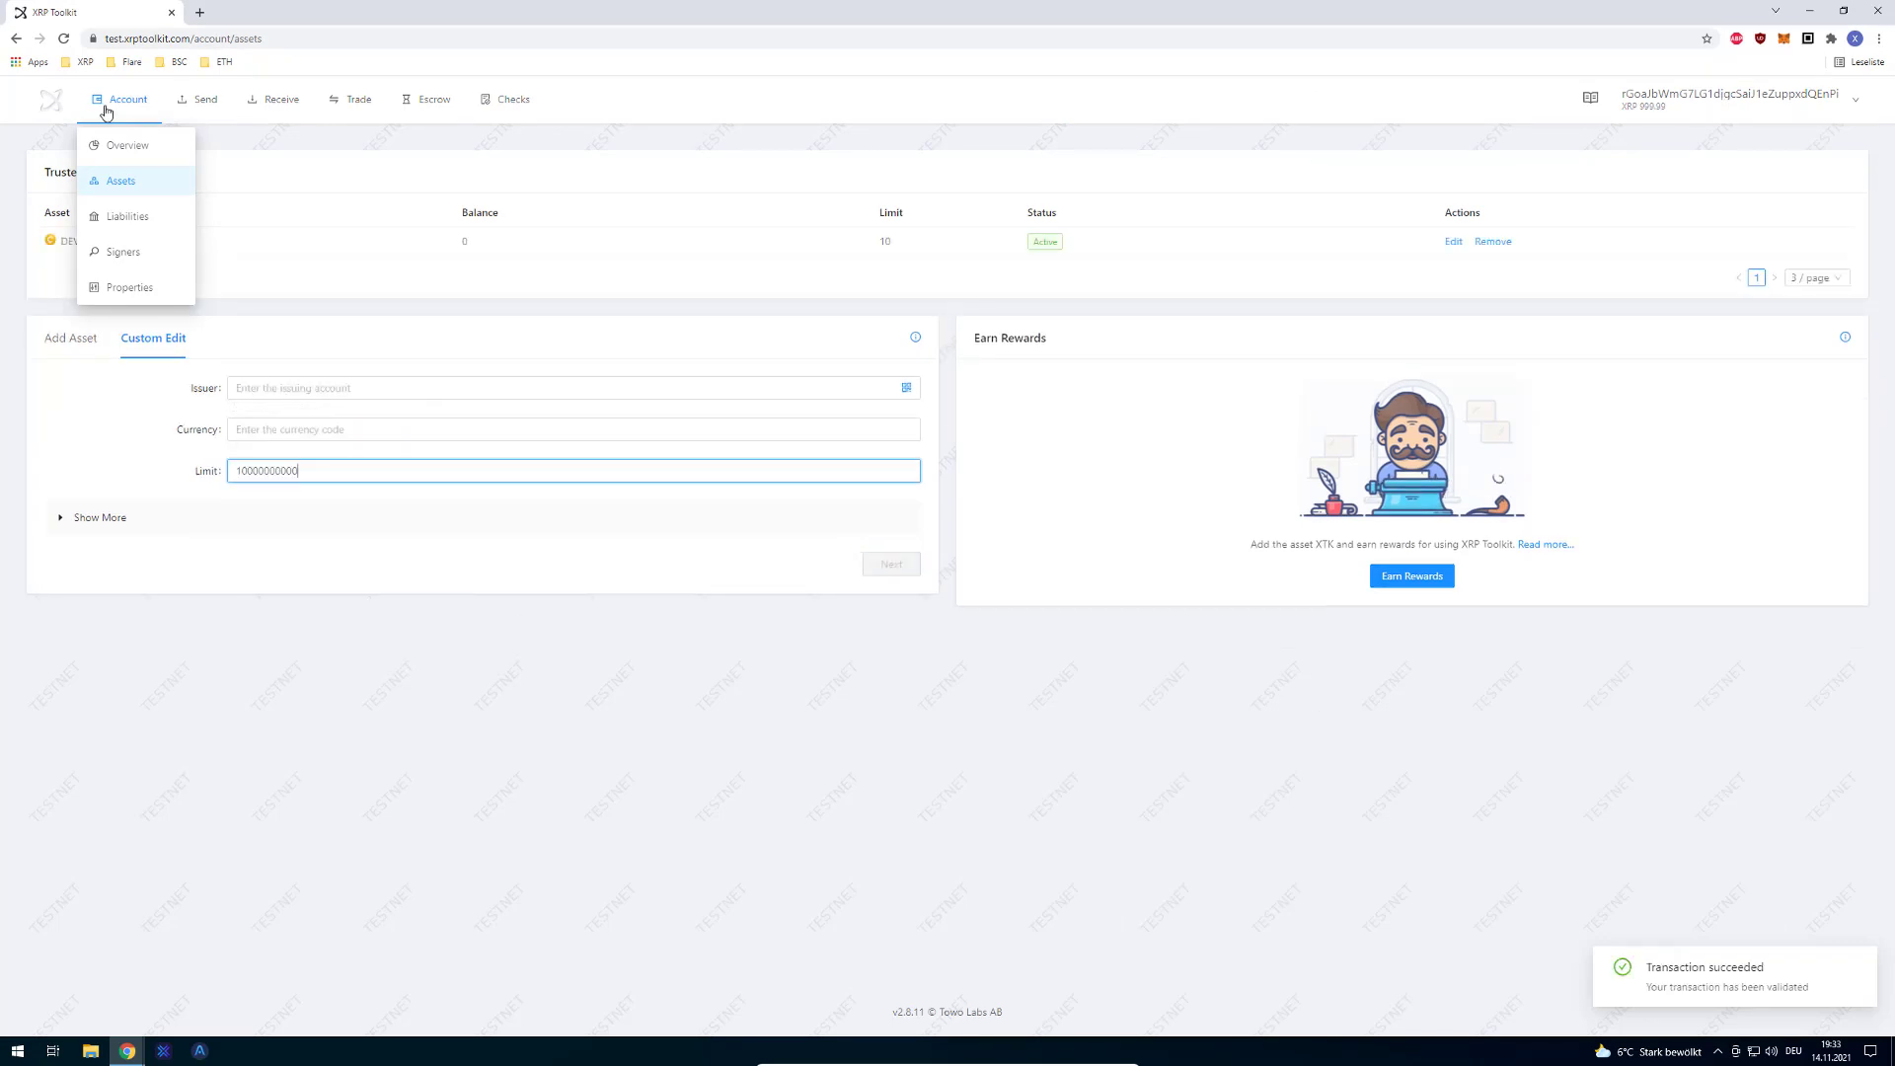
left_click(129, 144)
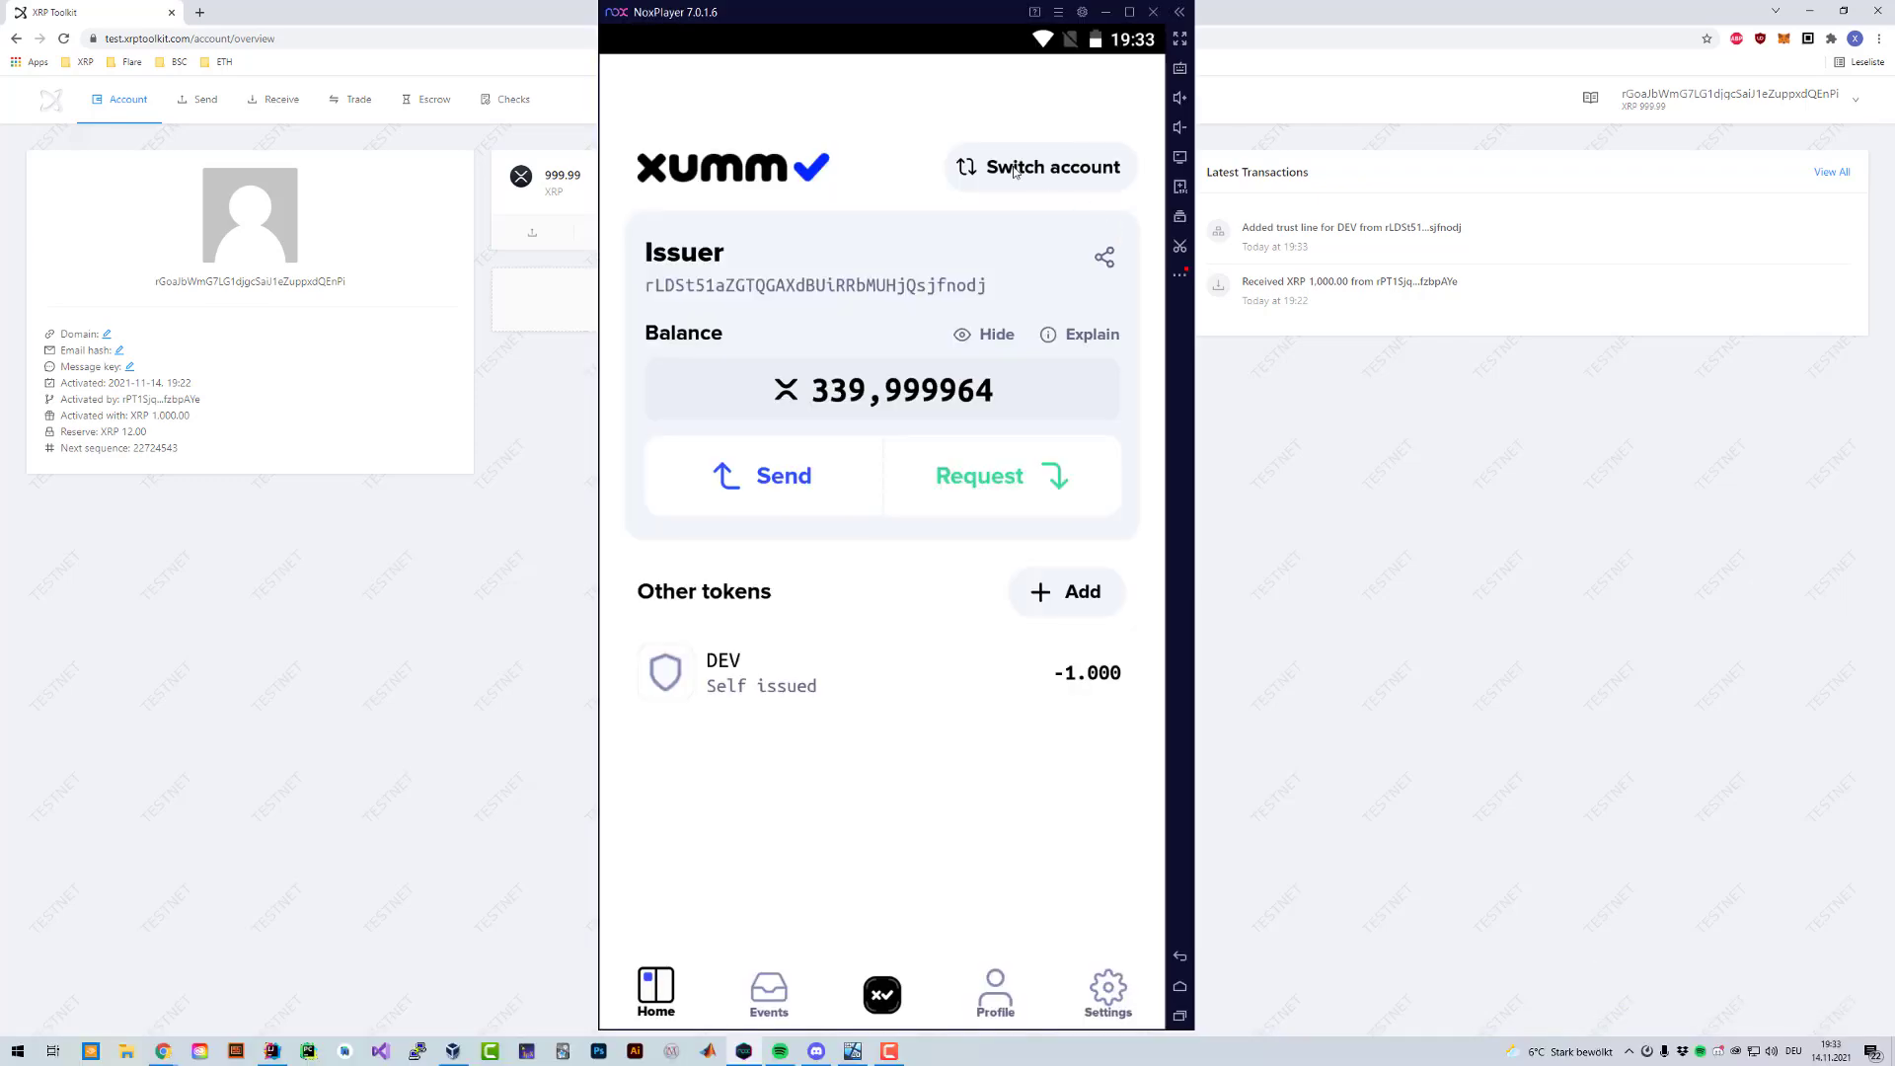
- From the Receiver account, send 1 DEV to the test account successfully
left_click(1037, 166)
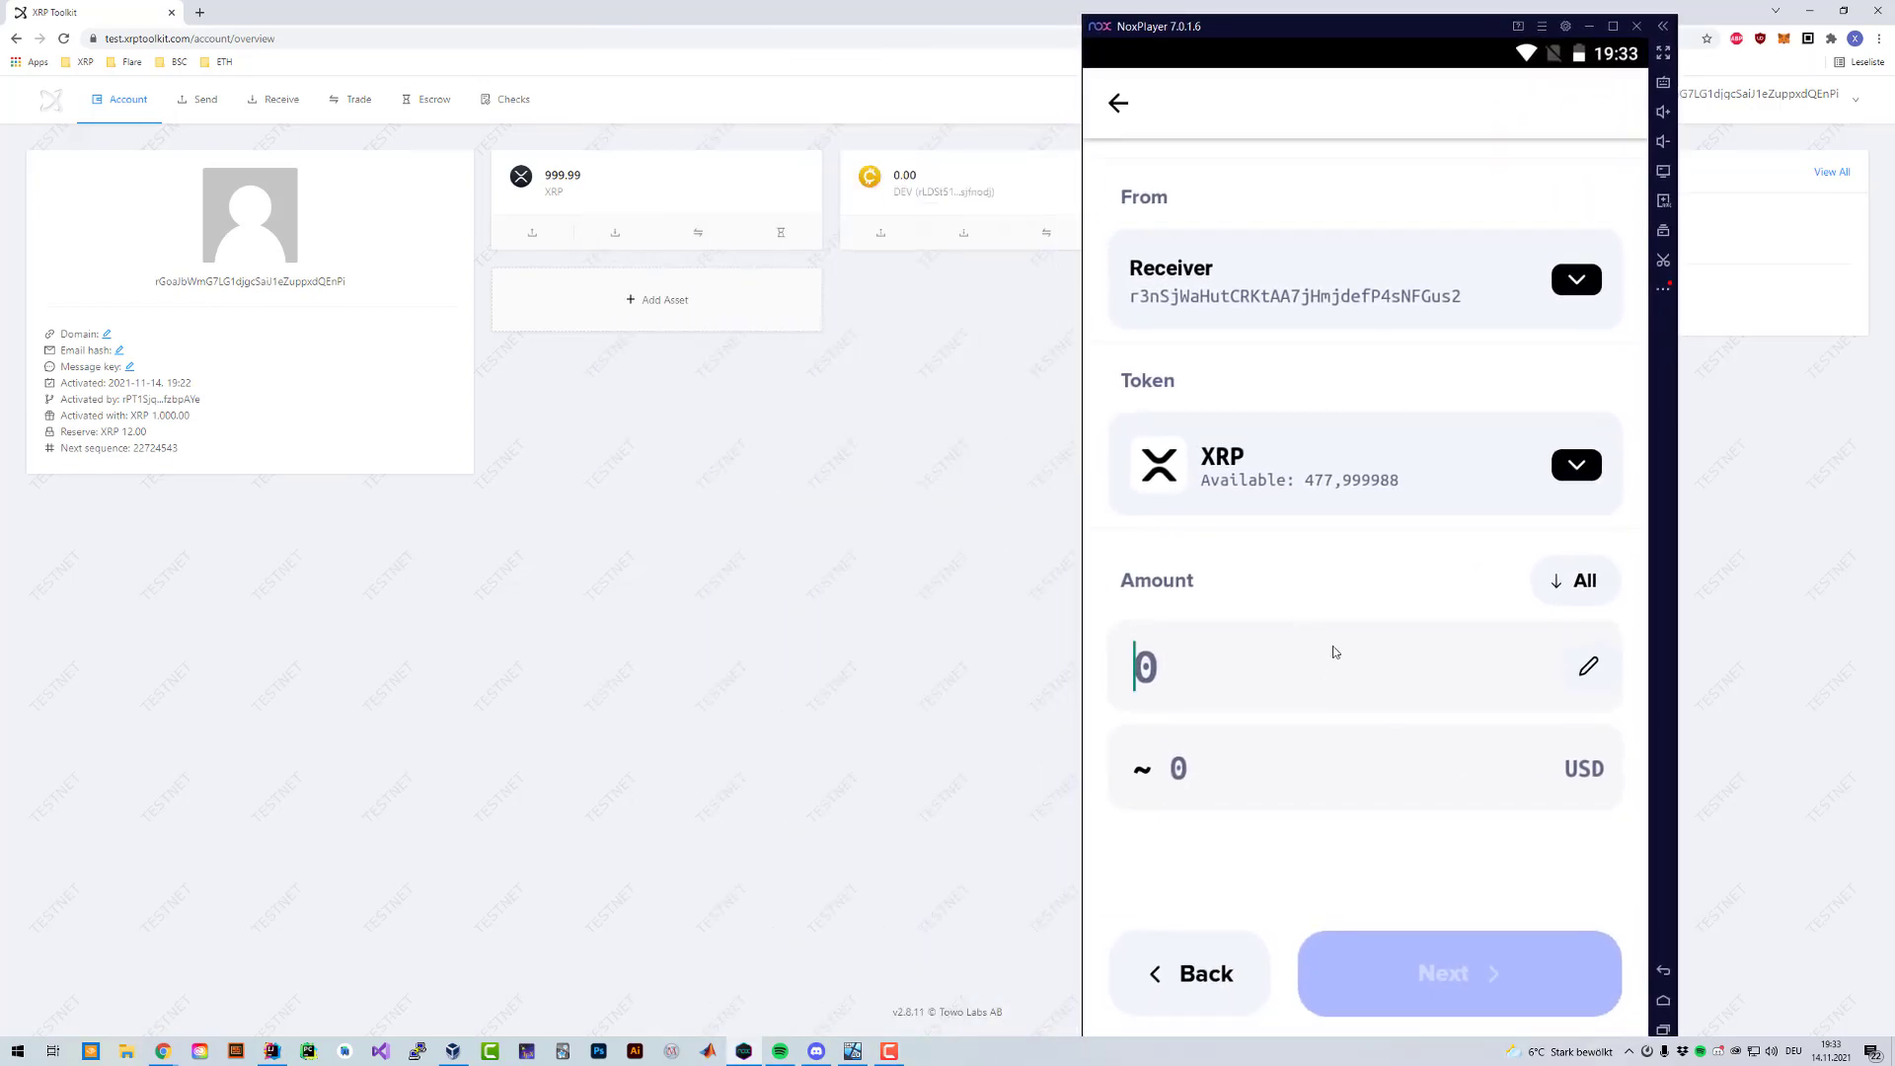
left_click(1575, 466)
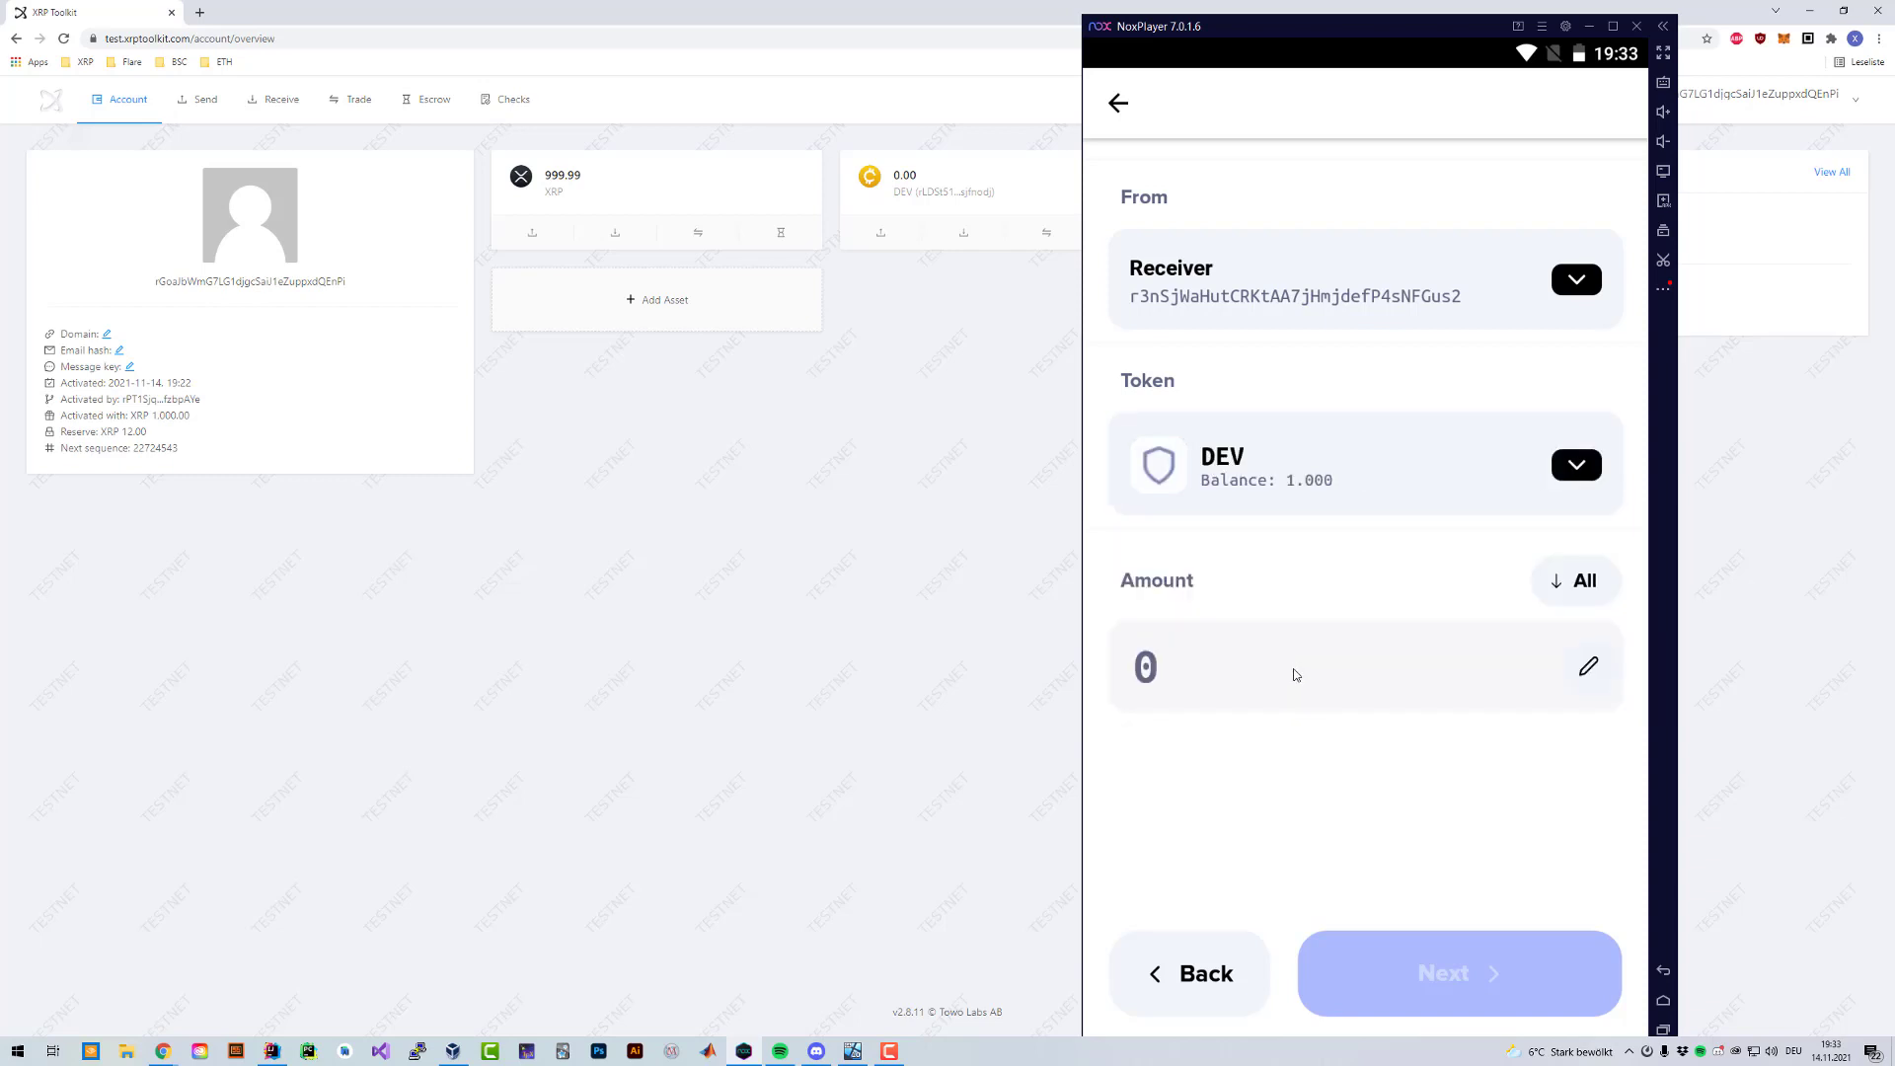
left_click(1575, 278)
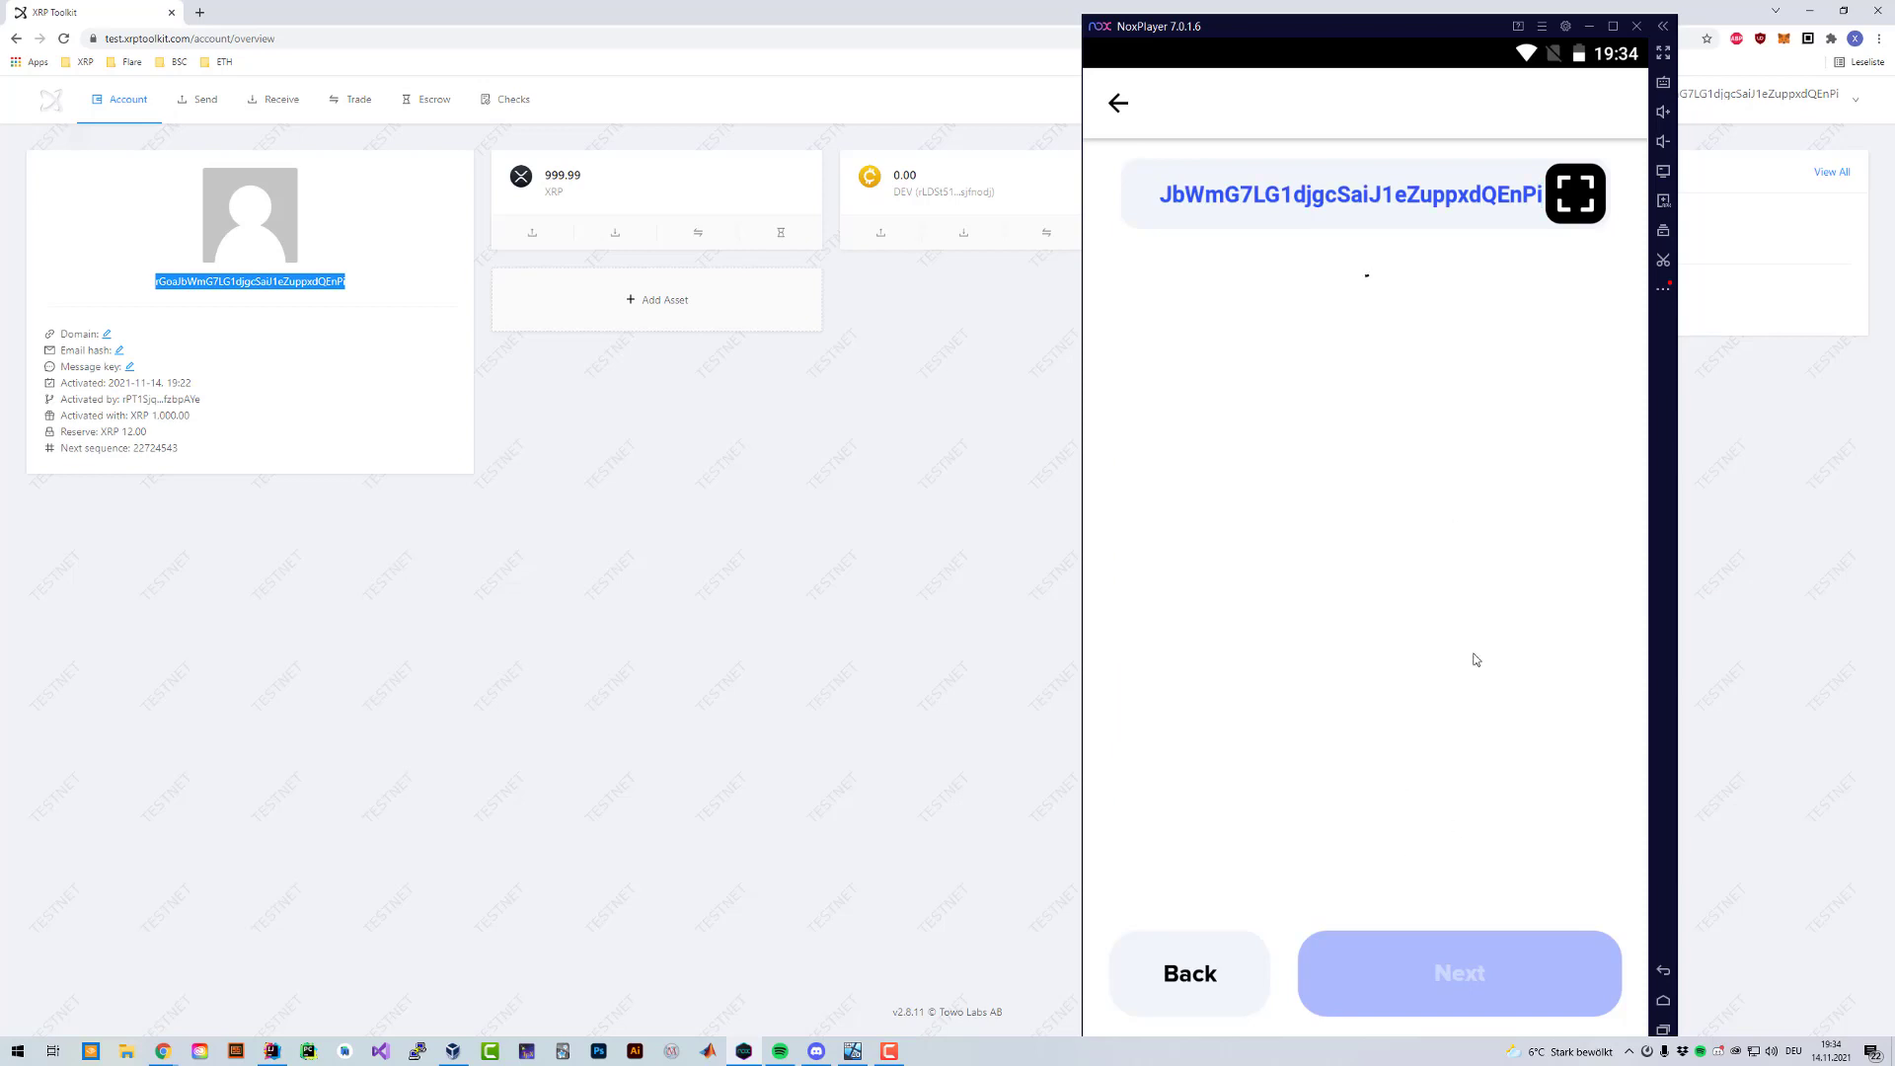
left_click(1459, 973)
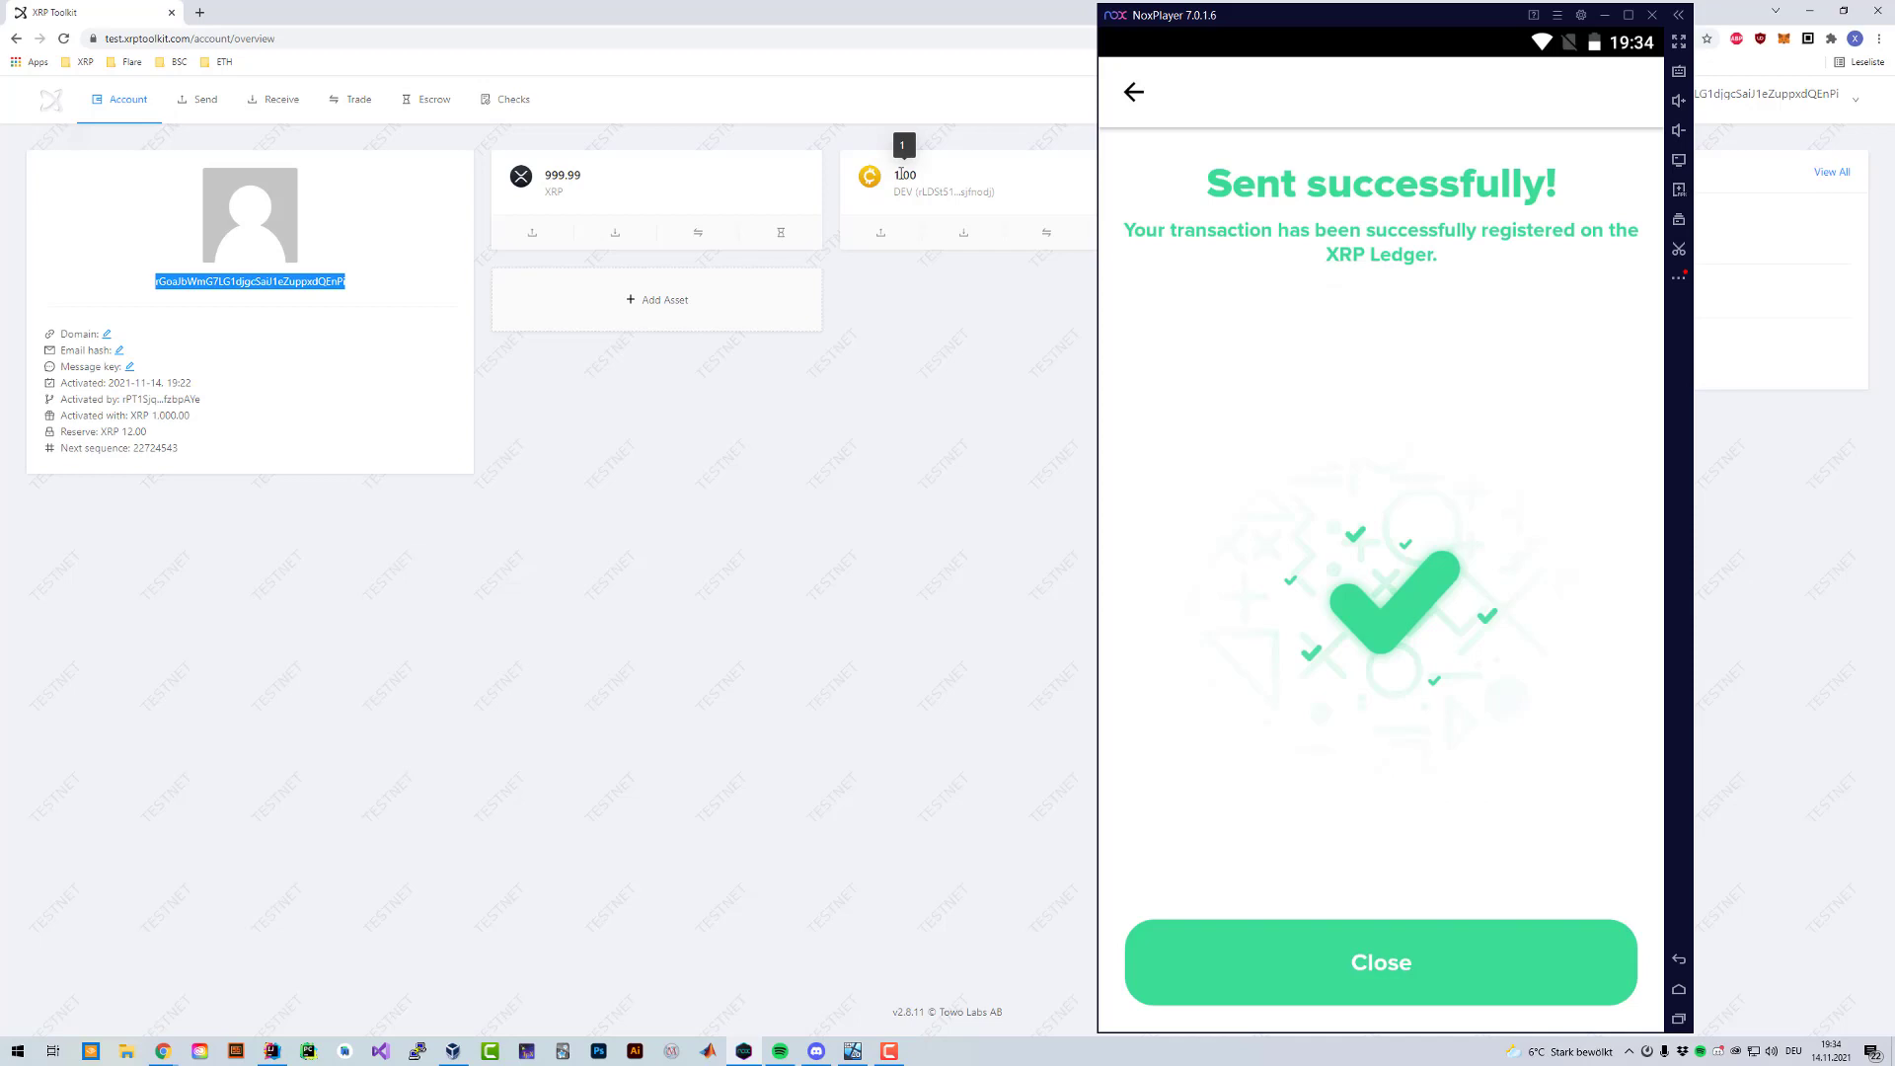
mouse_move(1328, 948)
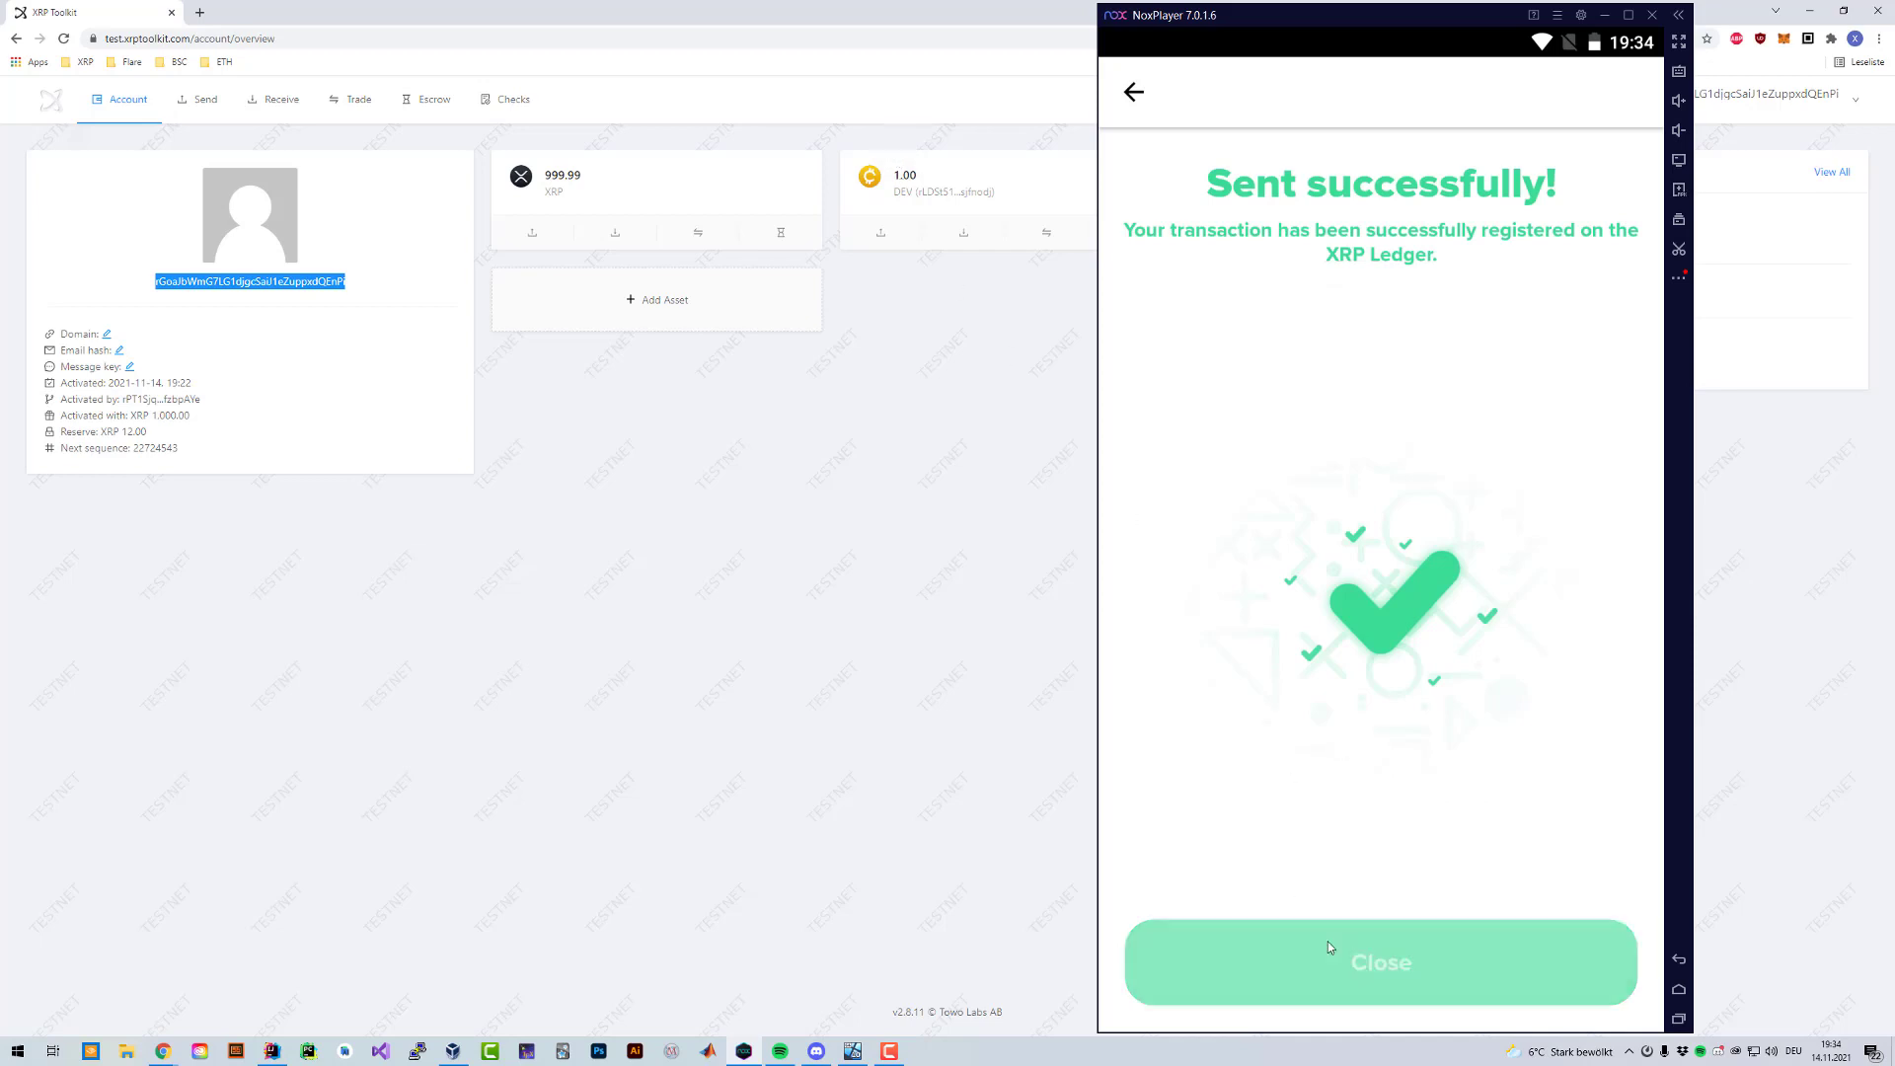
left_click(1379, 962)
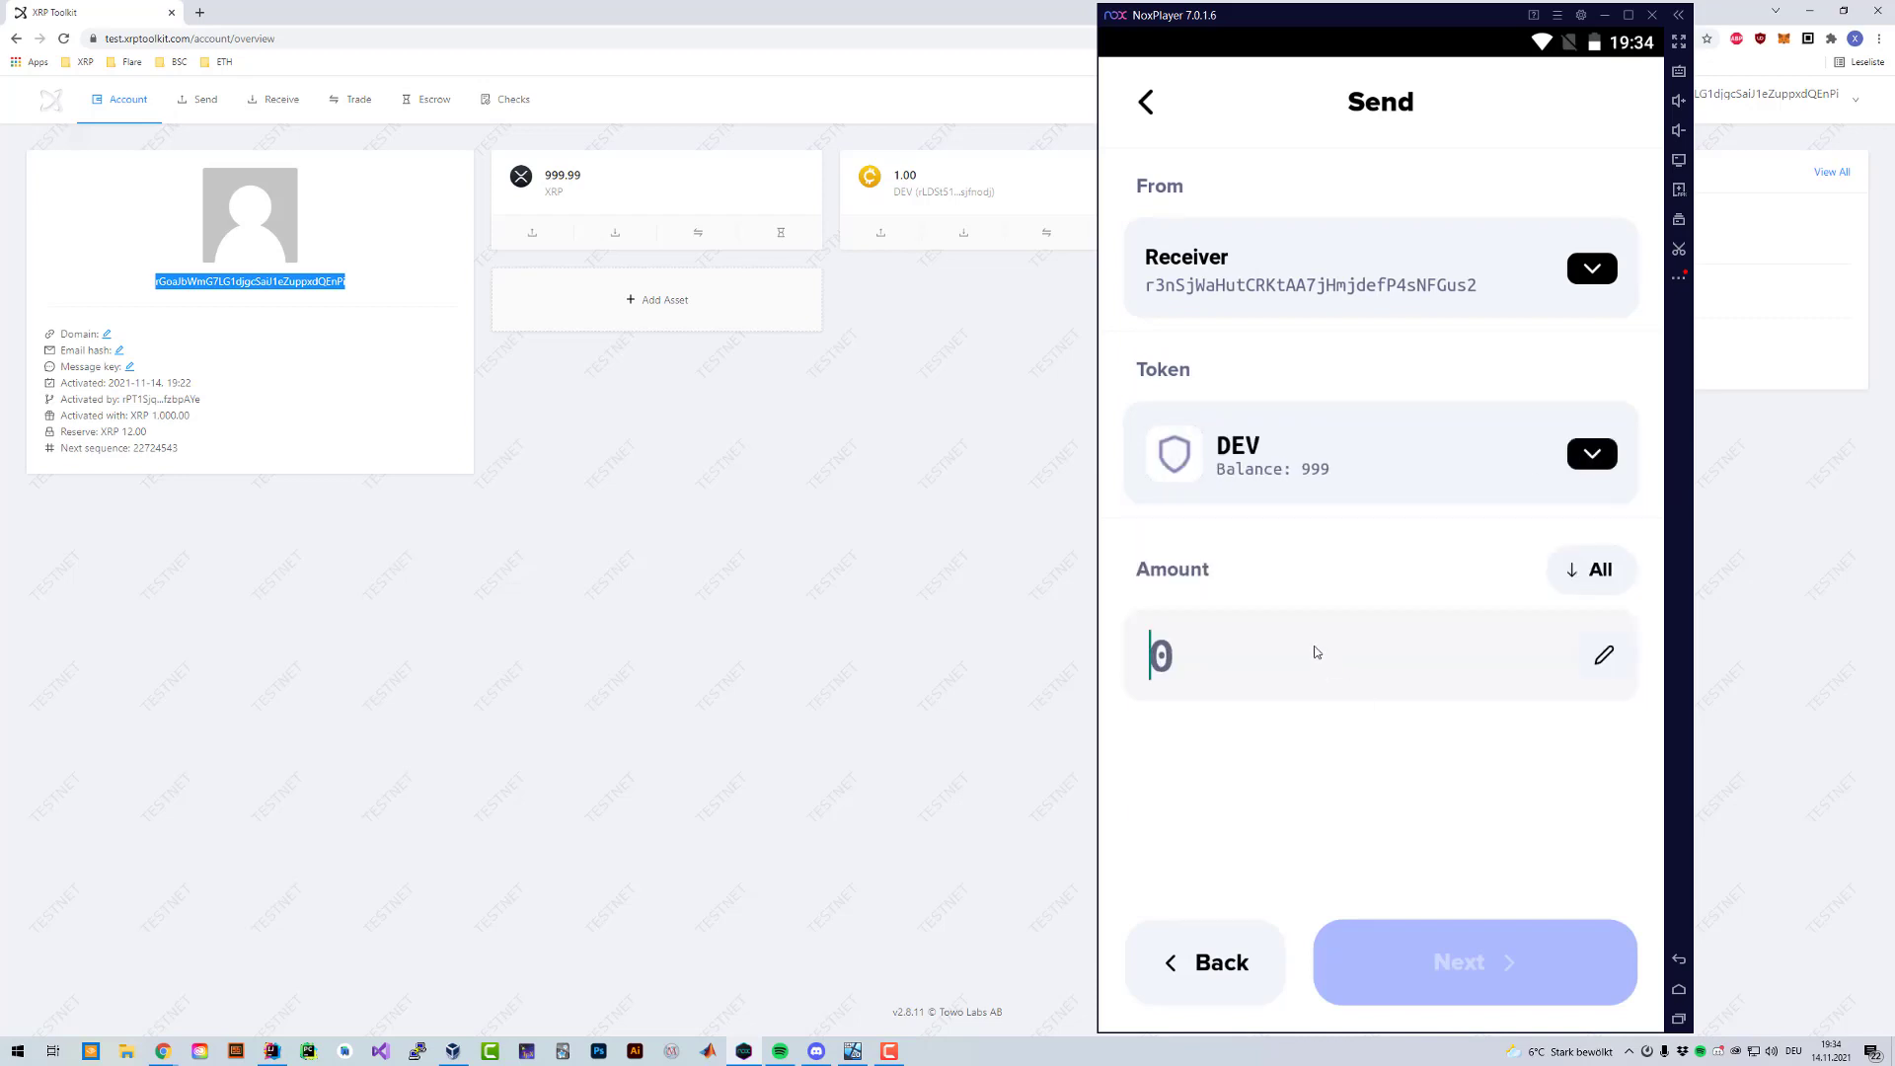
- Attempt another DEV payment to the test account, which fails with tecPATH_PARTIAL
left_click(1591, 268)
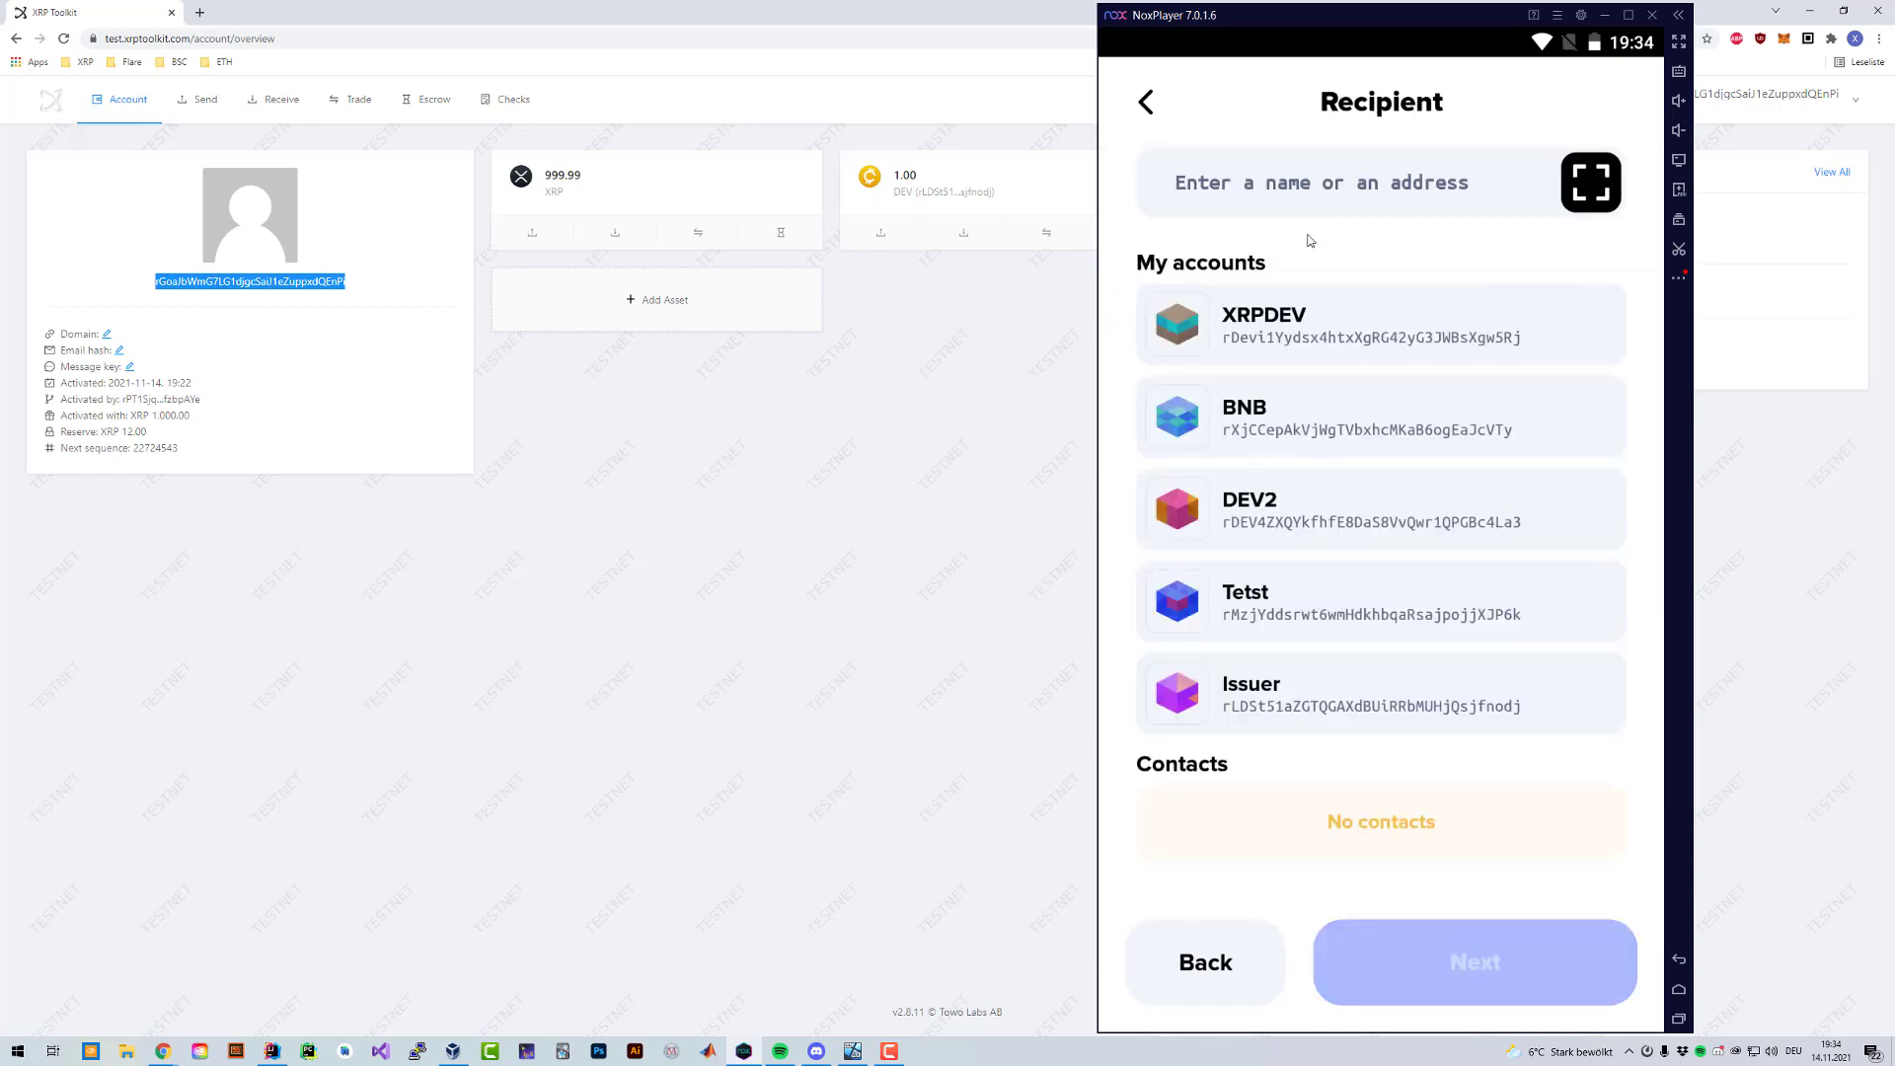
left_click(1472, 961)
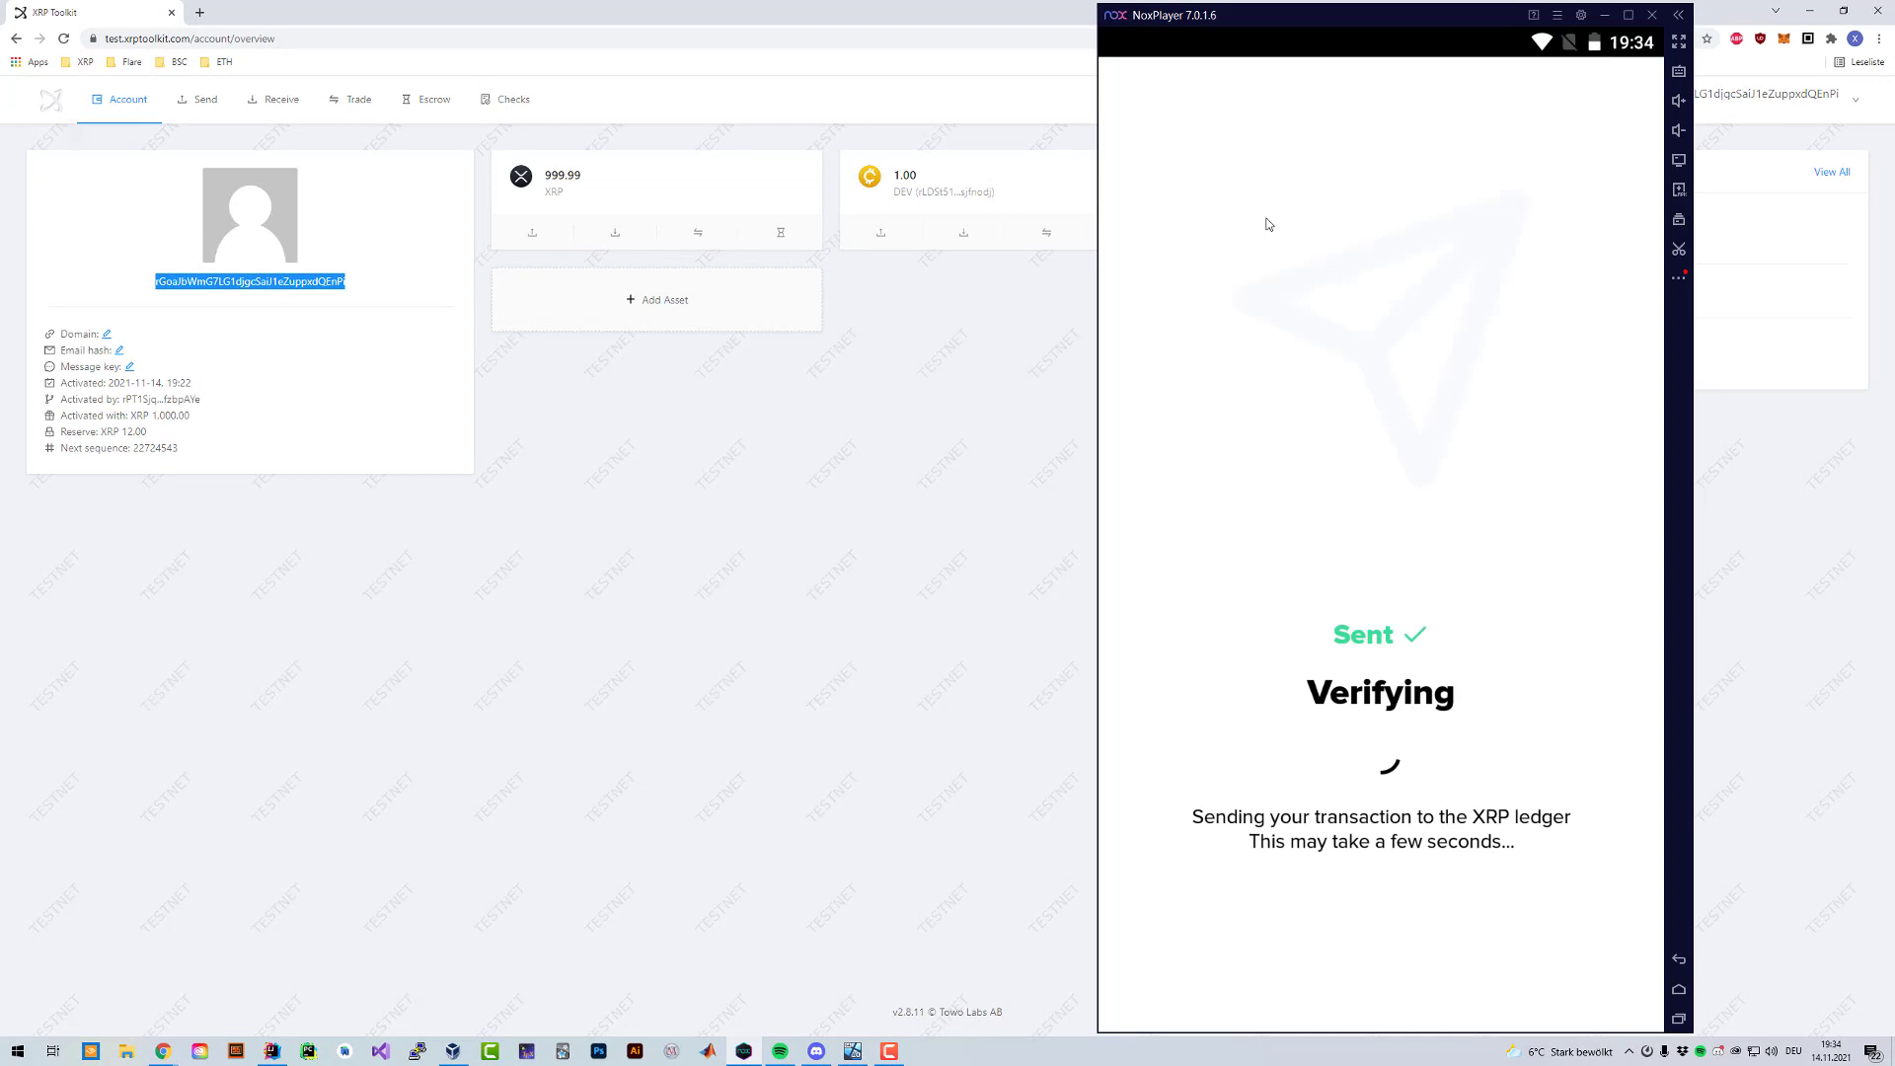
mouse_move(1382, 405)
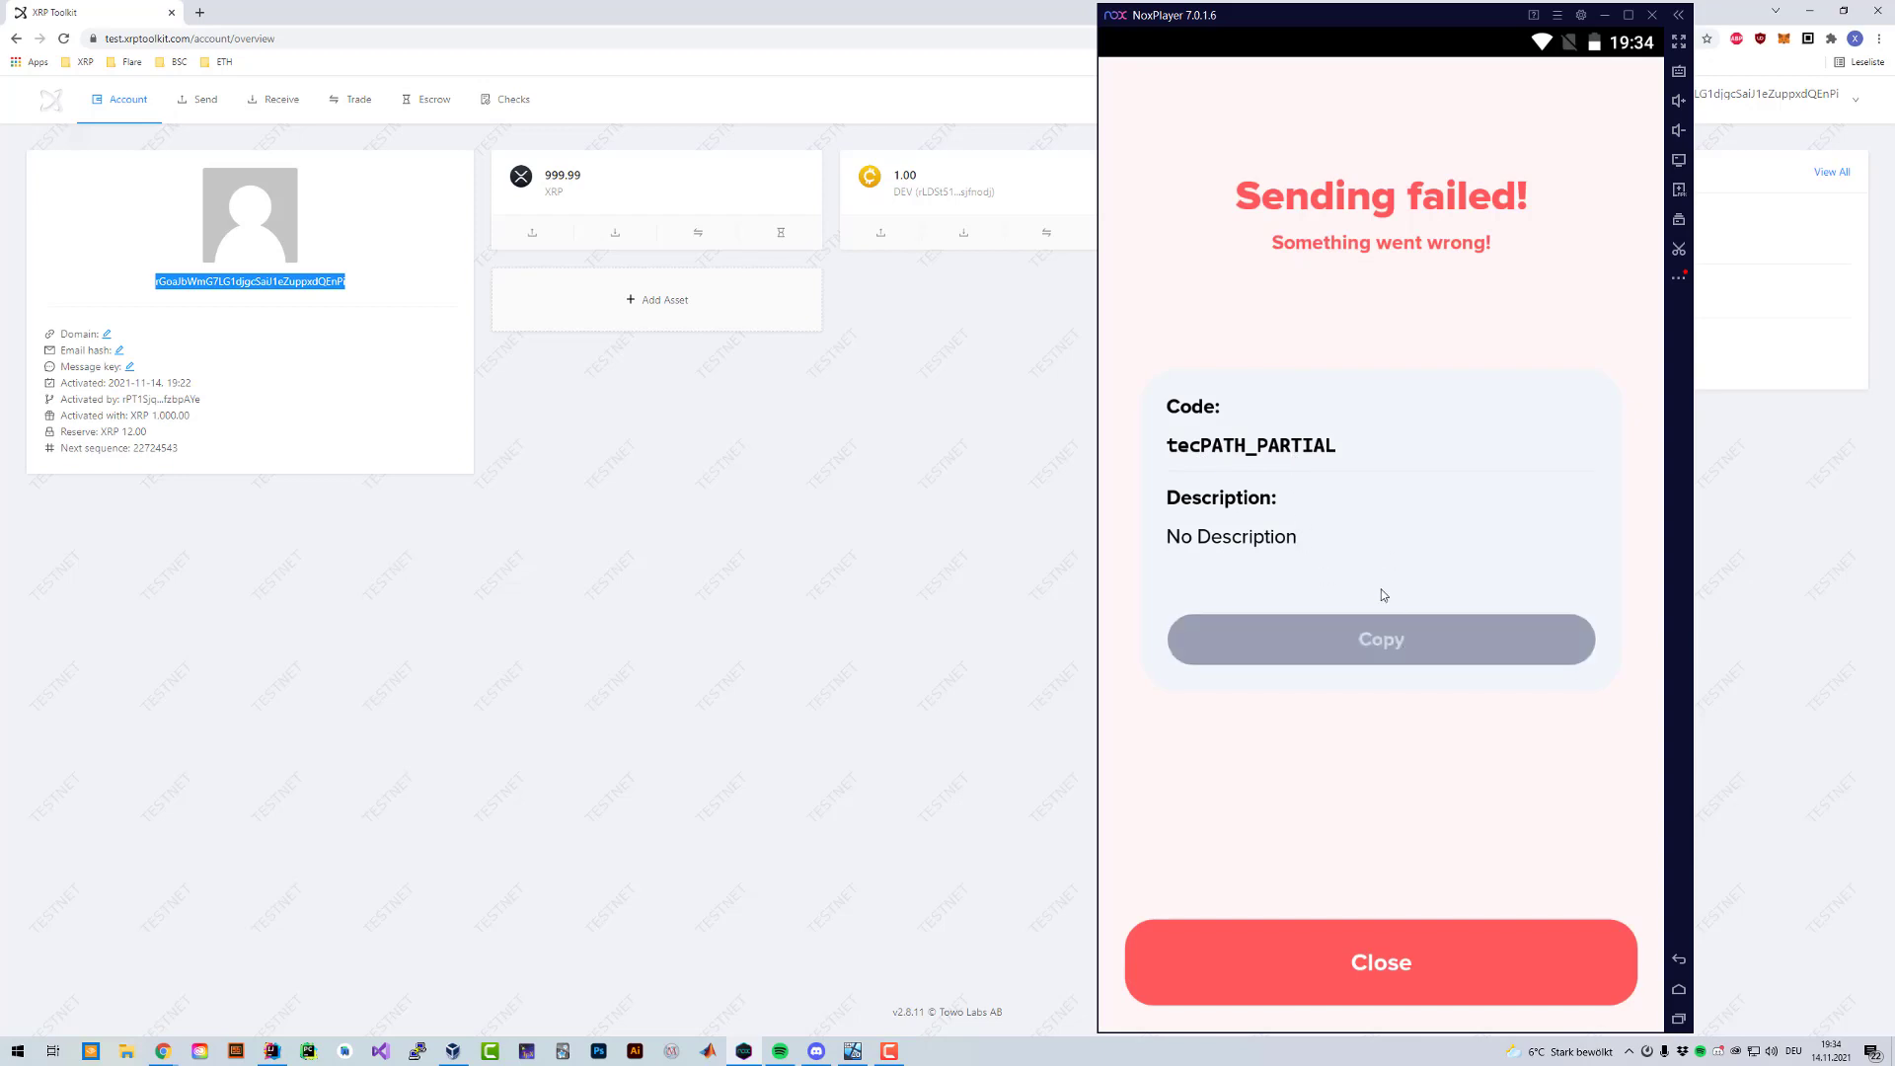
left_click(1380, 961)
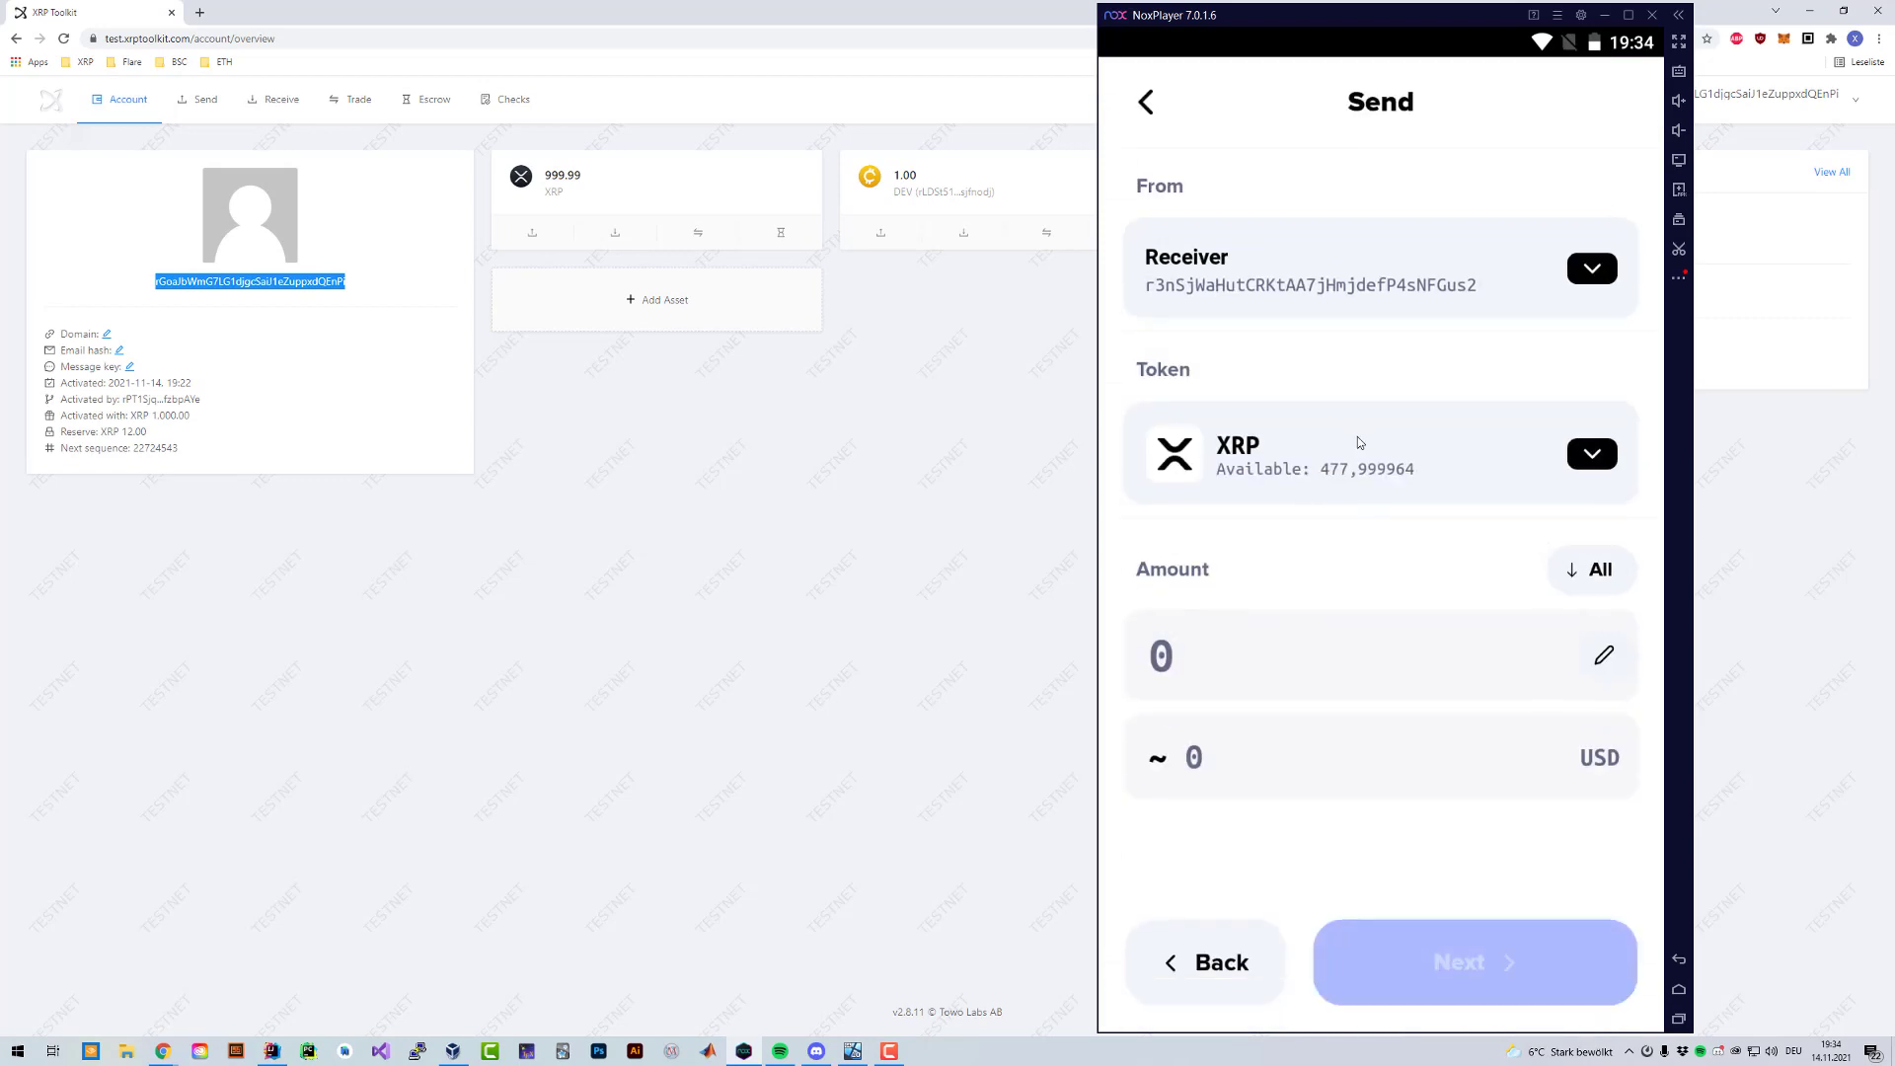
- Send 9 DEV from Receiver to rGoaJbWmG7LG1djgcSaiJ1eZuppxdQEnPi and dismiss the success confirmation
left_click(1591, 454)
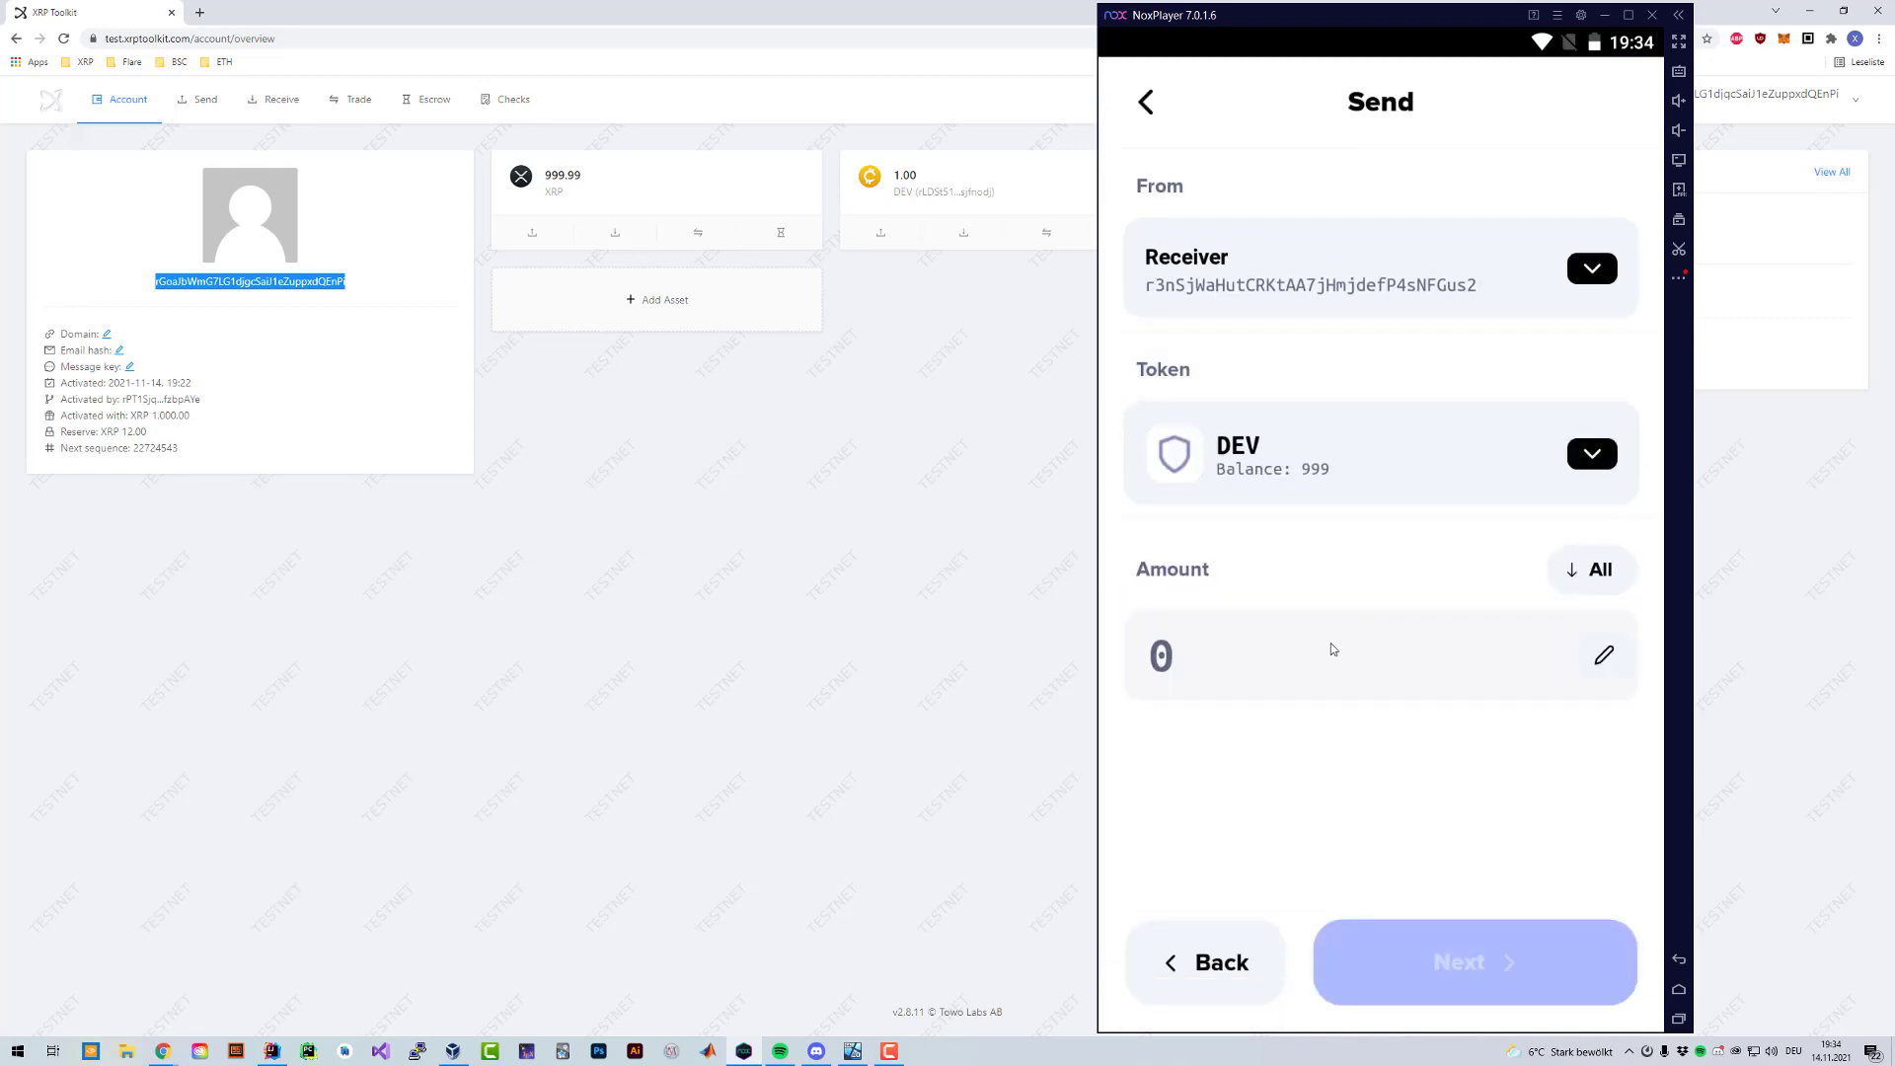
left_click(1591, 269)
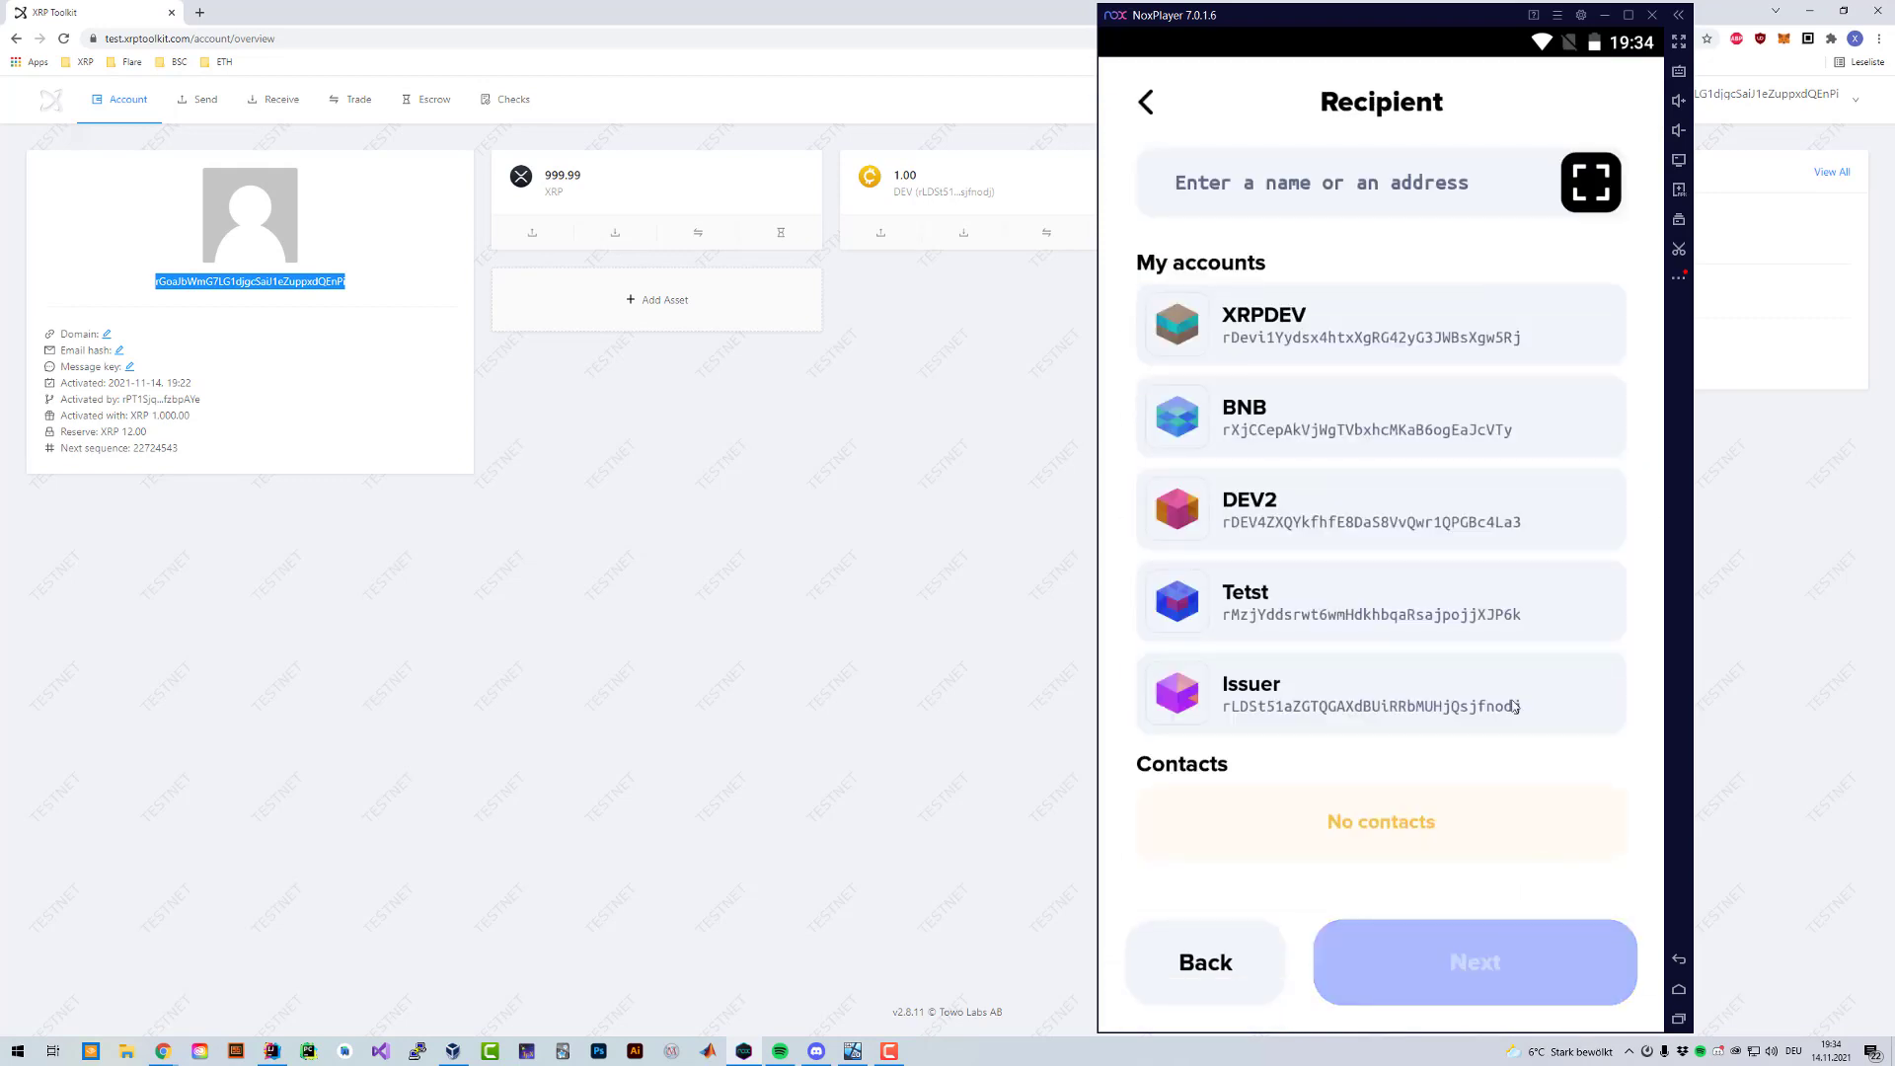
type("rGoaJbWmG7LG1djgcSaiJ1eZuppxdQEnPi")
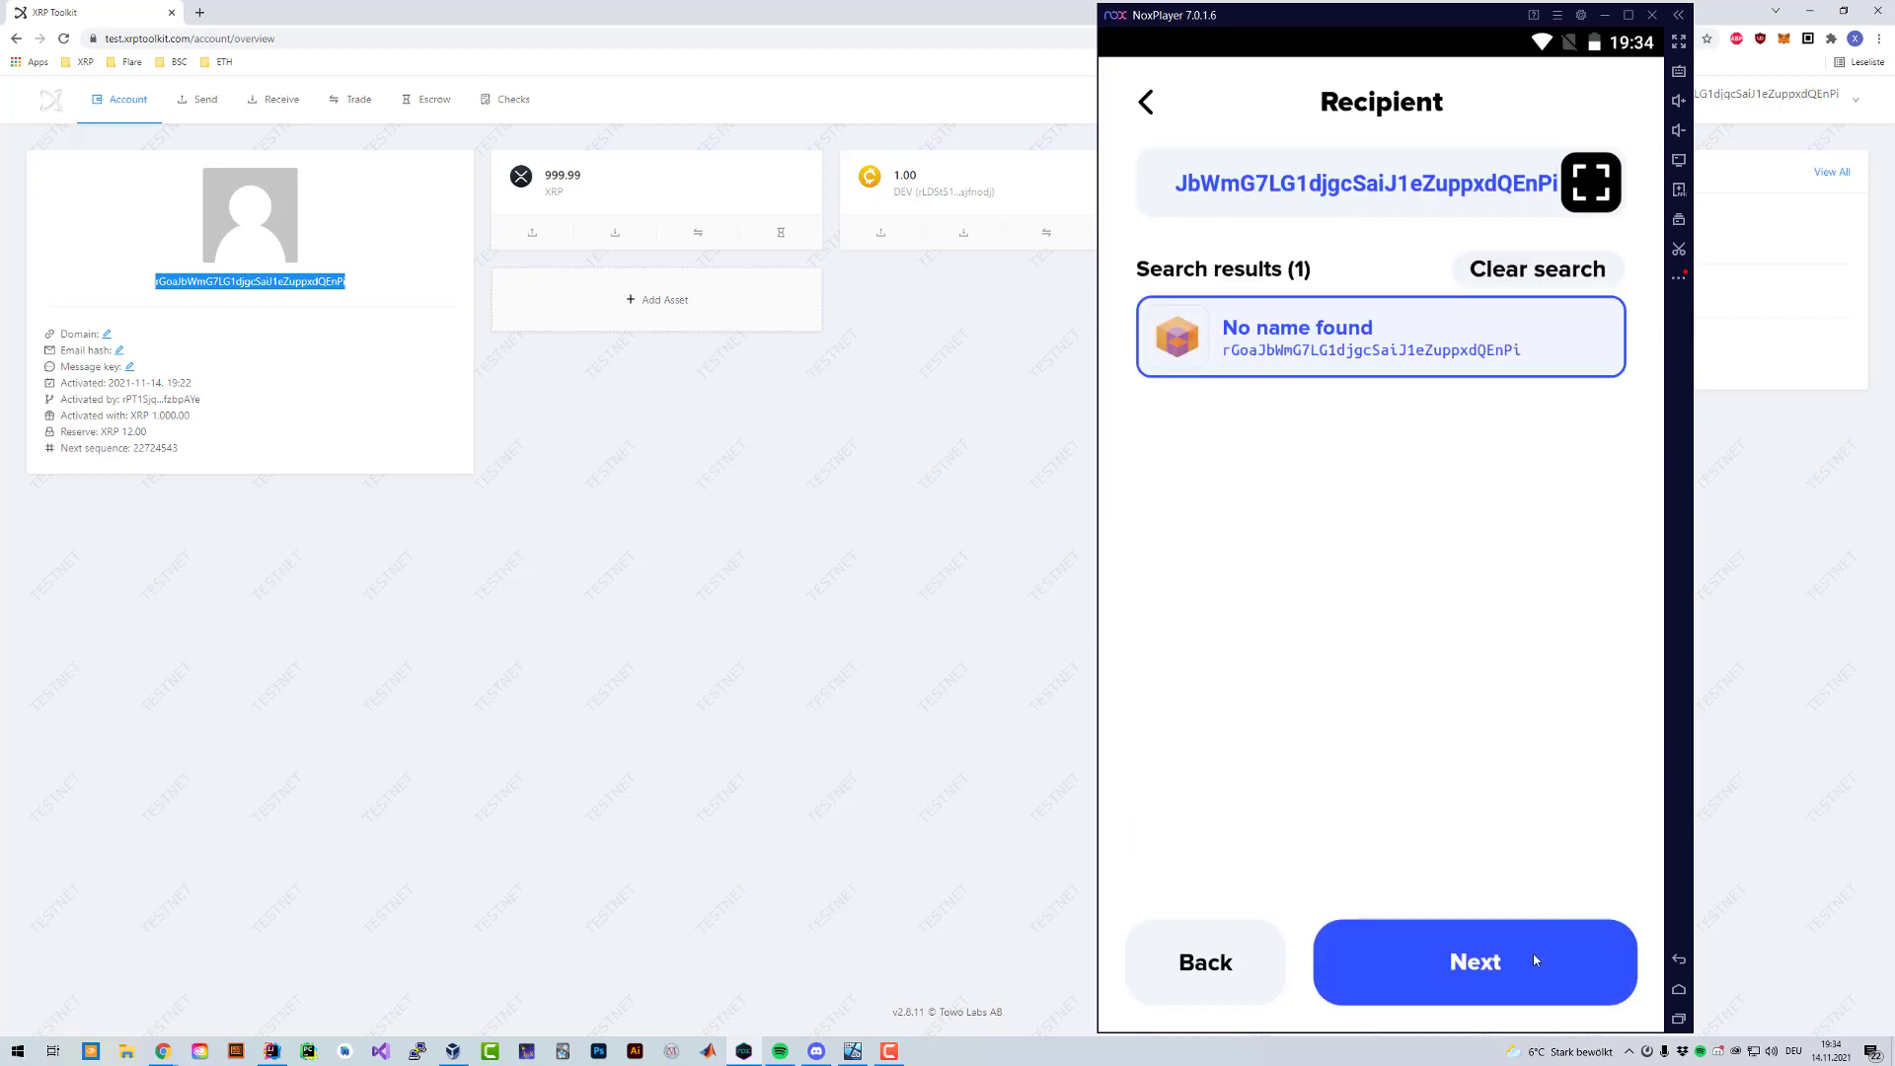
left_click(1473, 961)
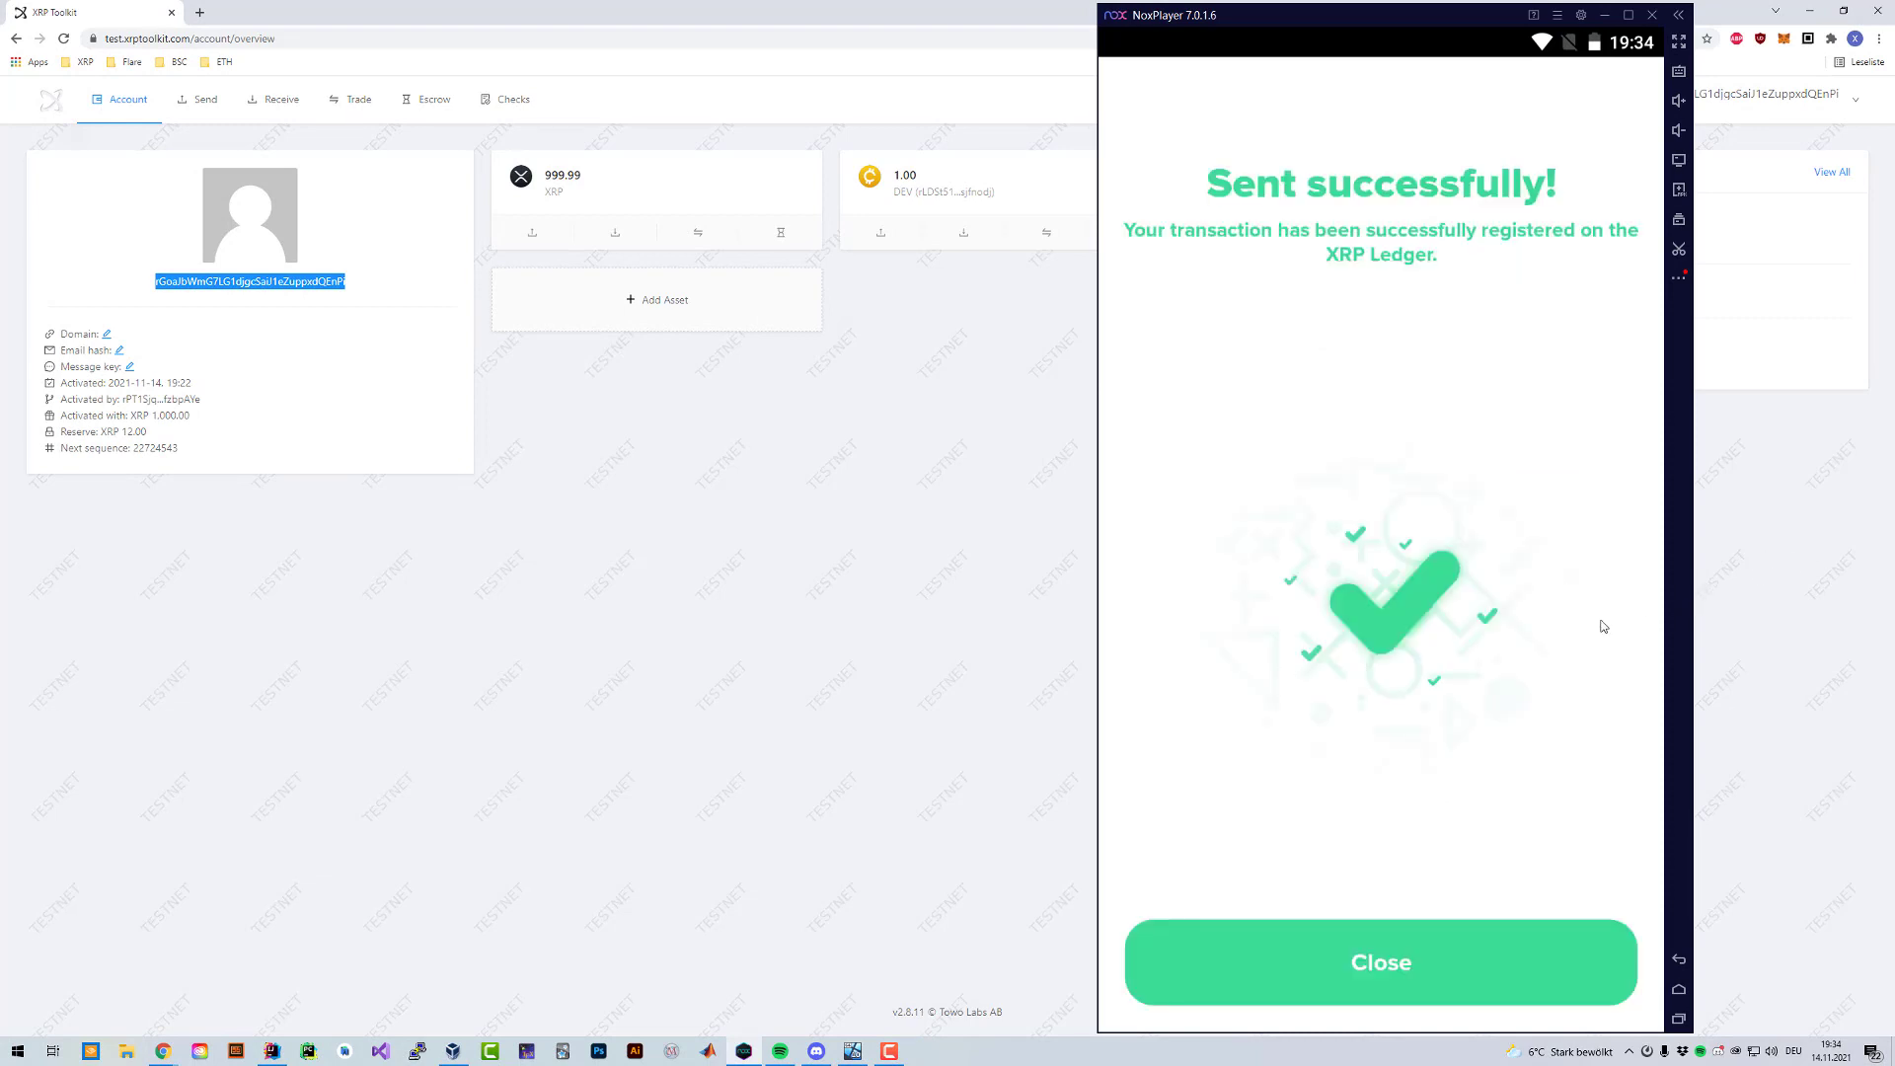
left_click(1380, 962)
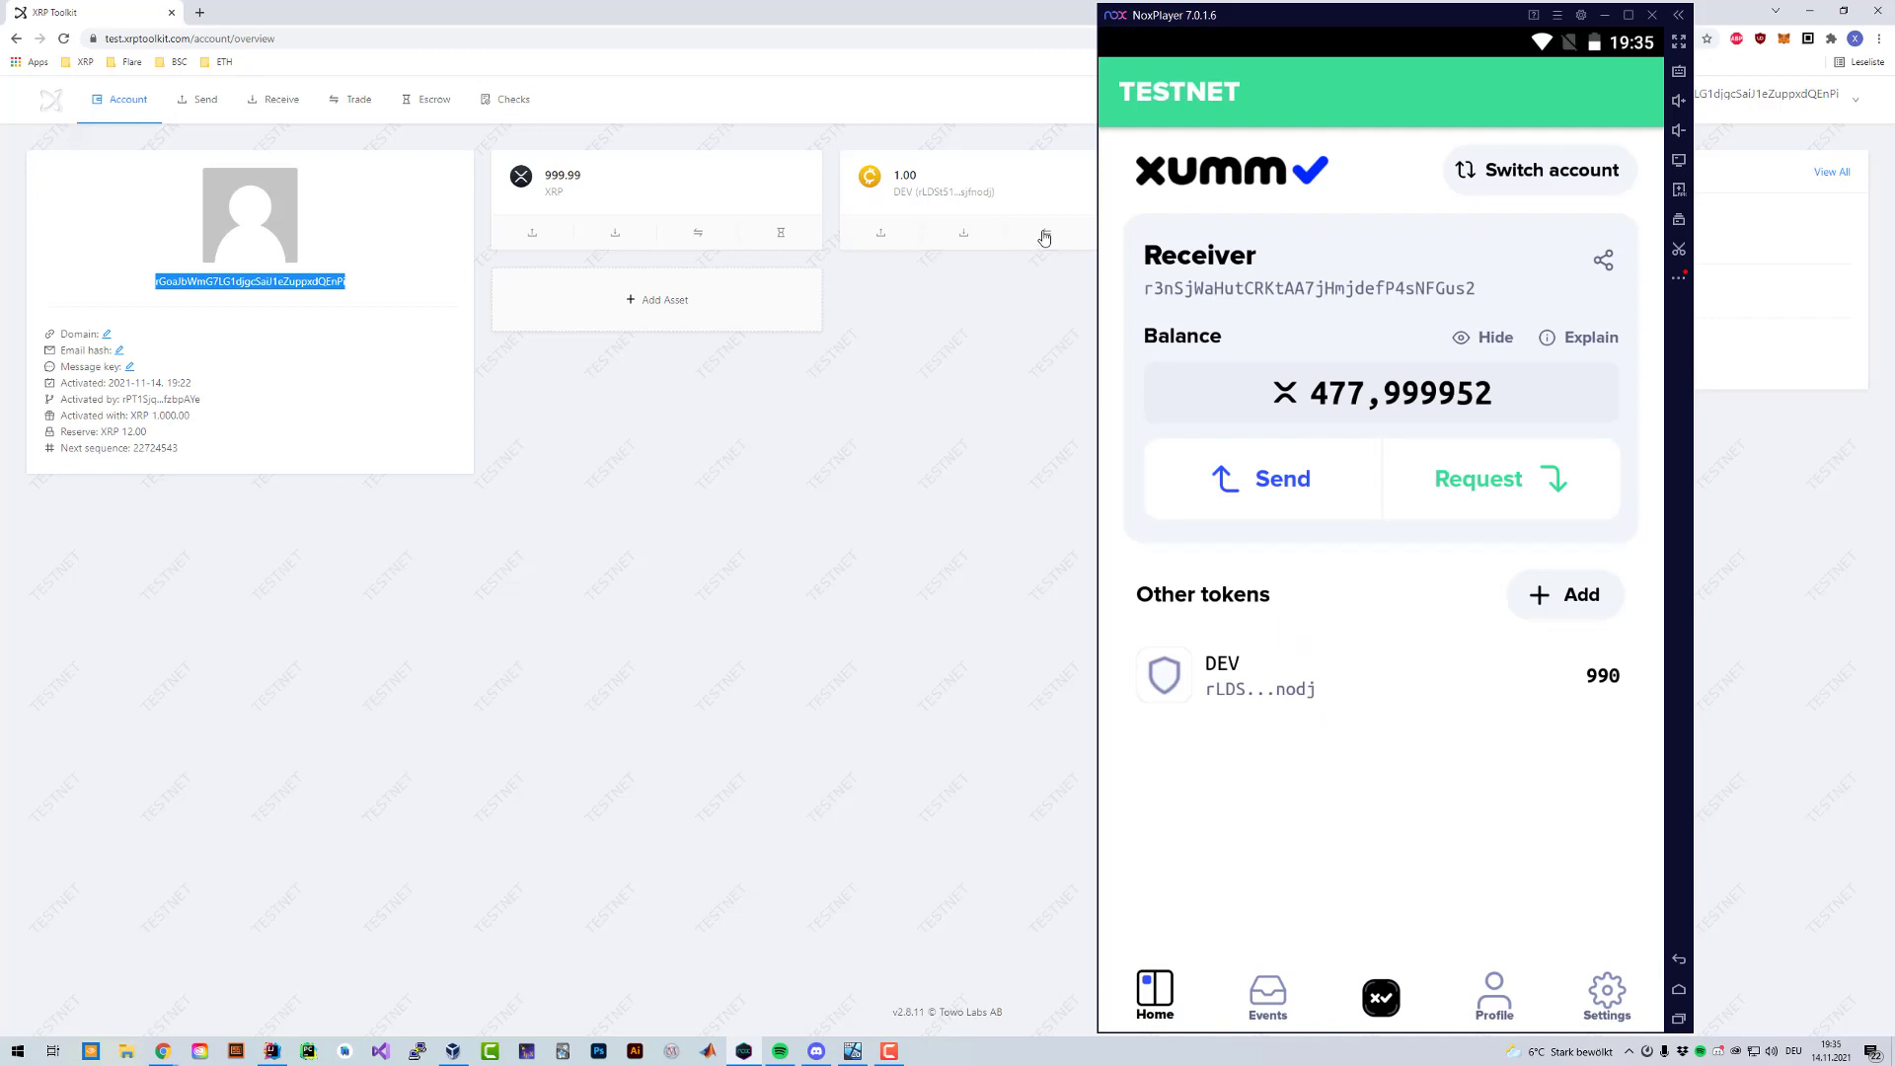
mouse_move(914, 186)
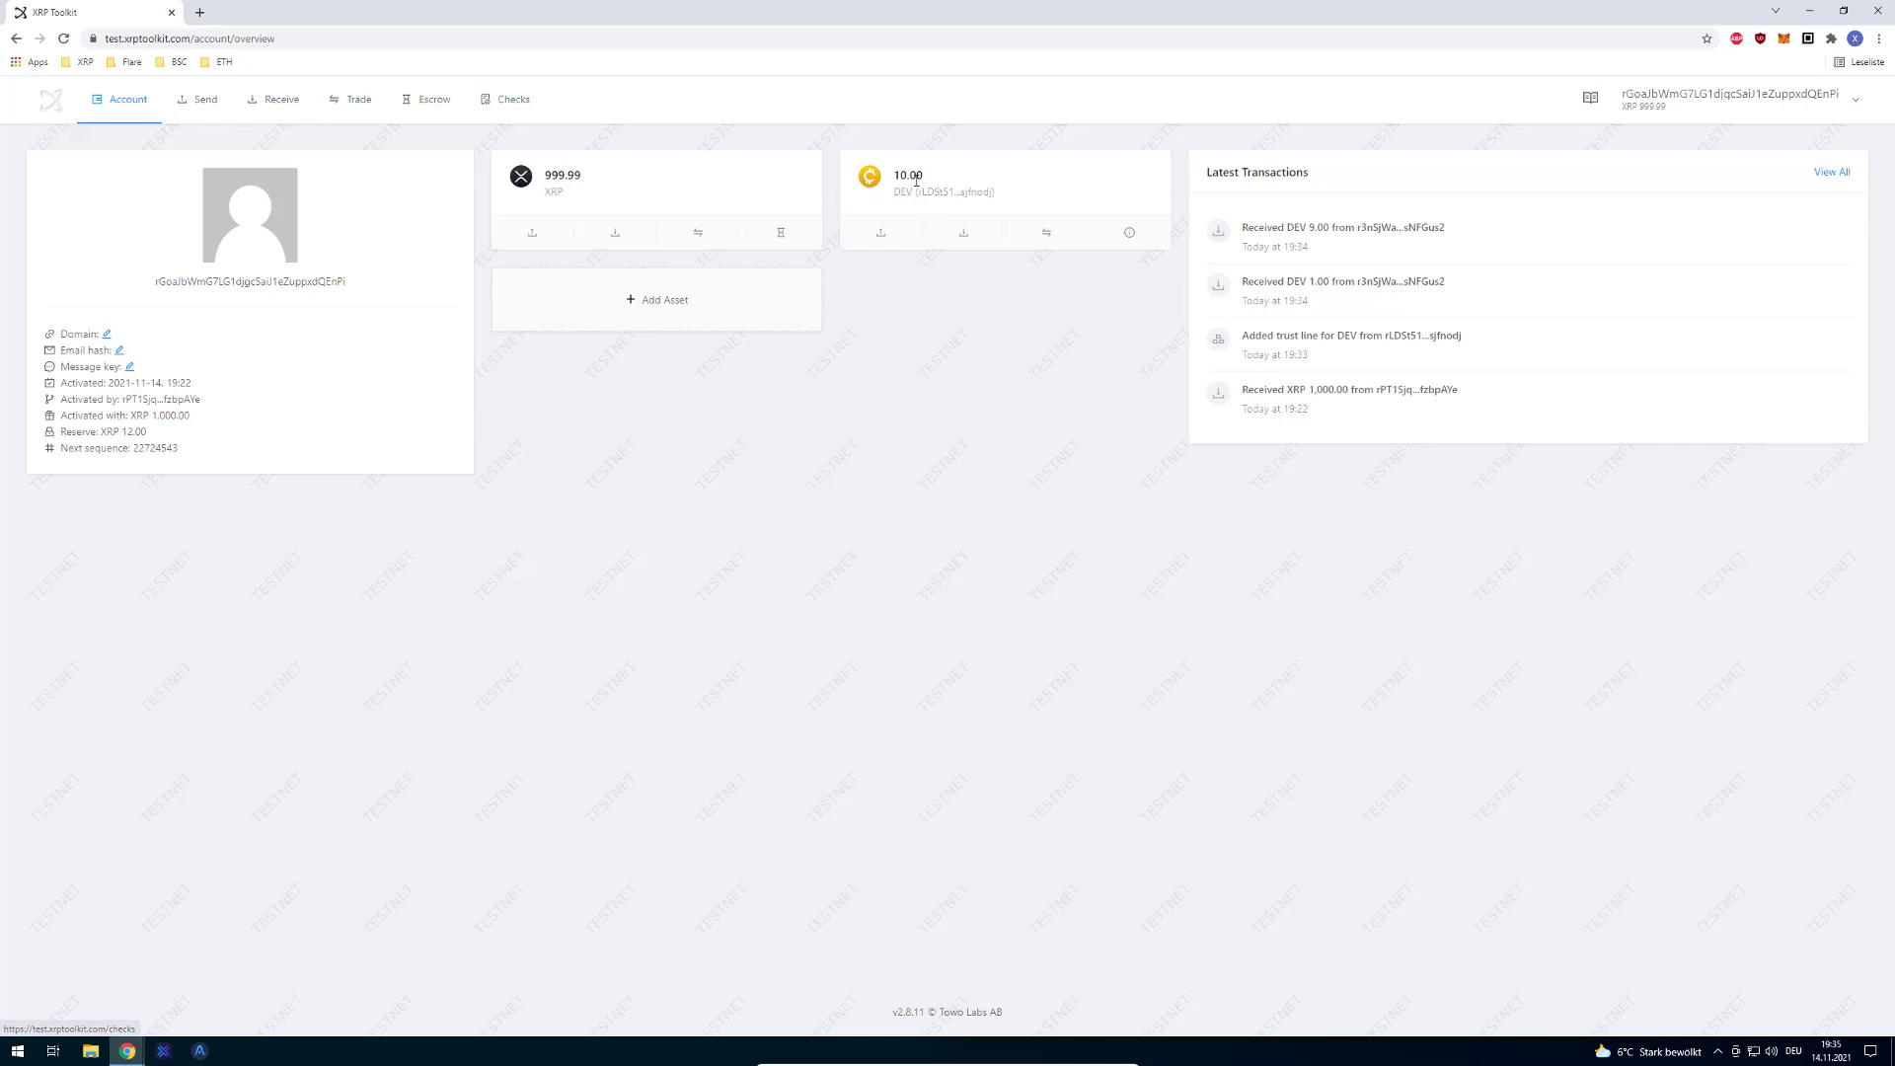
mouse_move(516, 138)
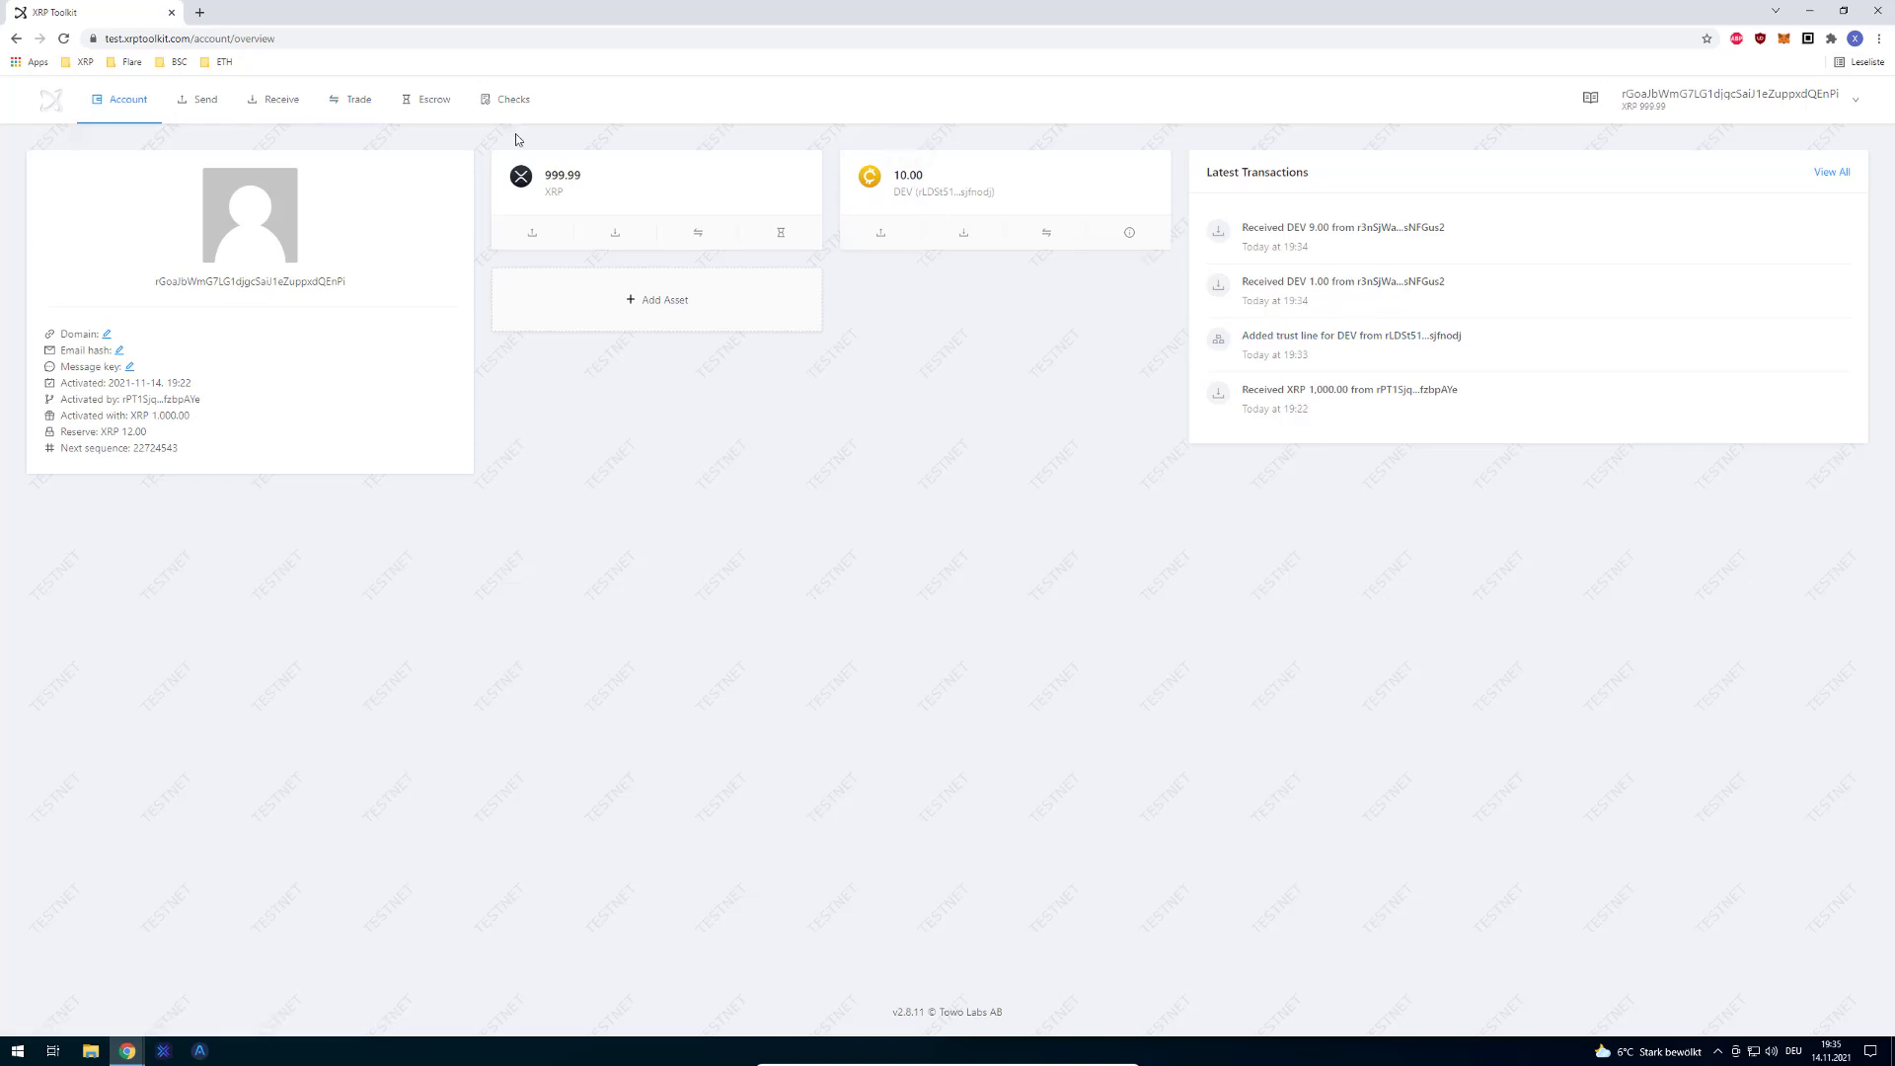
- Navigate to the test account's Assets page showing DEV at balance 10, limit reached
left_click(357, 99)
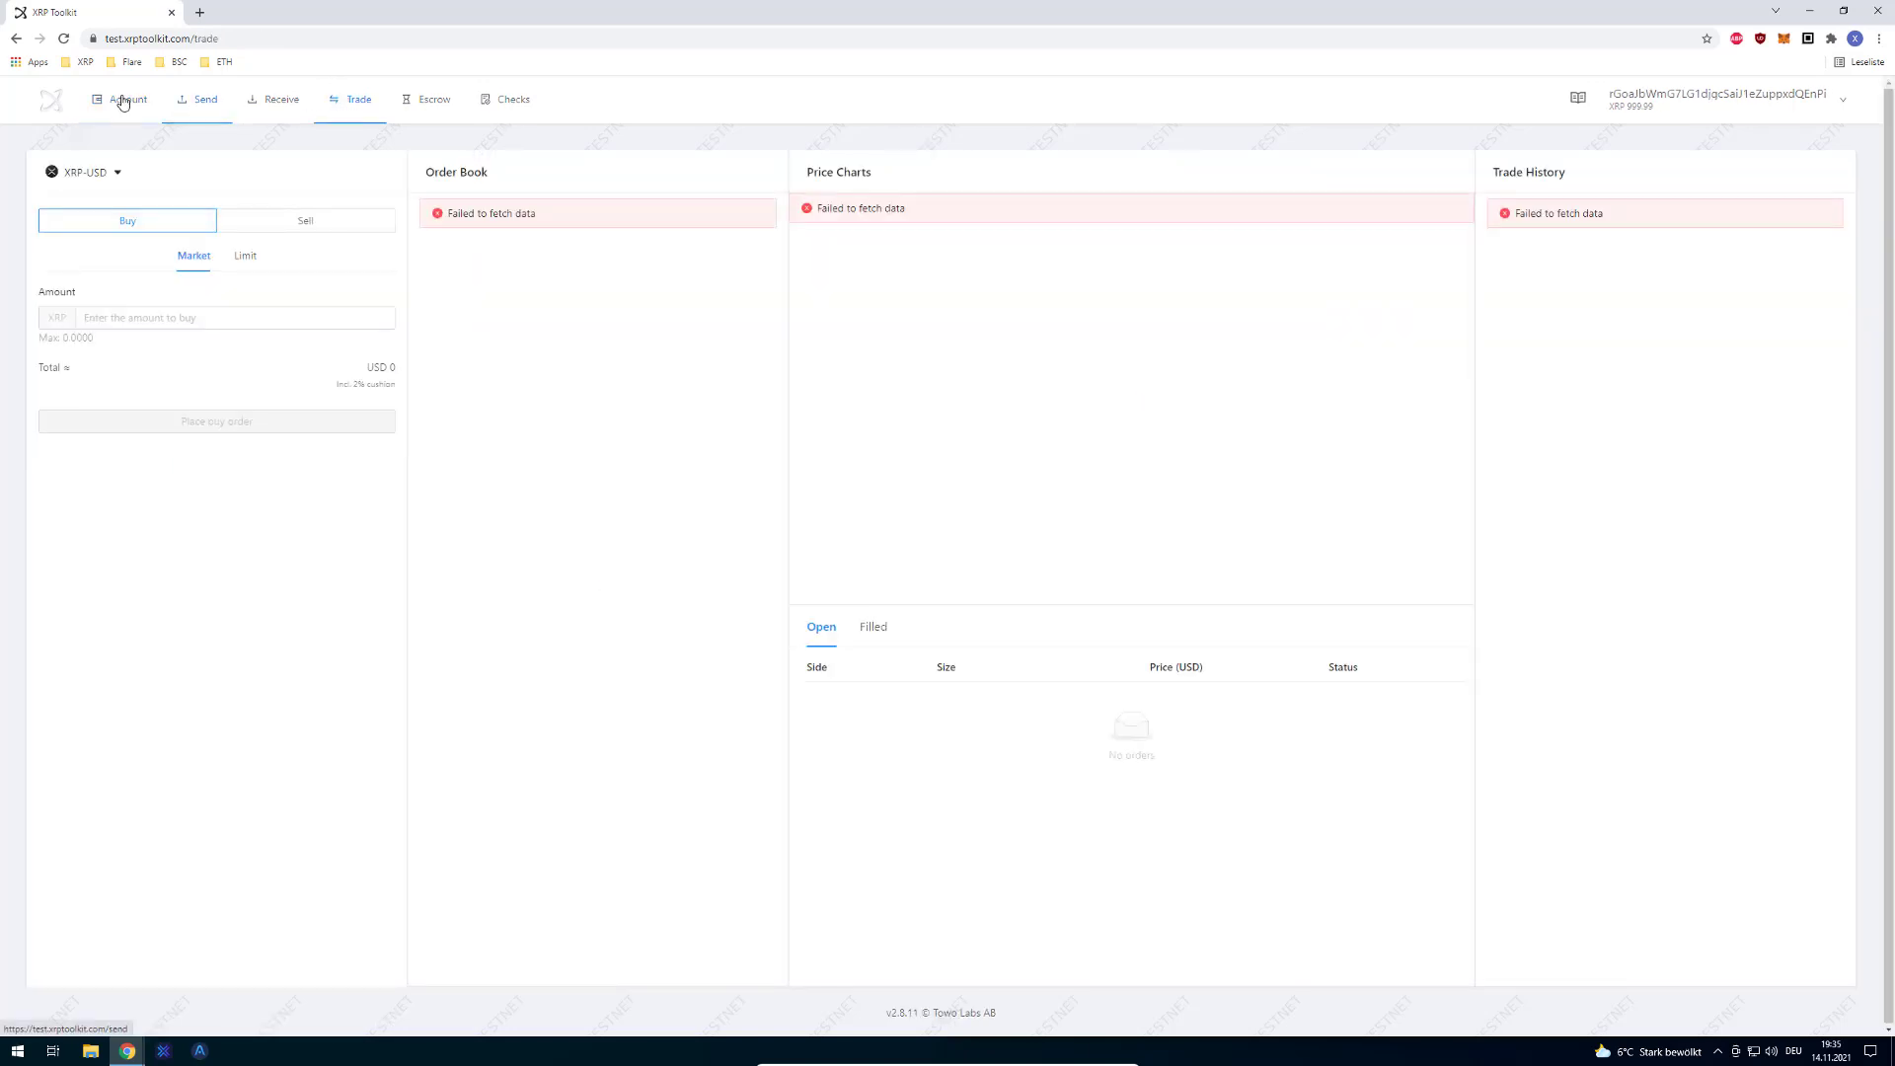
left_click(126, 99)
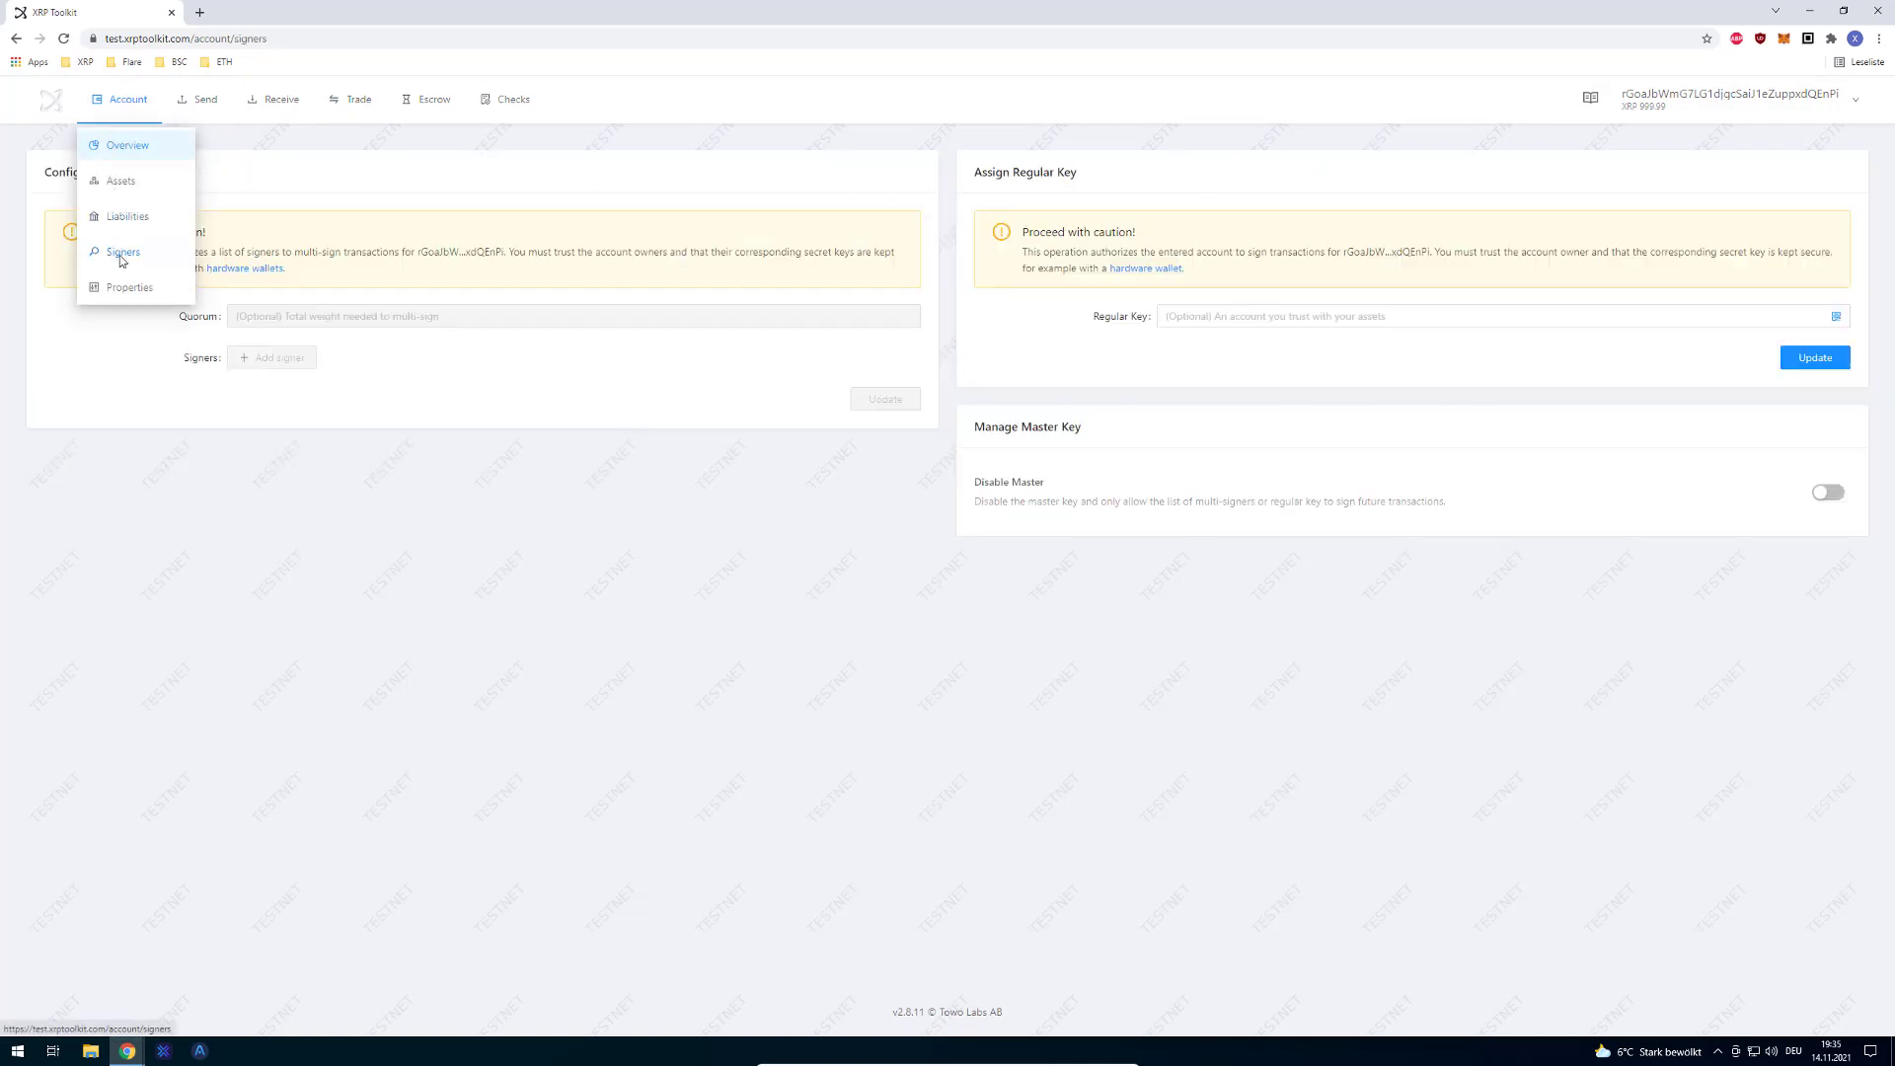
left_click(121, 179)
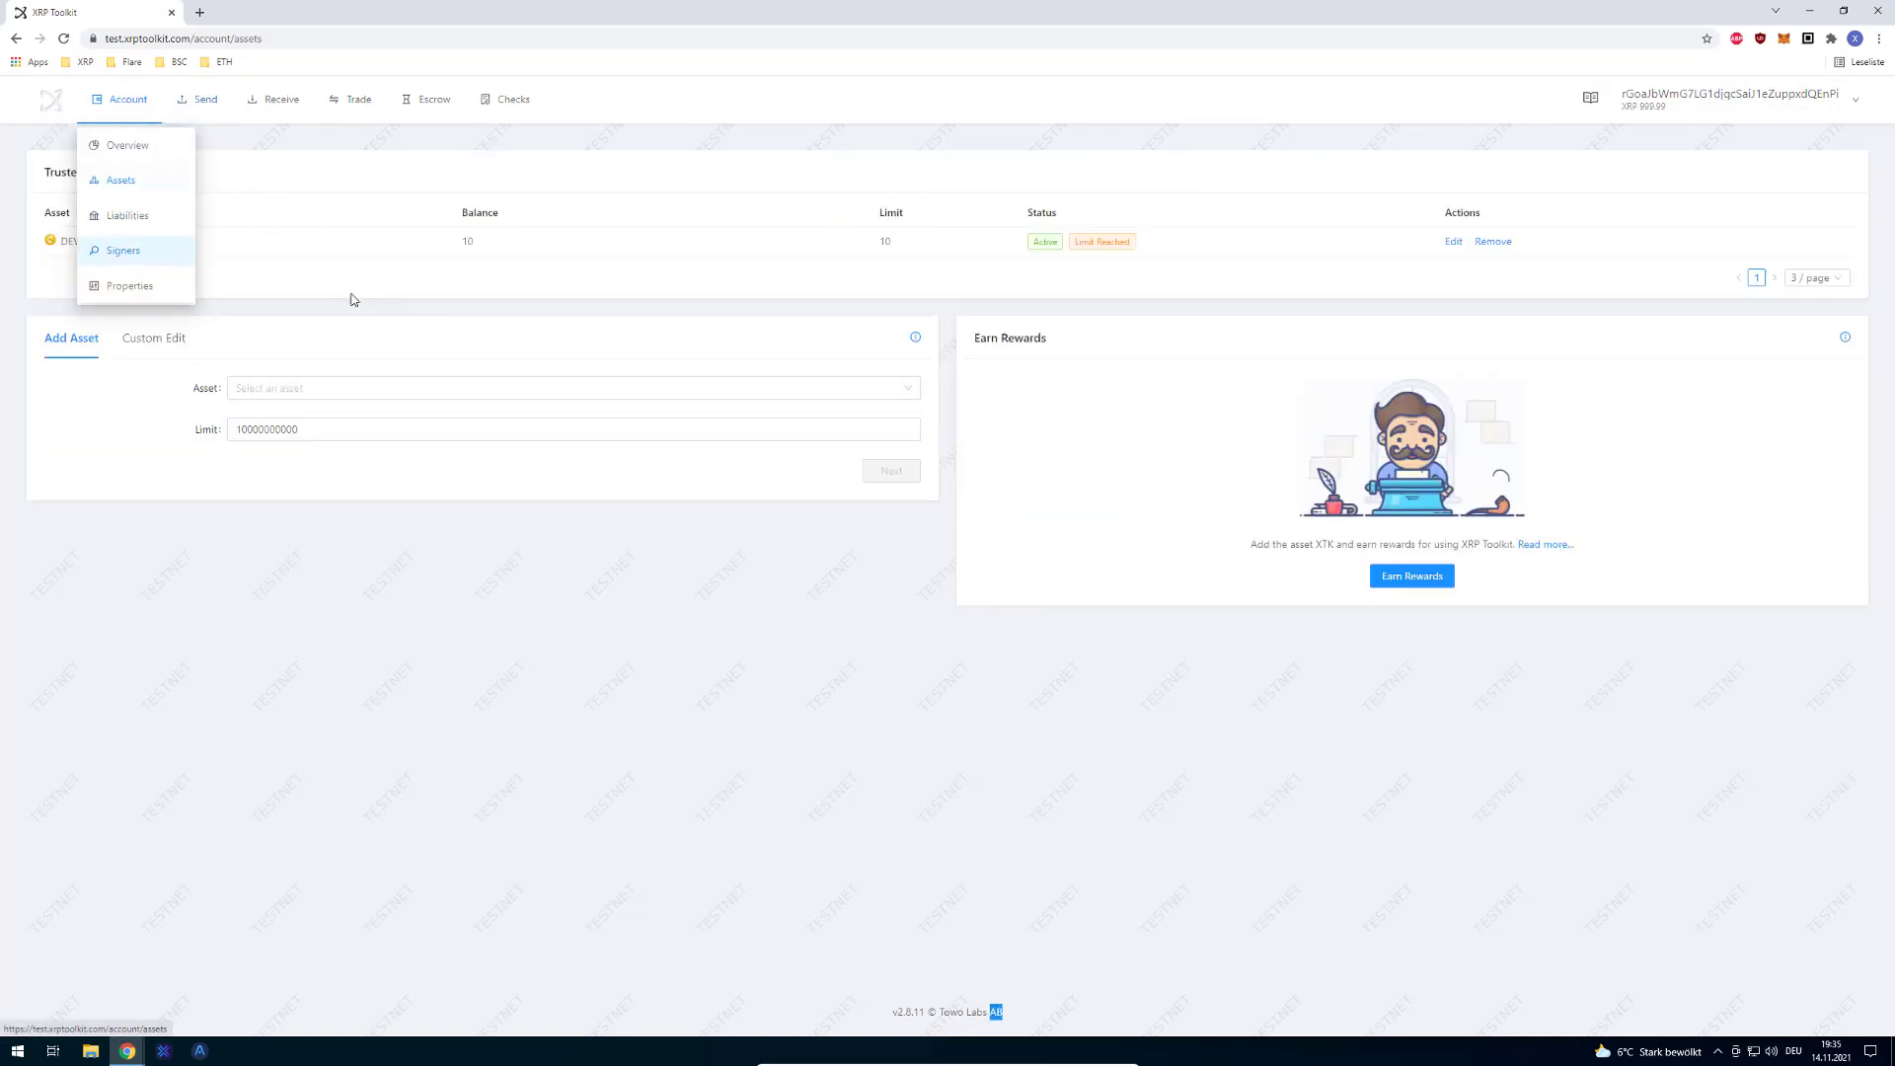
left_click(1453, 241)
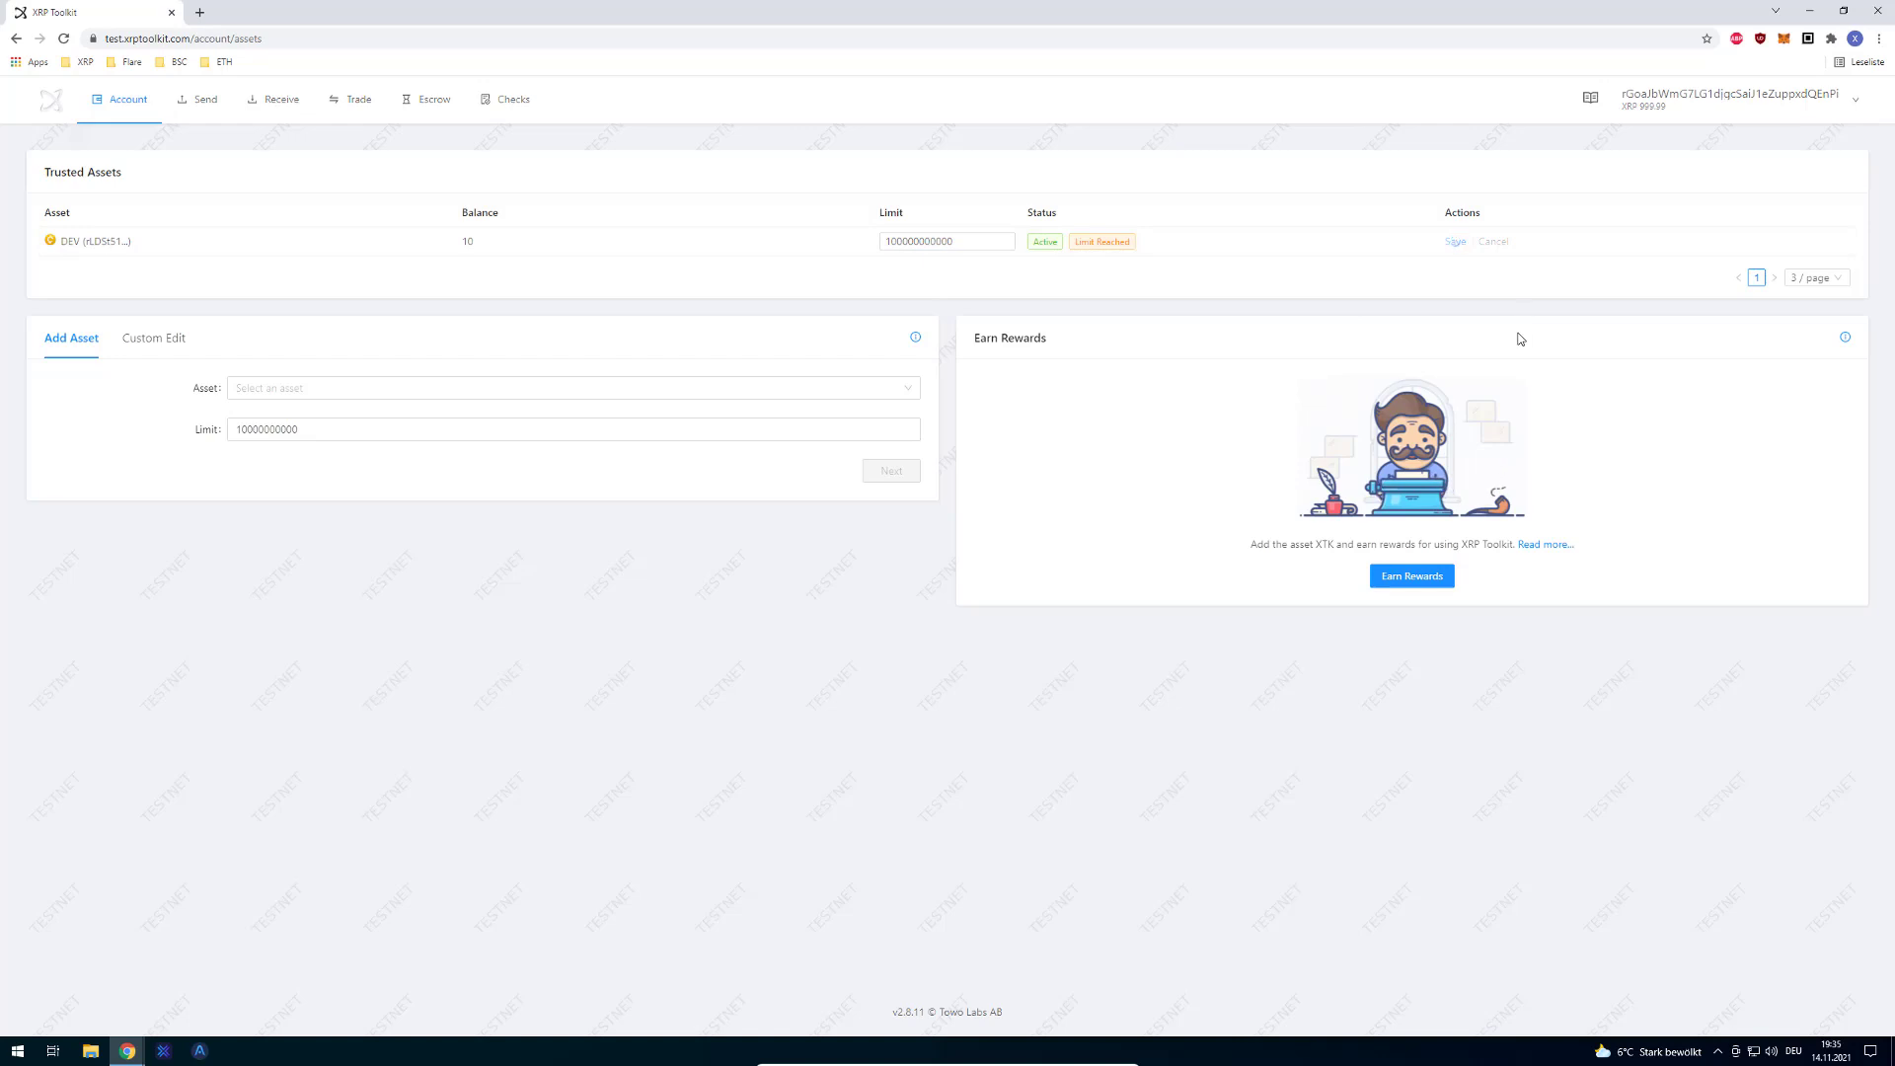
mouse_move(1520, 338)
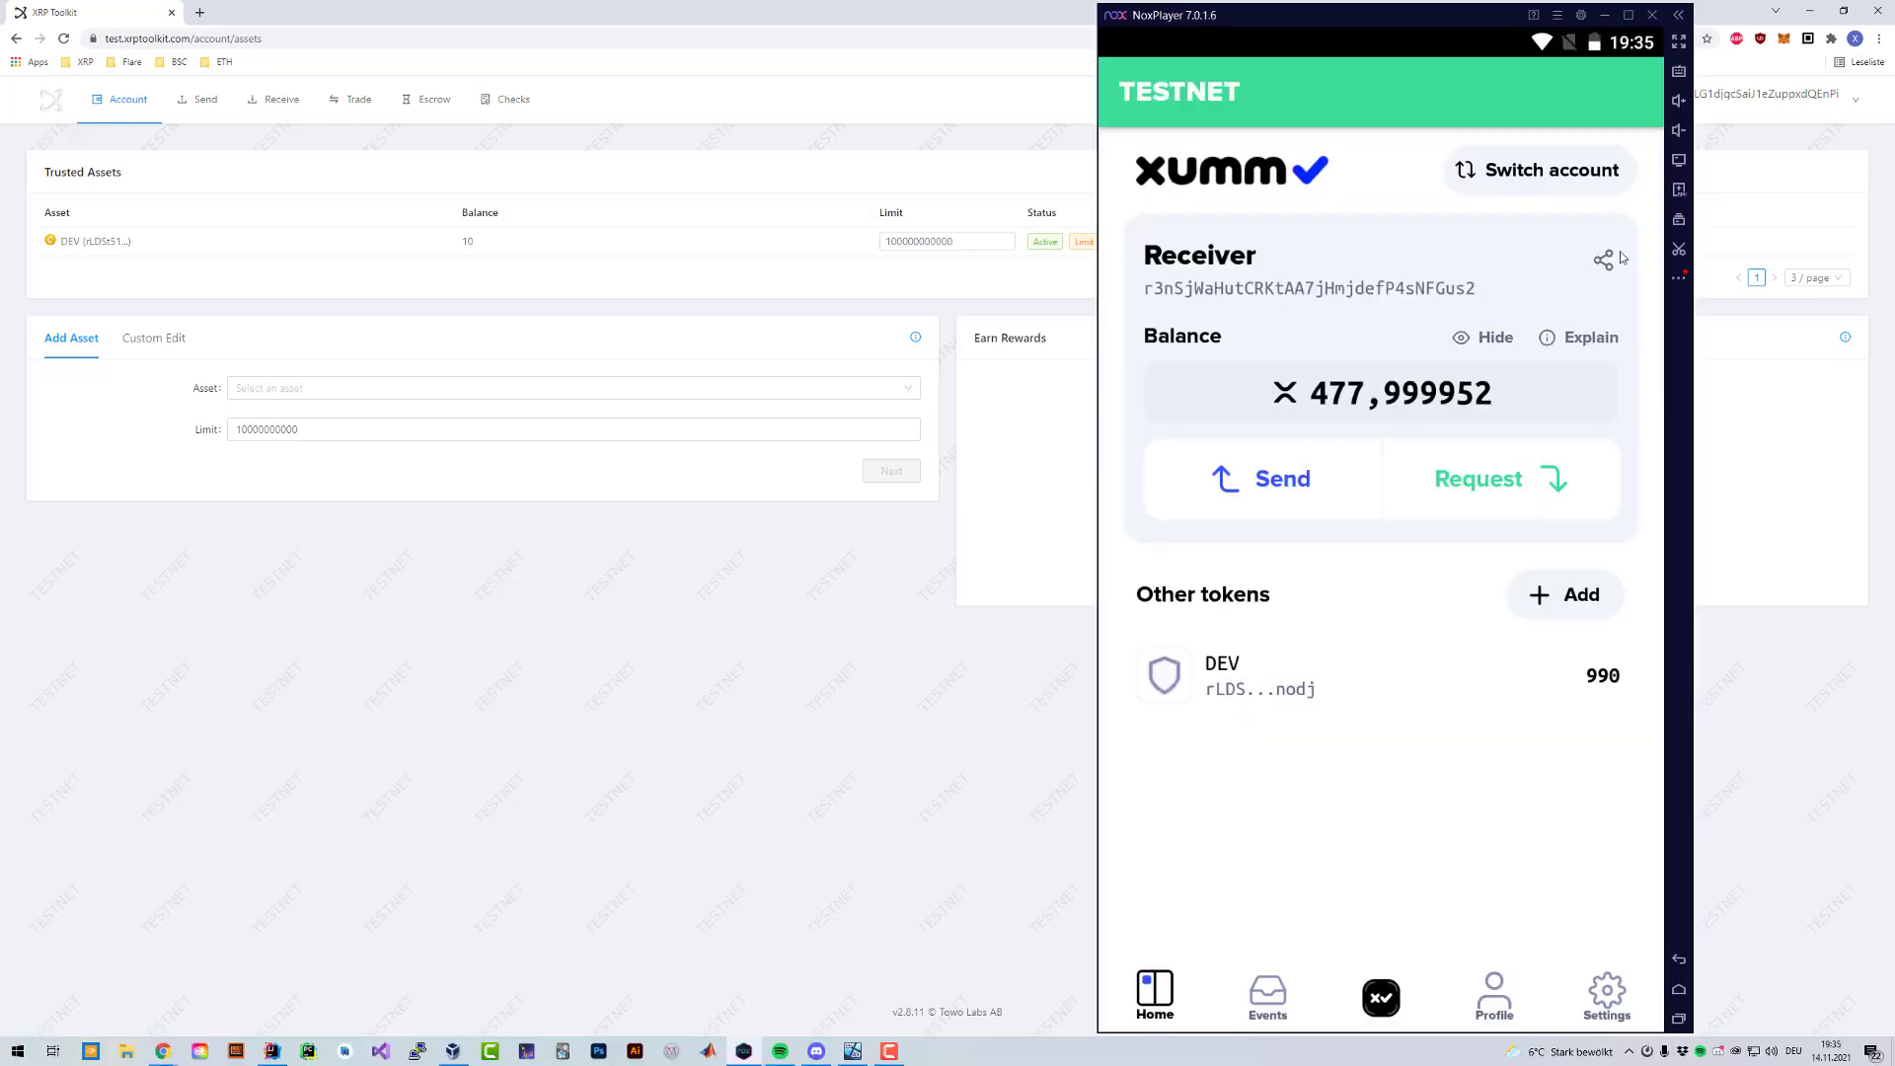
left_click(1267, 991)
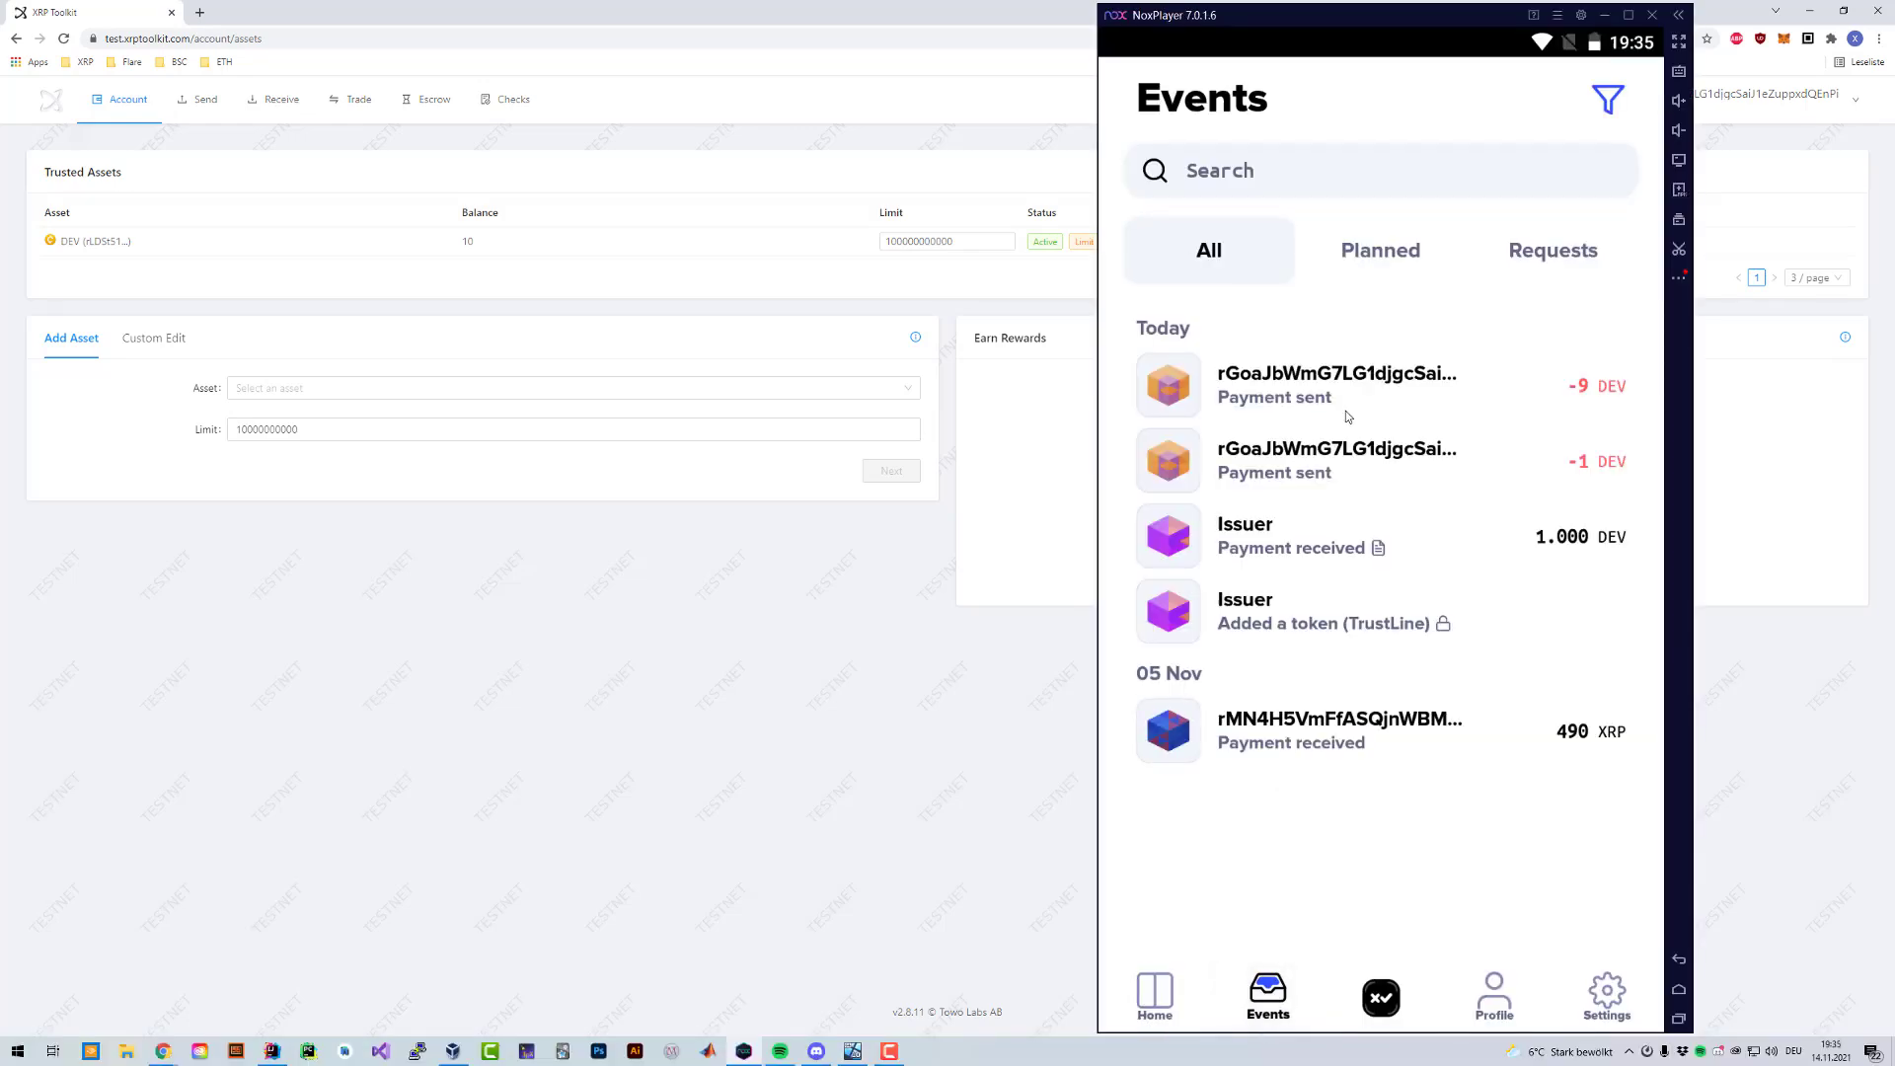